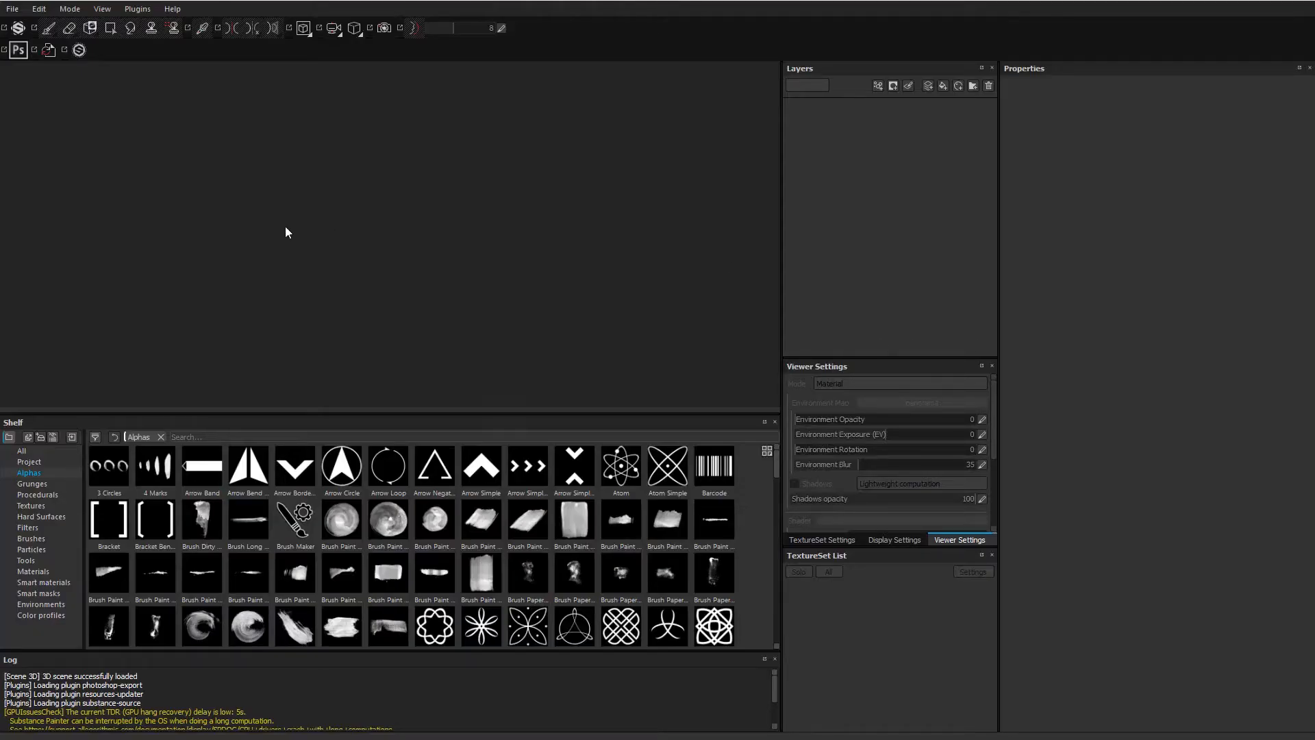
pyautogui.moveTo(265, 215)
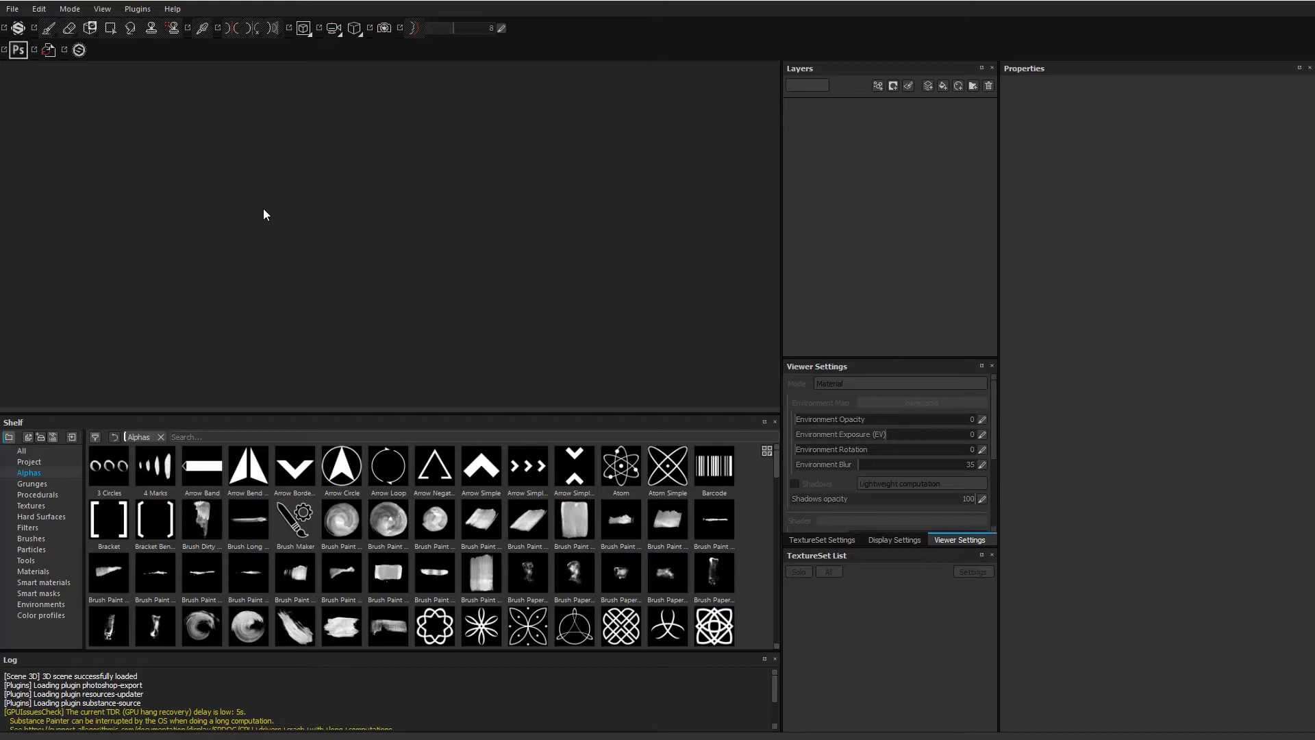
pyautogui.moveTo(44, 105)
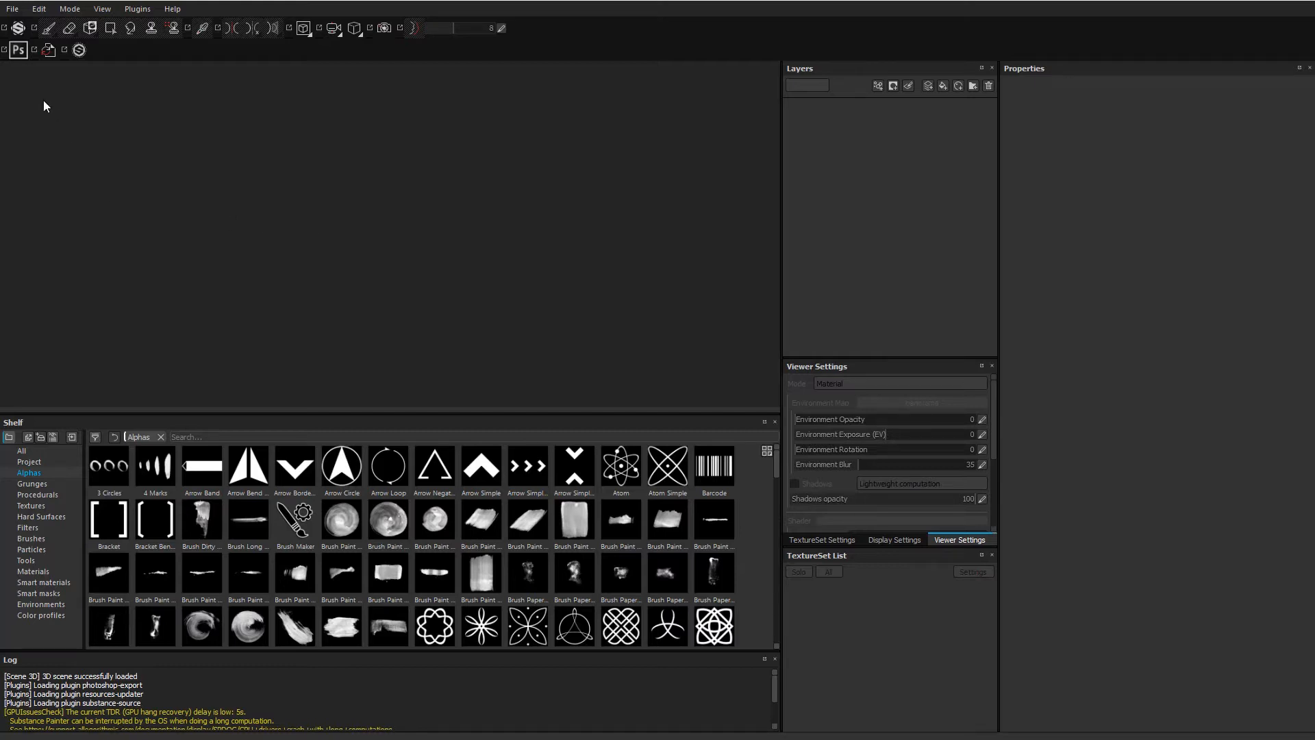
pyautogui.moveTo(381, 291)
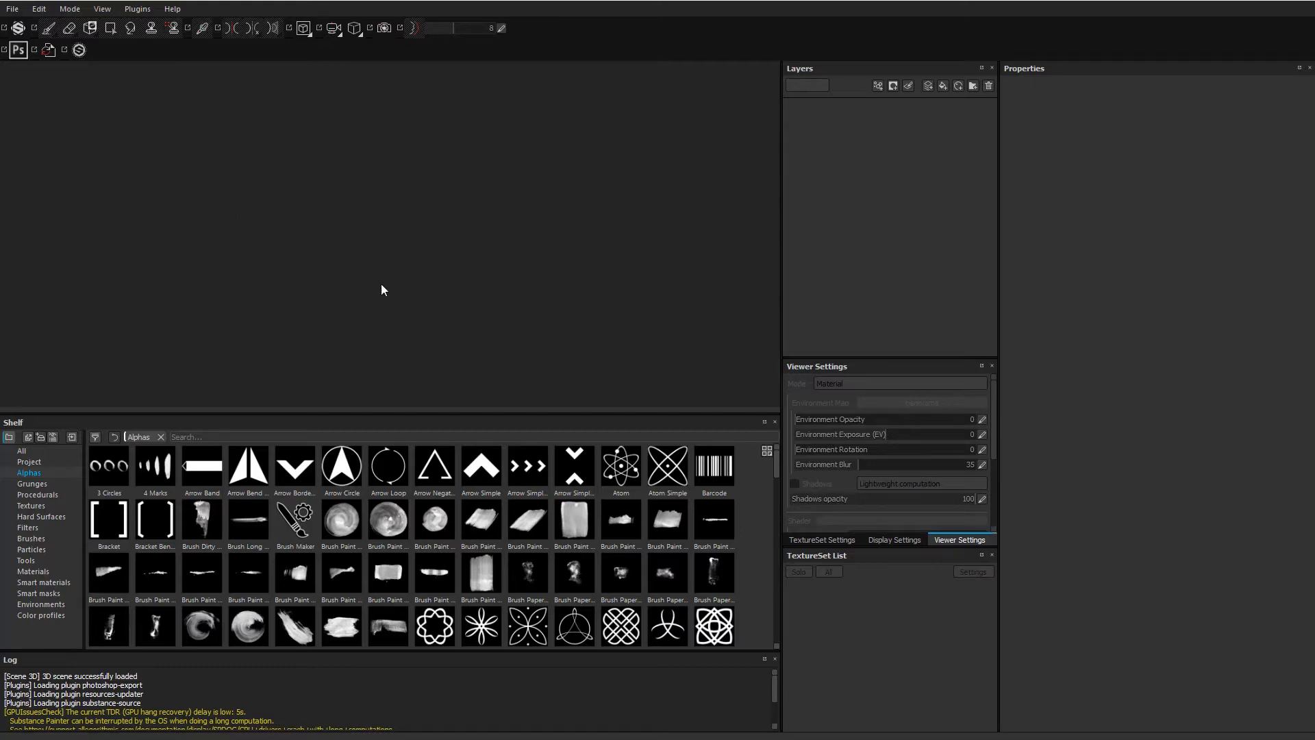
pyautogui.moveTo(328, 184)
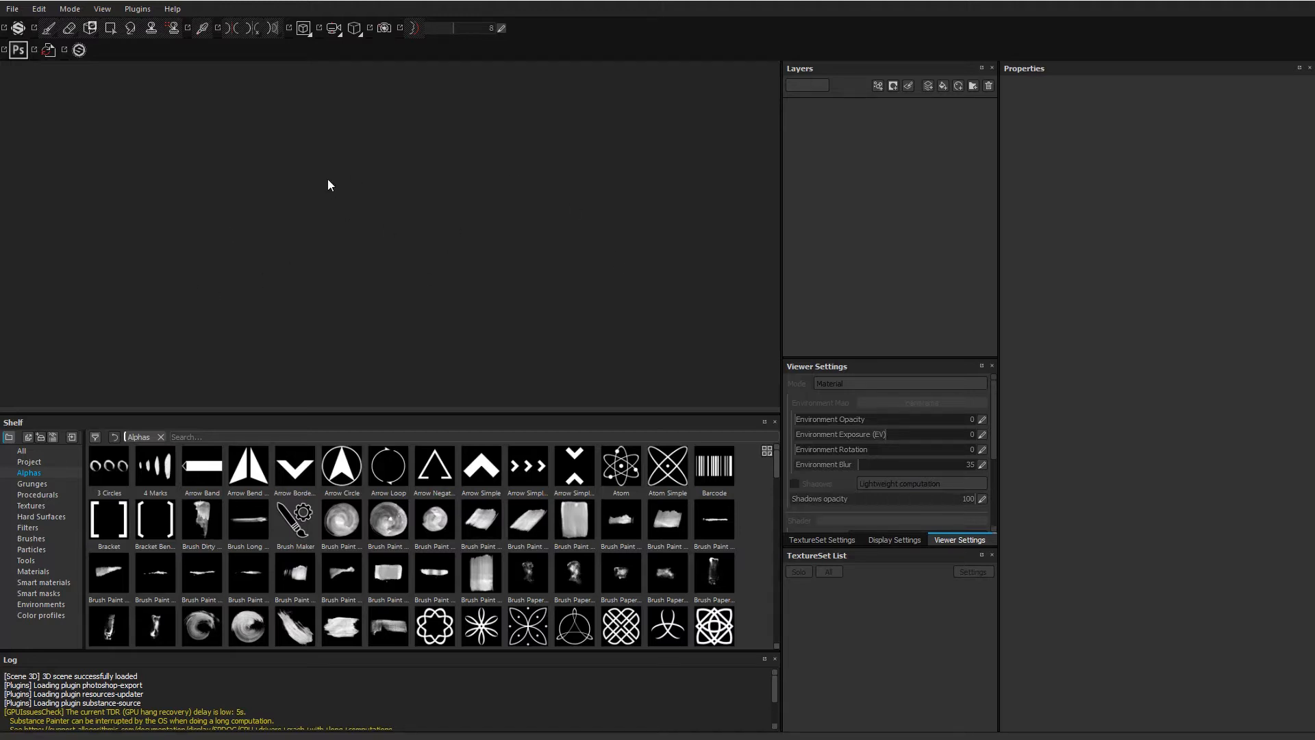
pyautogui.moveTo(587, 243)
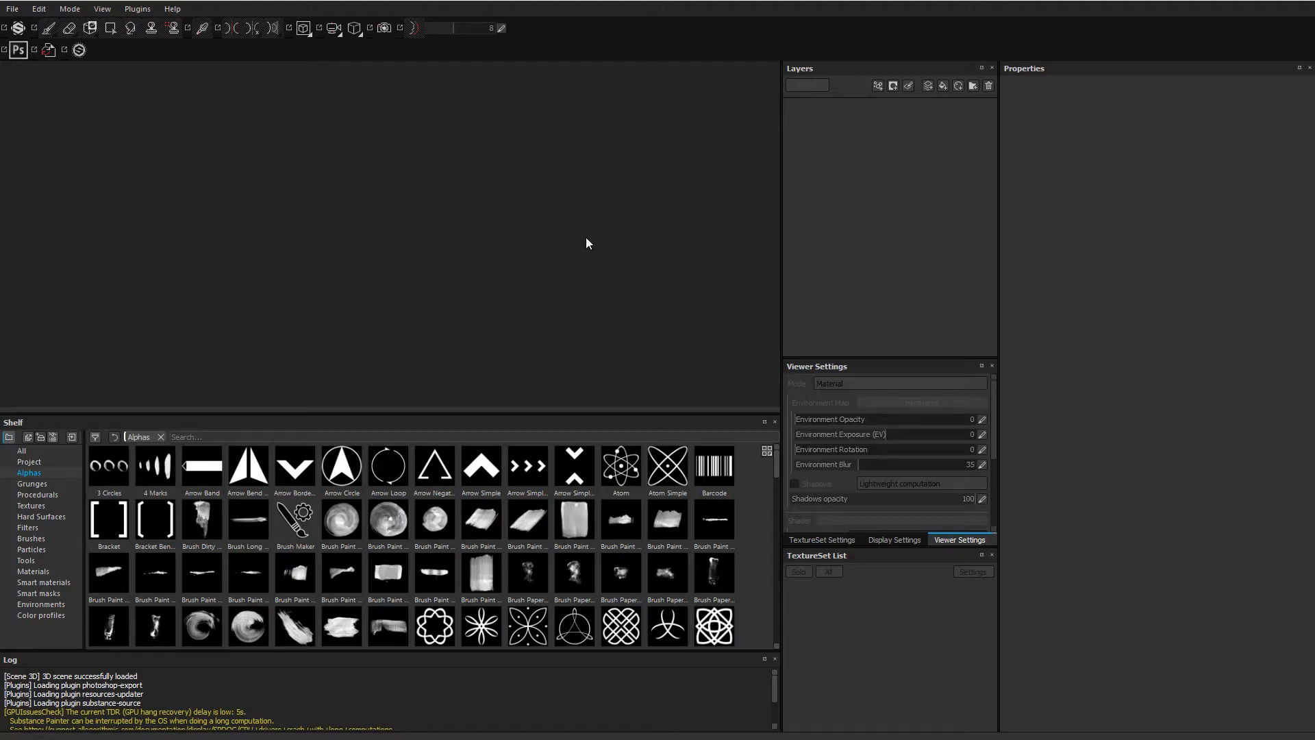
pyautogui.moveTo(569, 213)
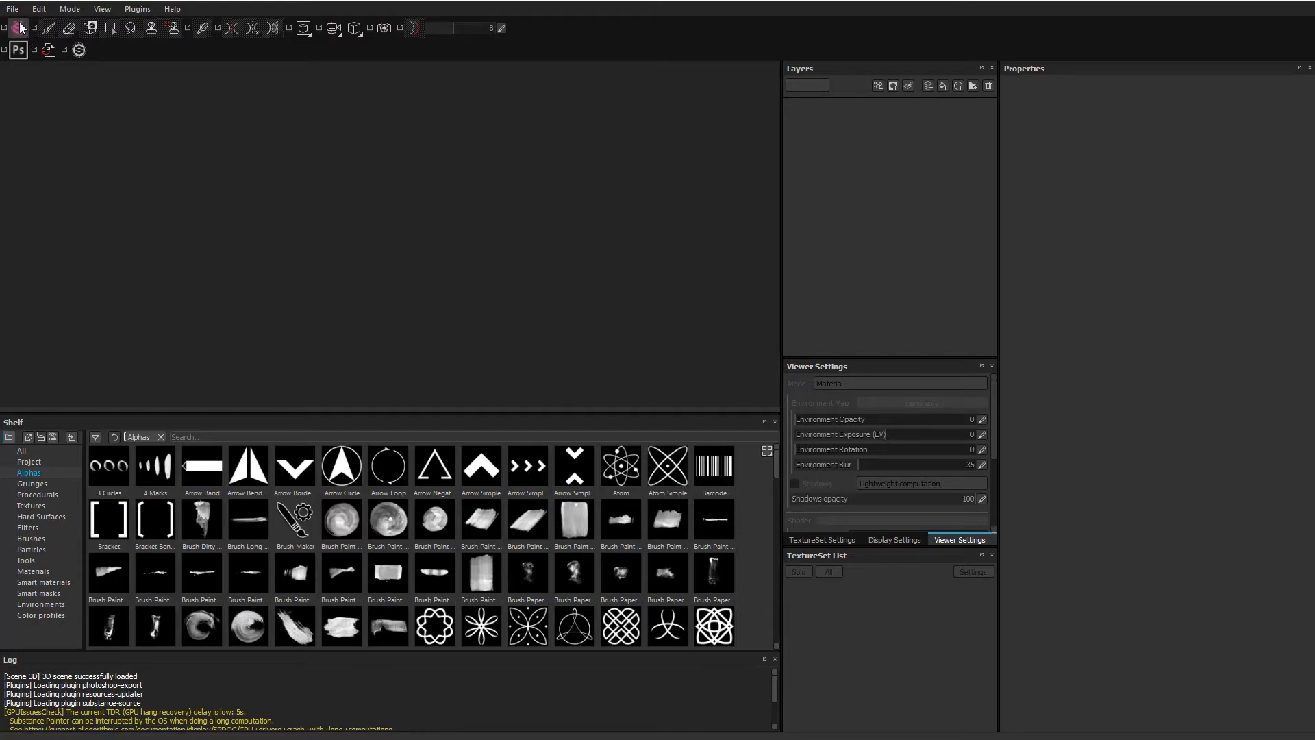
# Open MeetMat.spp from resources/samples to load the Head, Body and Base texture sets.
pyautogui.click(12, 9)
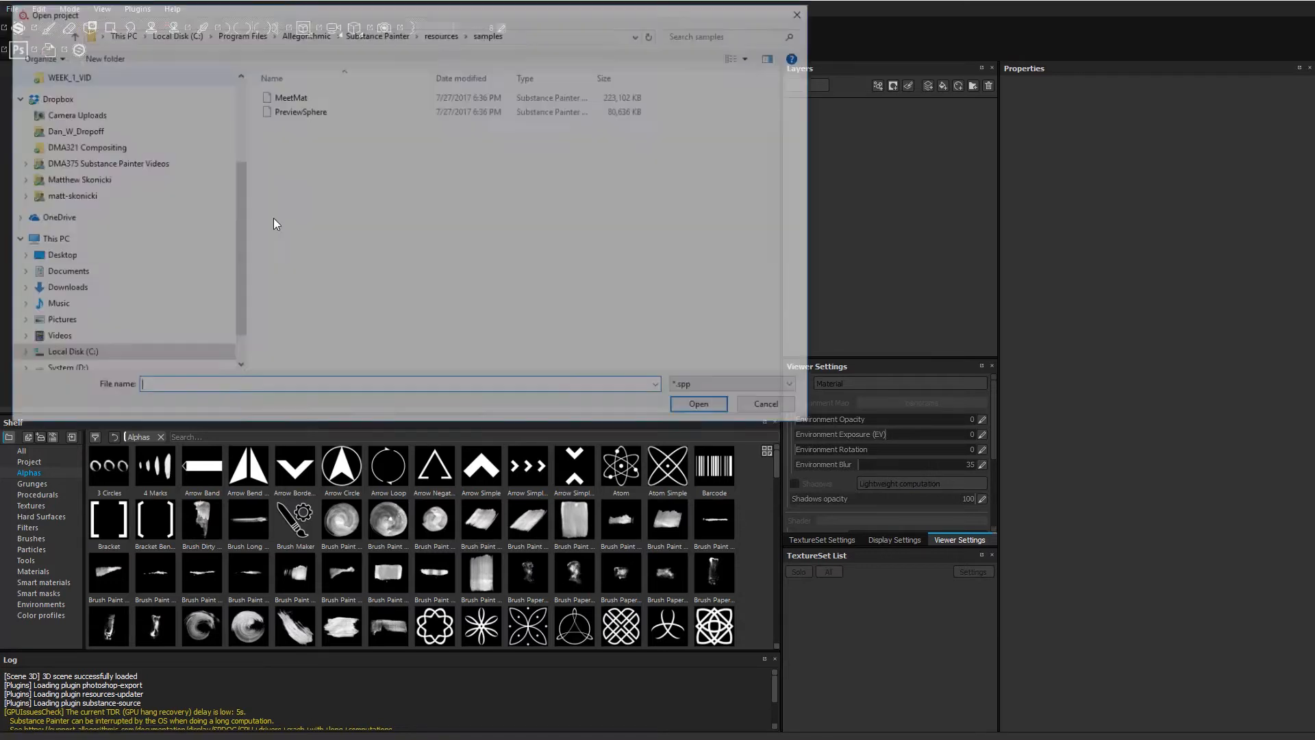
pyautogui.click(289, 96)
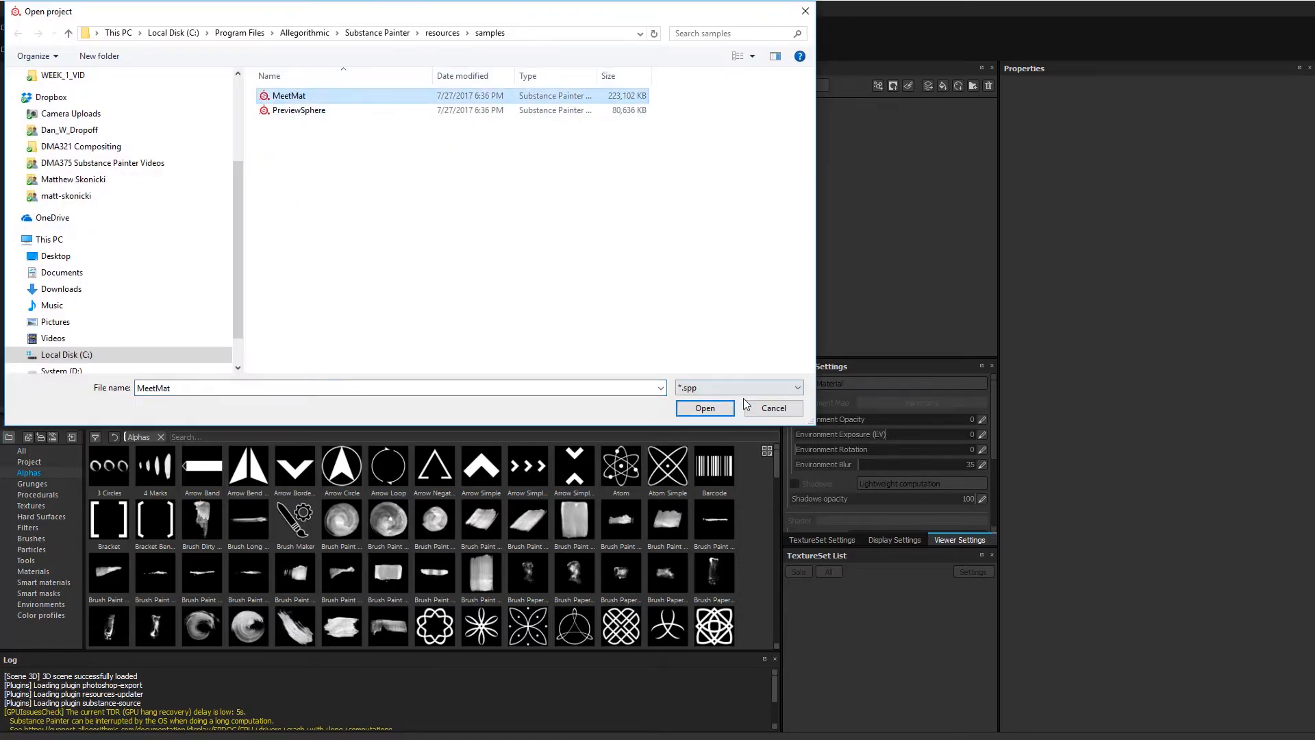
pyautogui.click(704, 407)
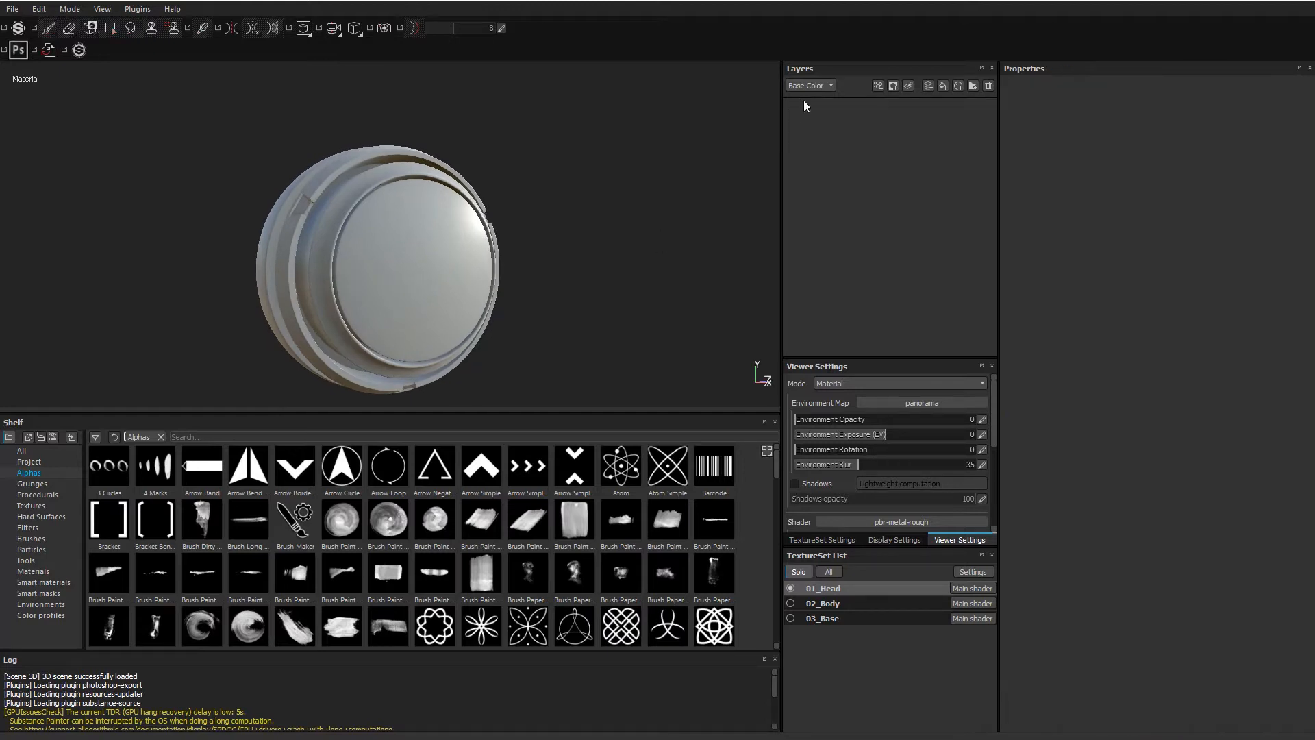
pyautogui.moveTo(837, 127)
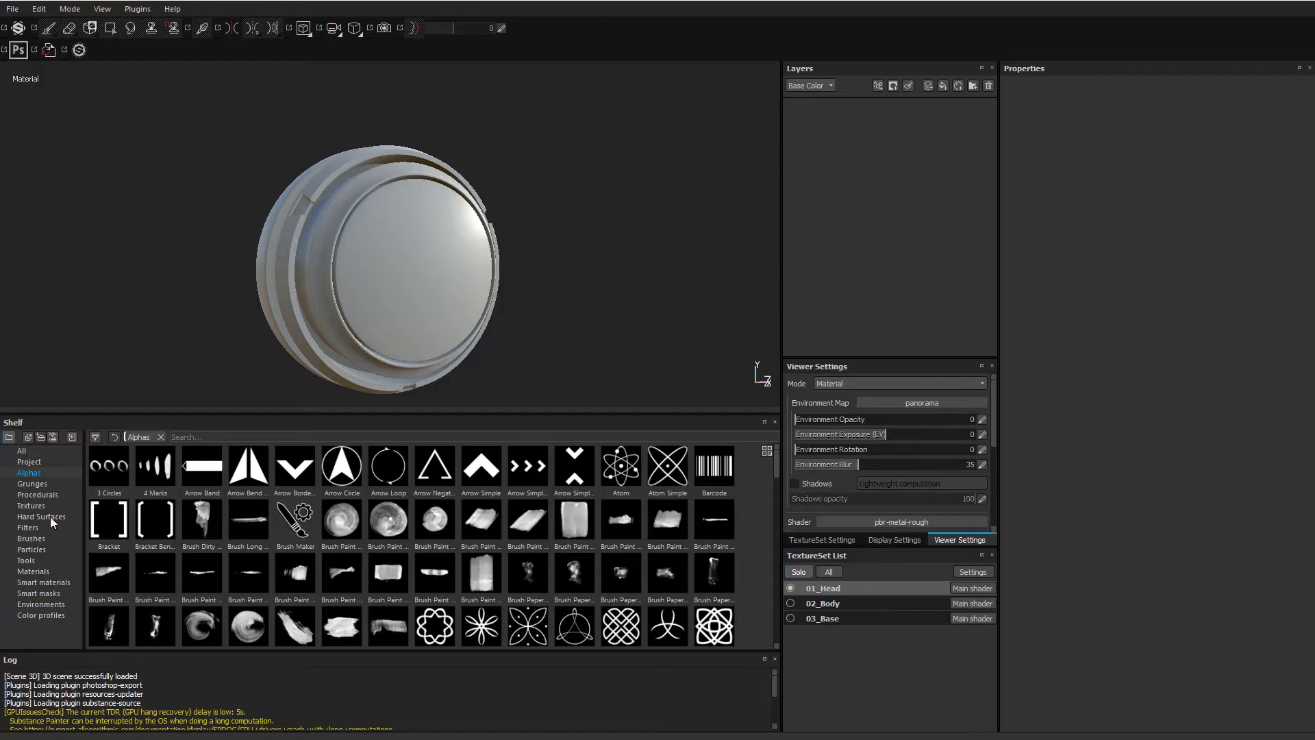
# Show the Materials shelf so Plastic PVC and Rust Fine can be added to 01_Head.
pyautogui.click(33, 573)
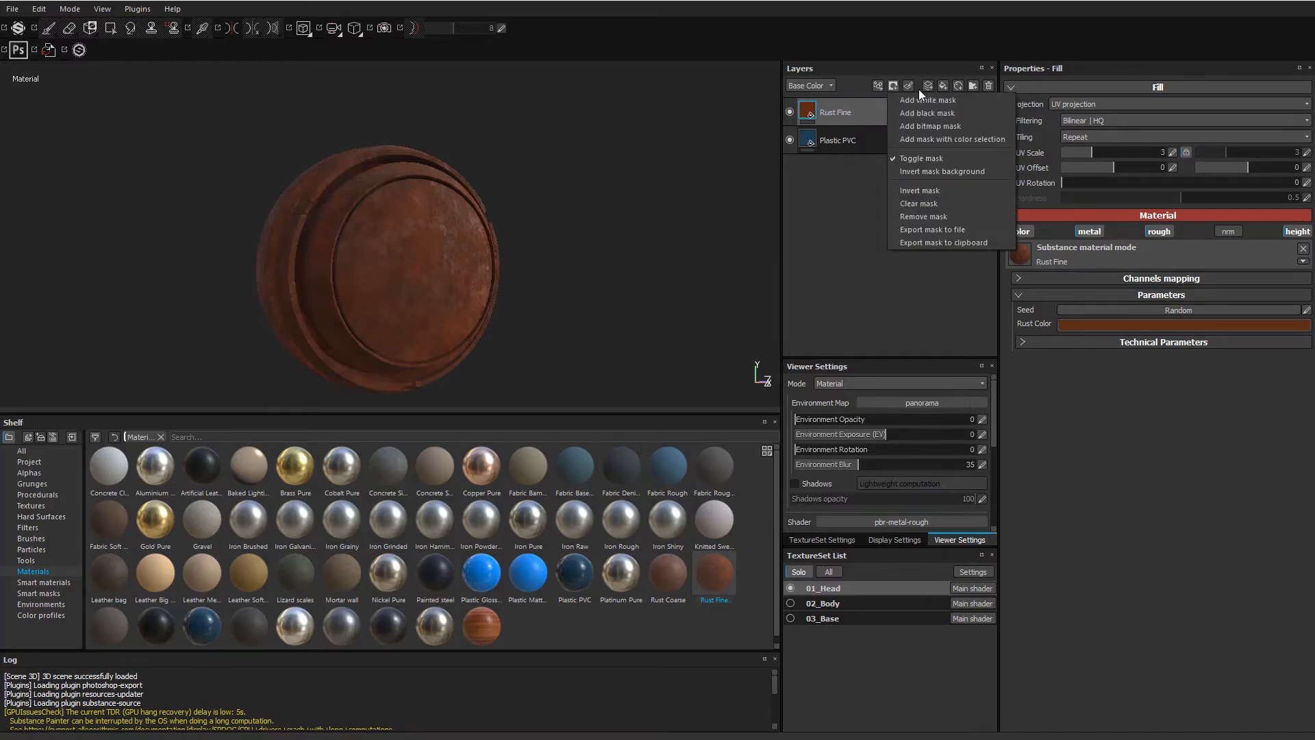
# Give Rust Fine a black mask containing an MG Mask Editor generator.
pyautogui.click(927, 100)
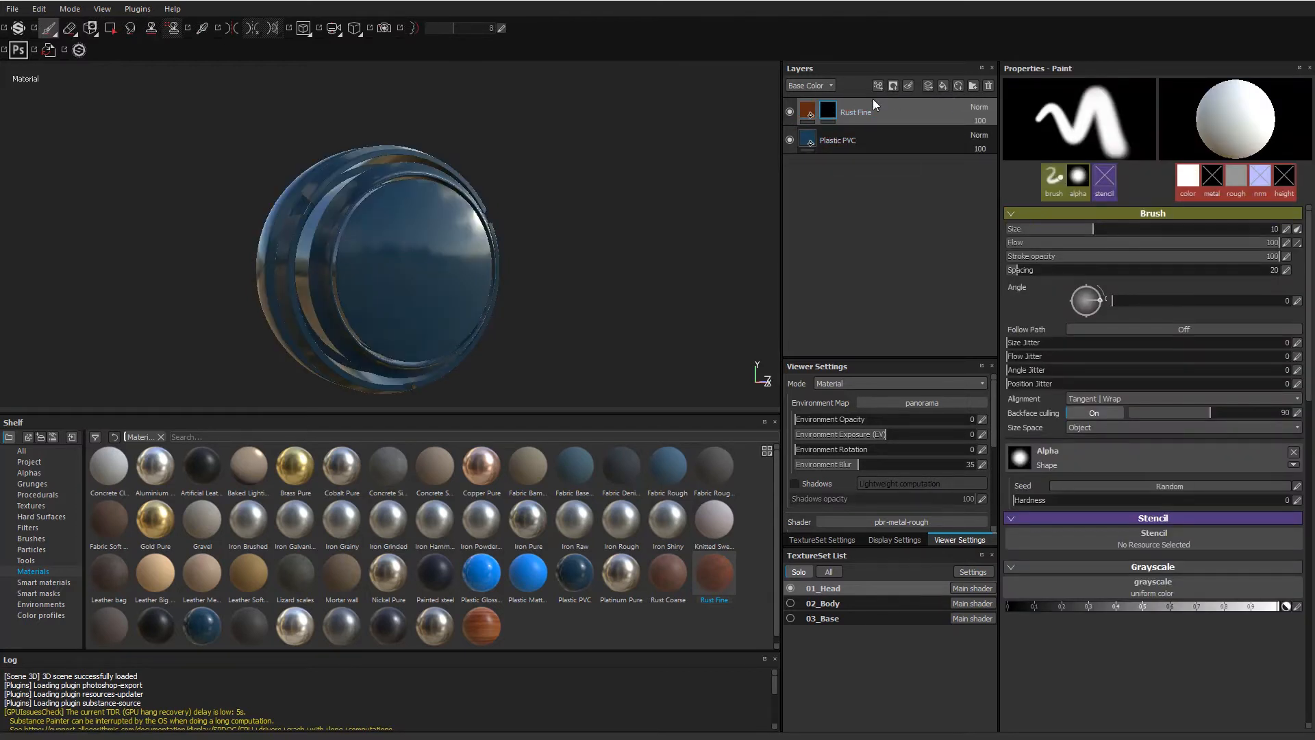
pyautogui.click(878, 86)
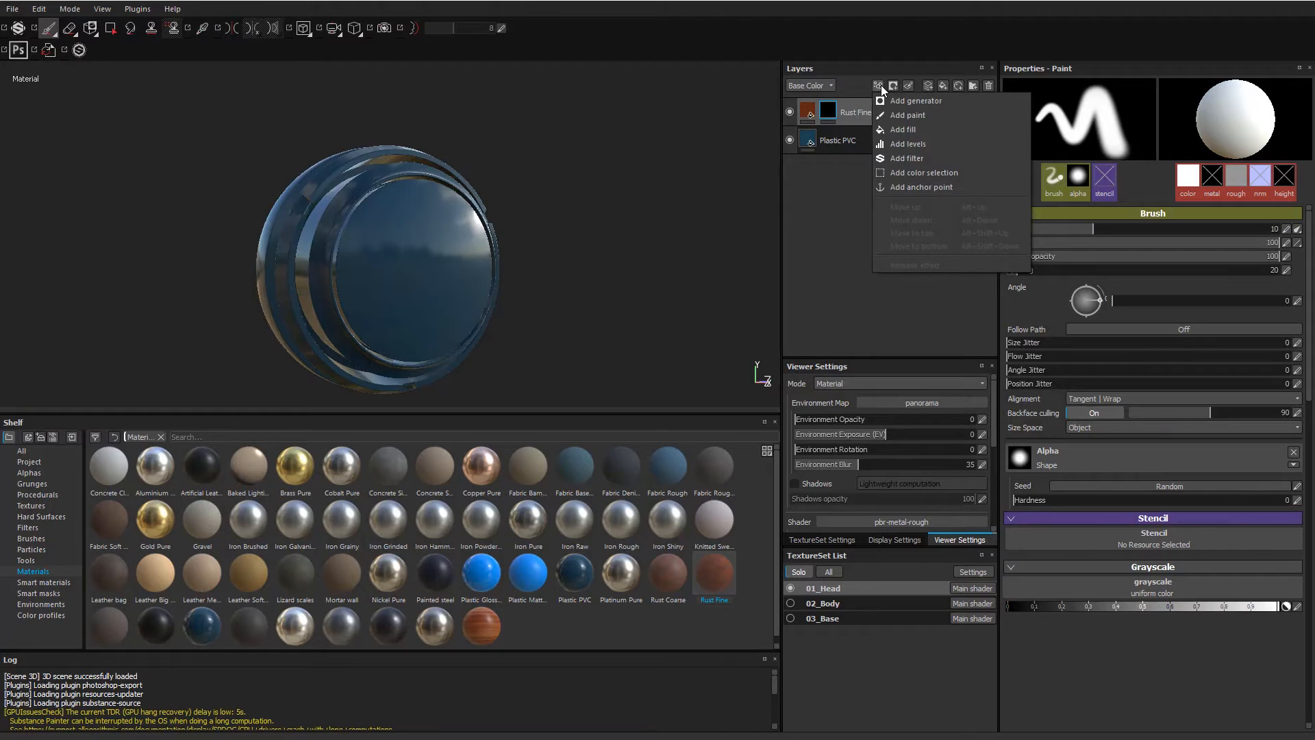
pyautogui.click(915, 100)
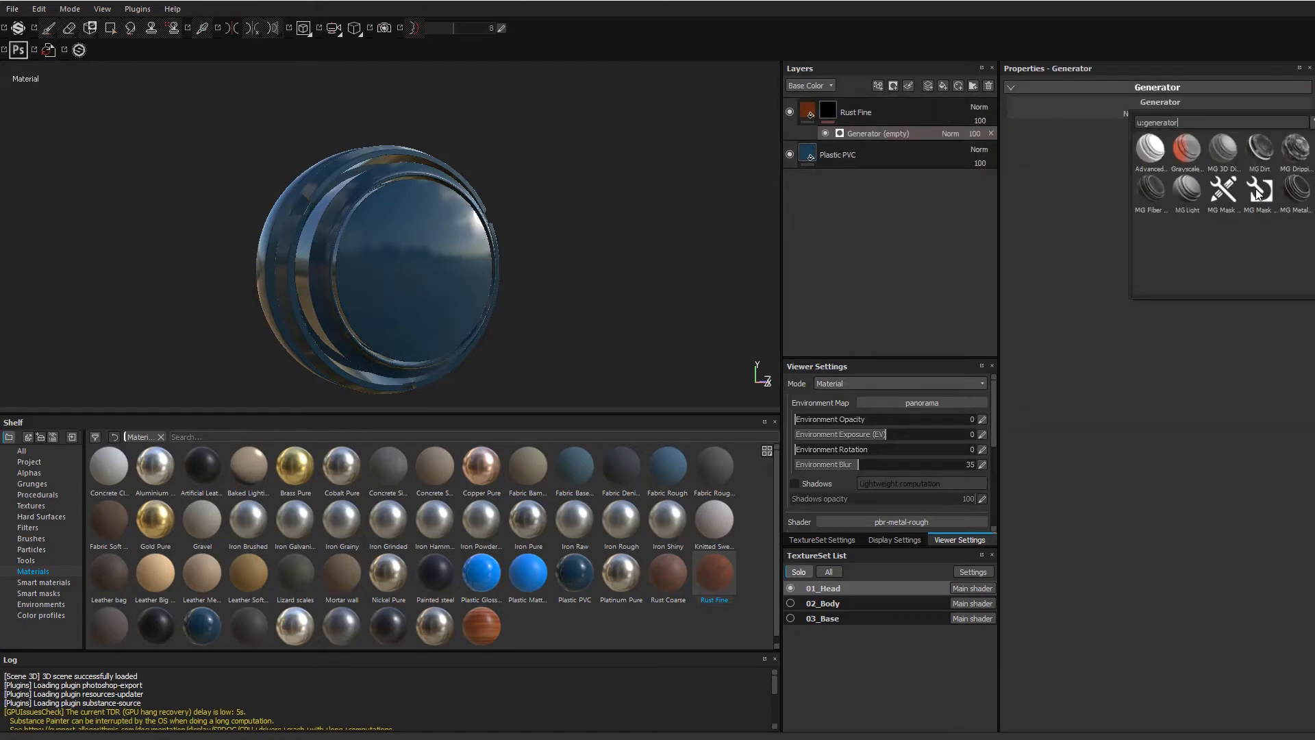
pyautogui.click(1222, 191)
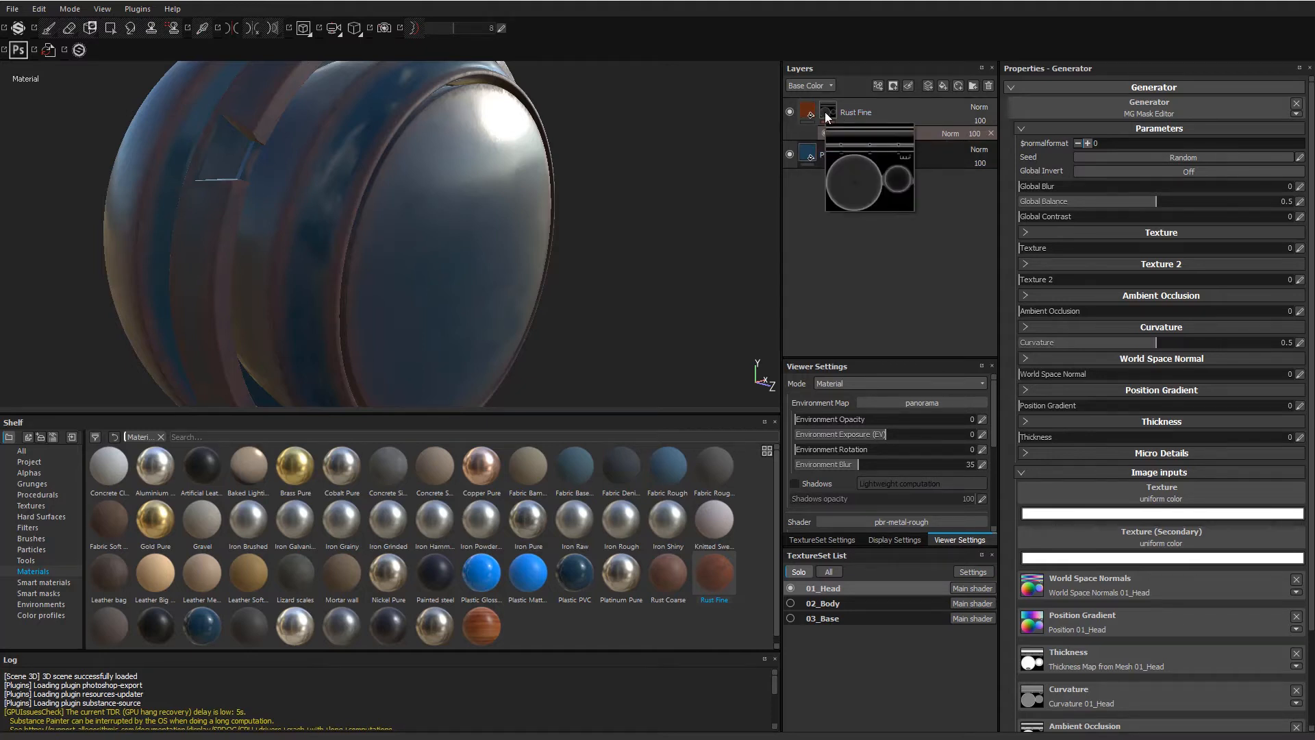
# Solo the rust mask, set MG Mask Editor Curvature to 0.9, and load BnW Spots 2 as texture.
pyautogui.click(807, 112)
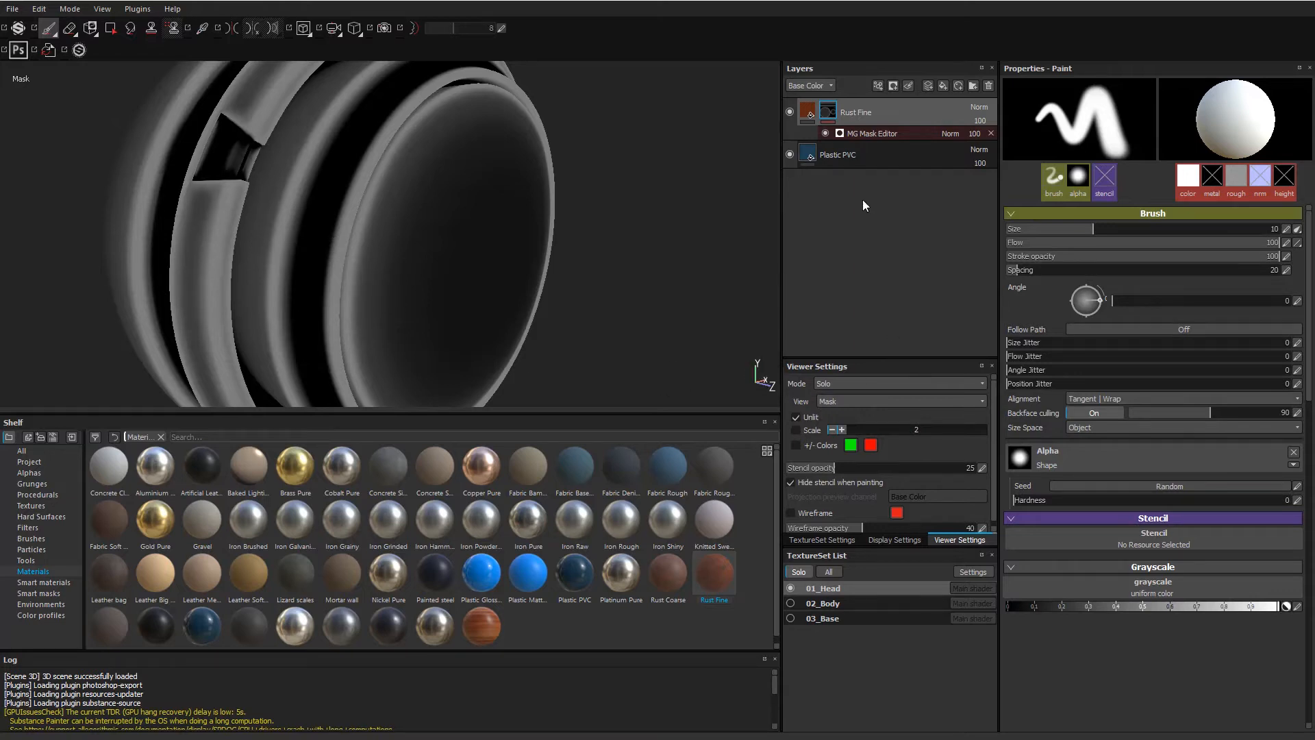
pyautogui.click(872, 134)
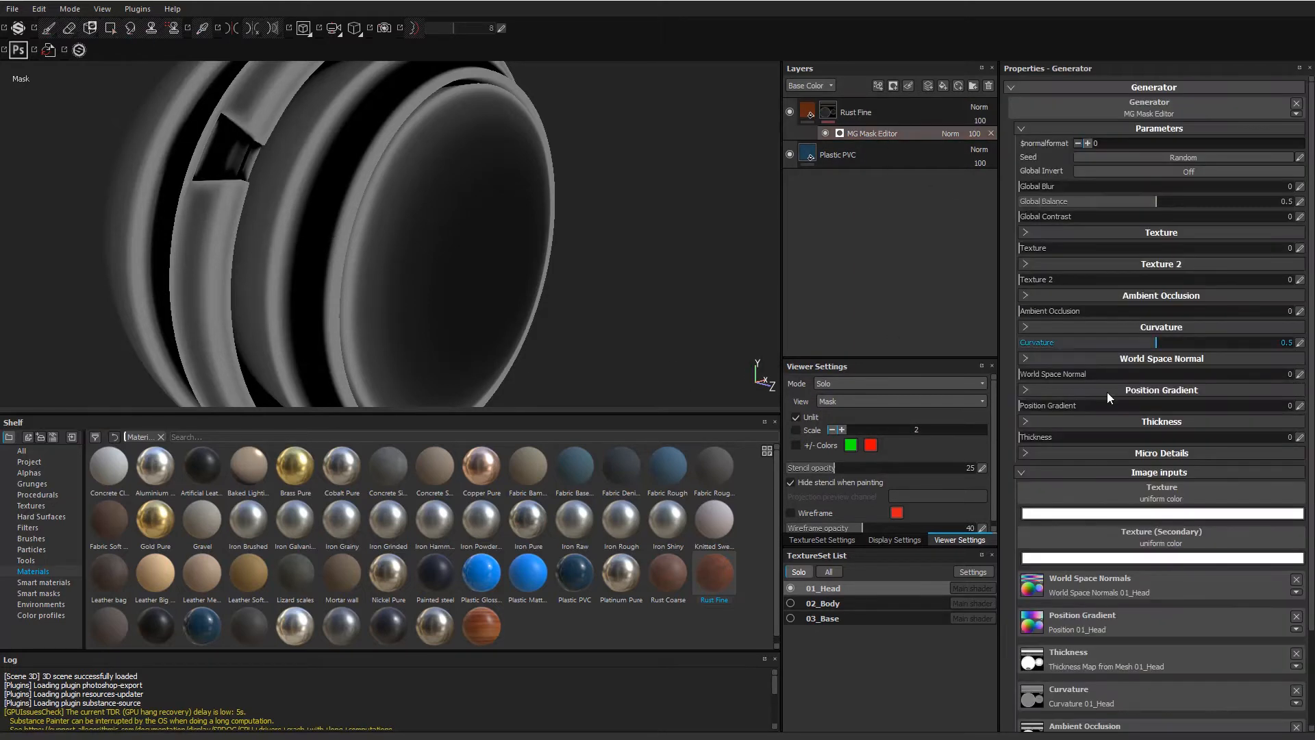
pyautogui.moveTo(1164, 348)
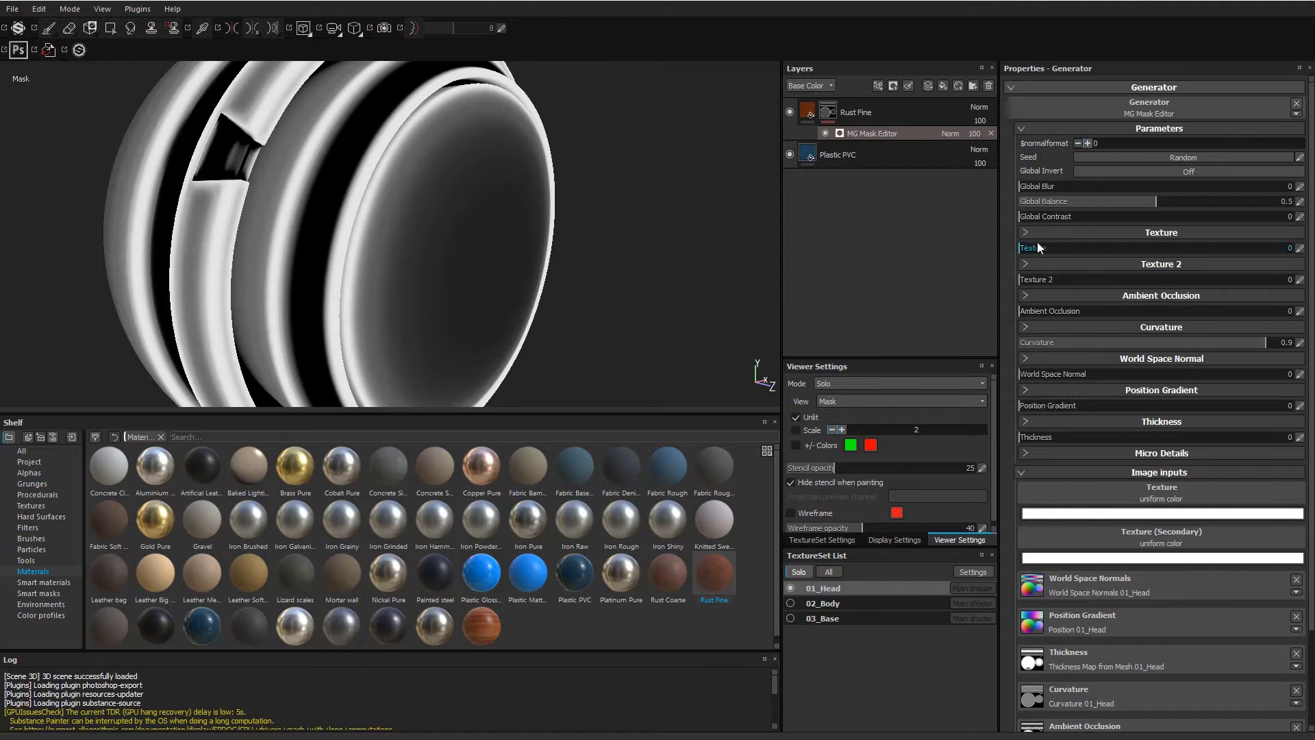
pyautogui.click(1023, 232)
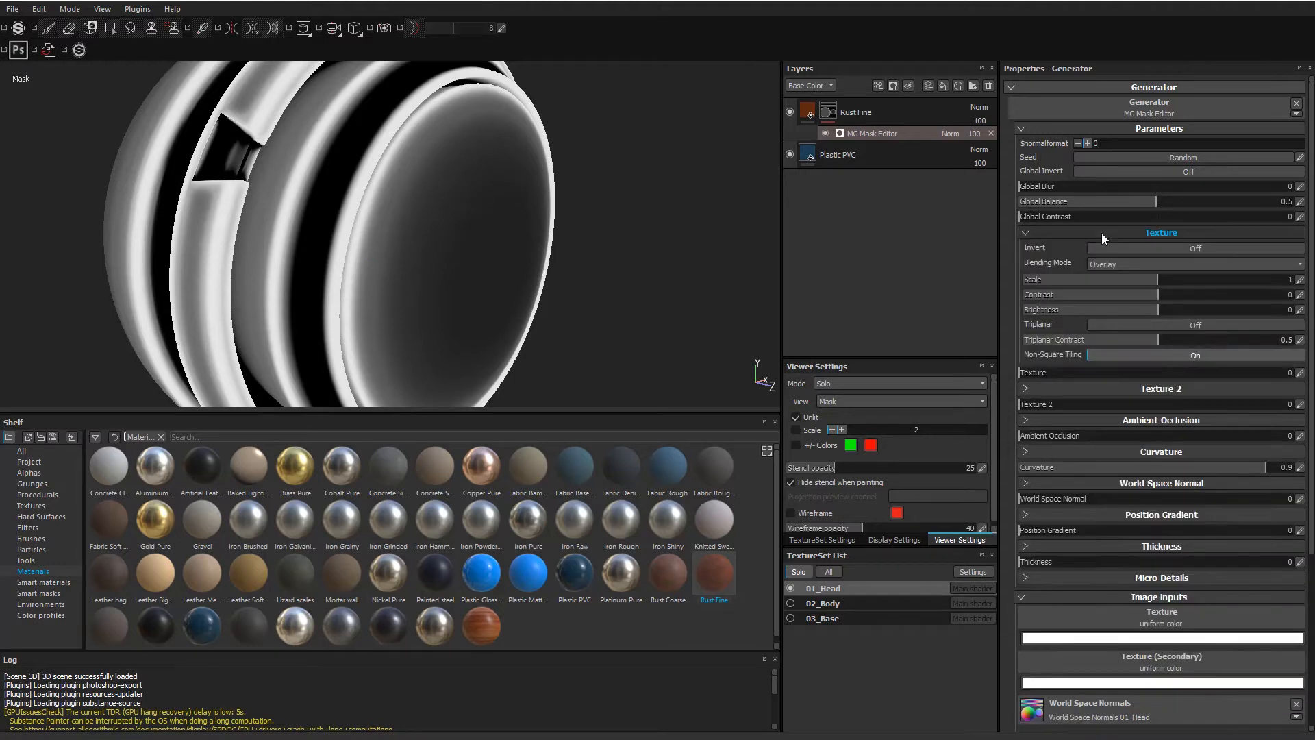
pyautogui.click(1024, 233)
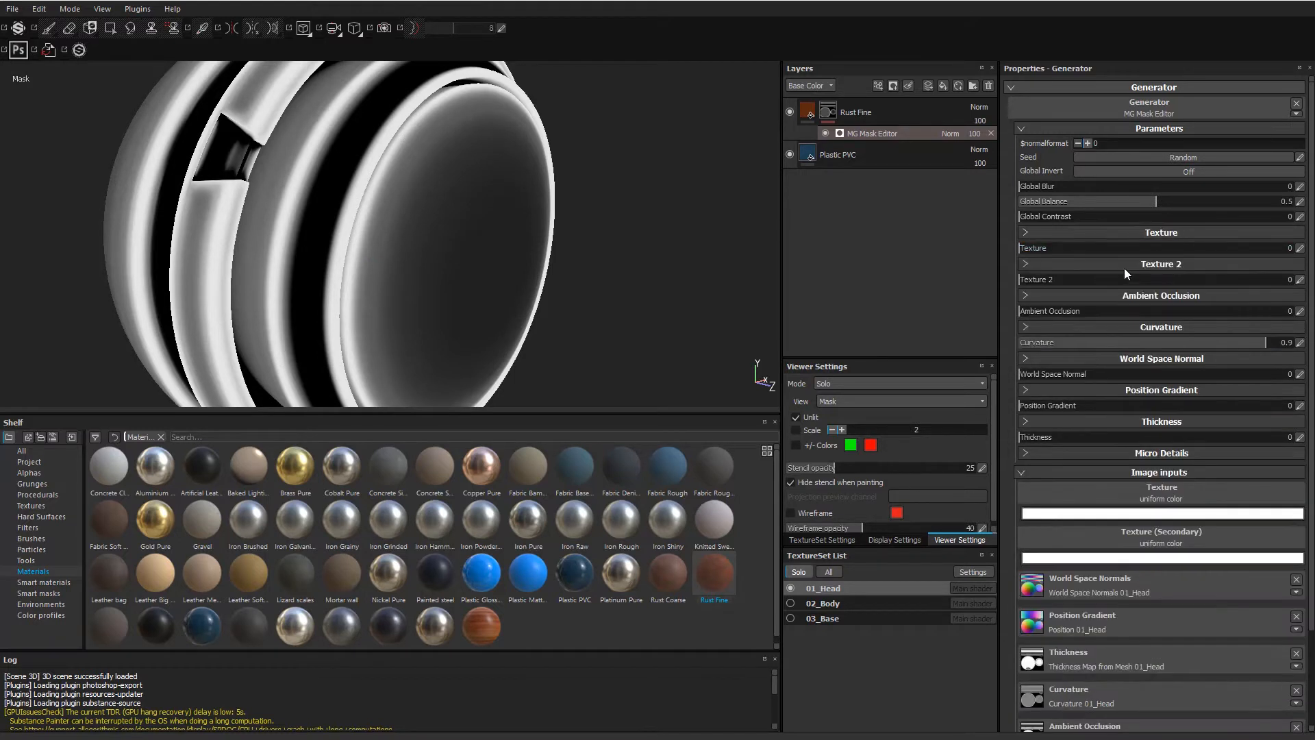
pyautogui.moveTo(1121, 497)
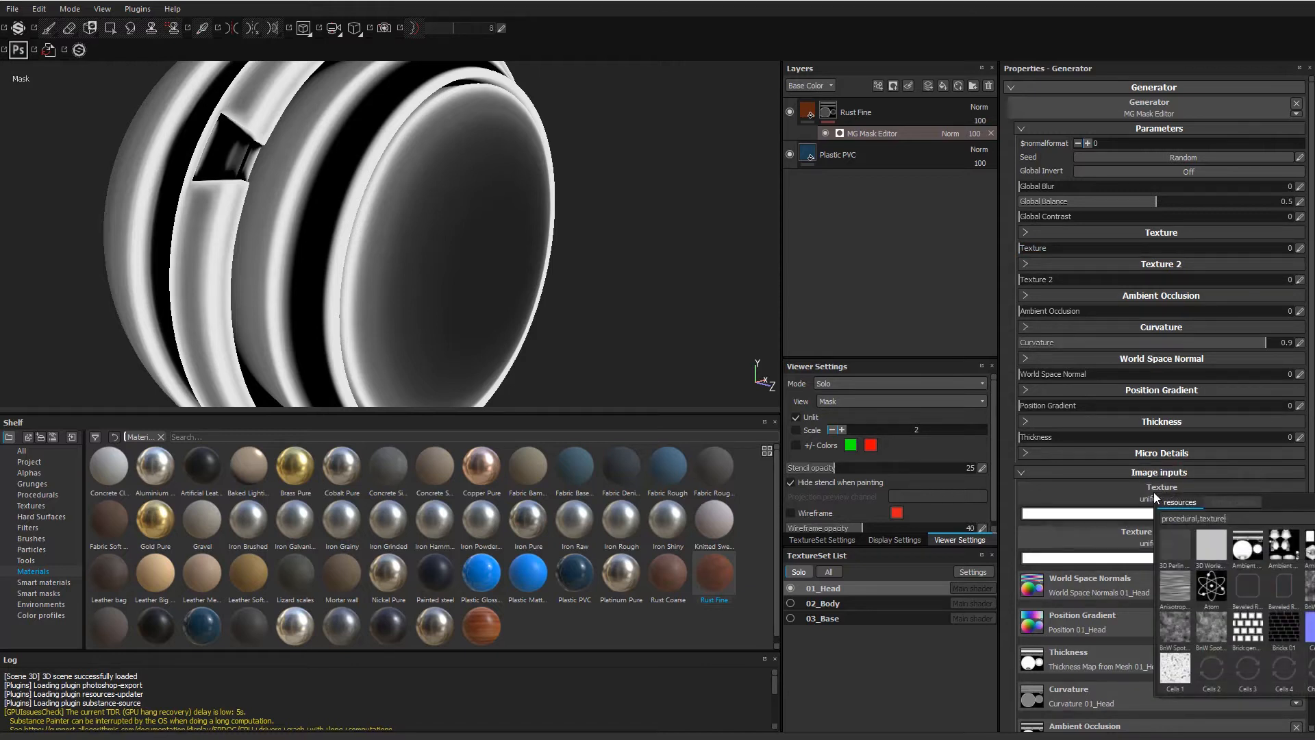
pyautogui.moveTo(1185, 625)
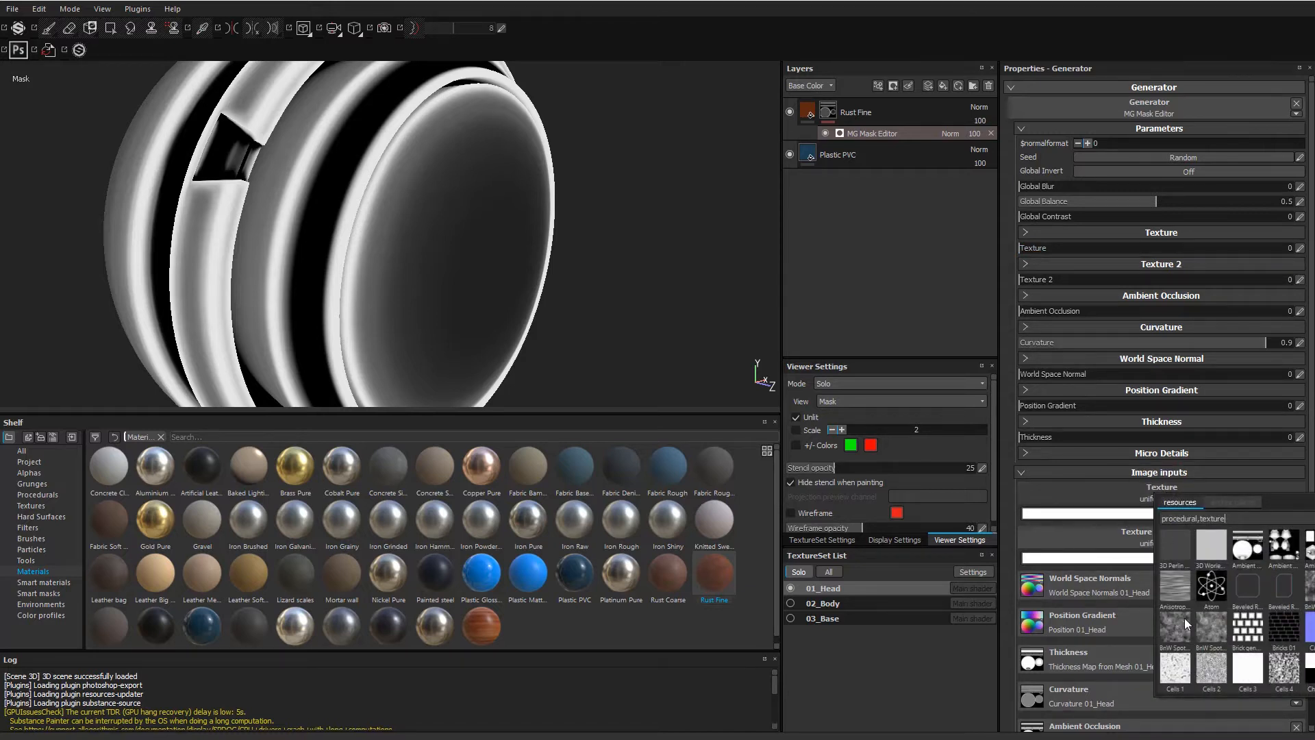
pyautogui.click(1161, 421)
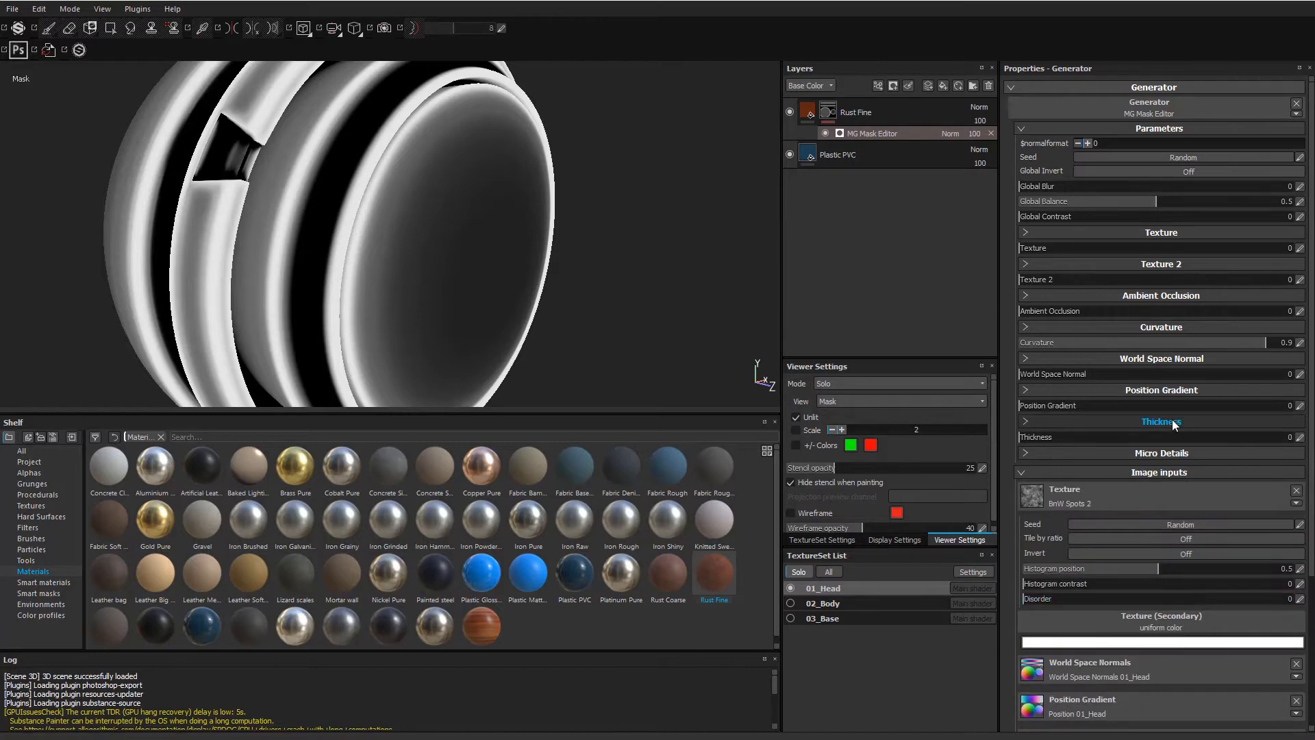
pyautogui.moveTo(1071, 267)
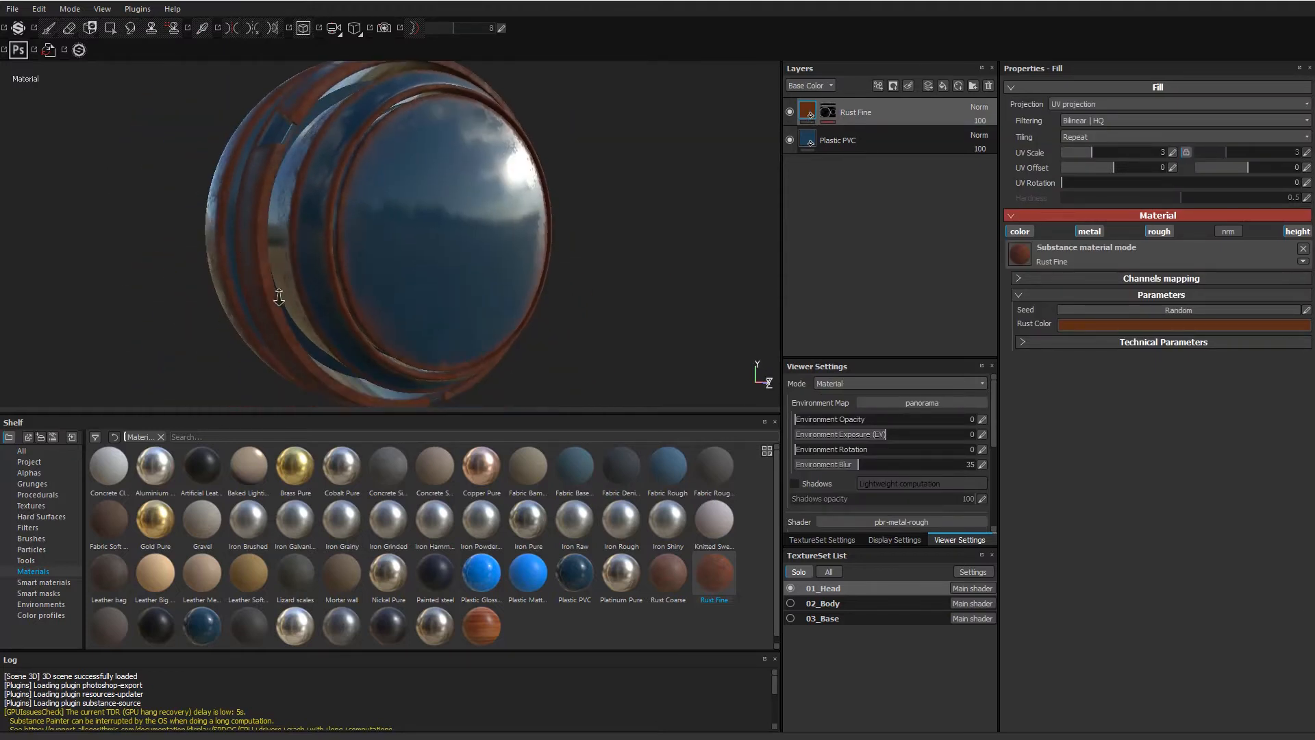
# Add paint layer Plus_Rust_NORMAL with color disabled, leaving only the nrm channel.
pyautogui.moveTo(279, 298); pyautogui.dragTo(441, 268)
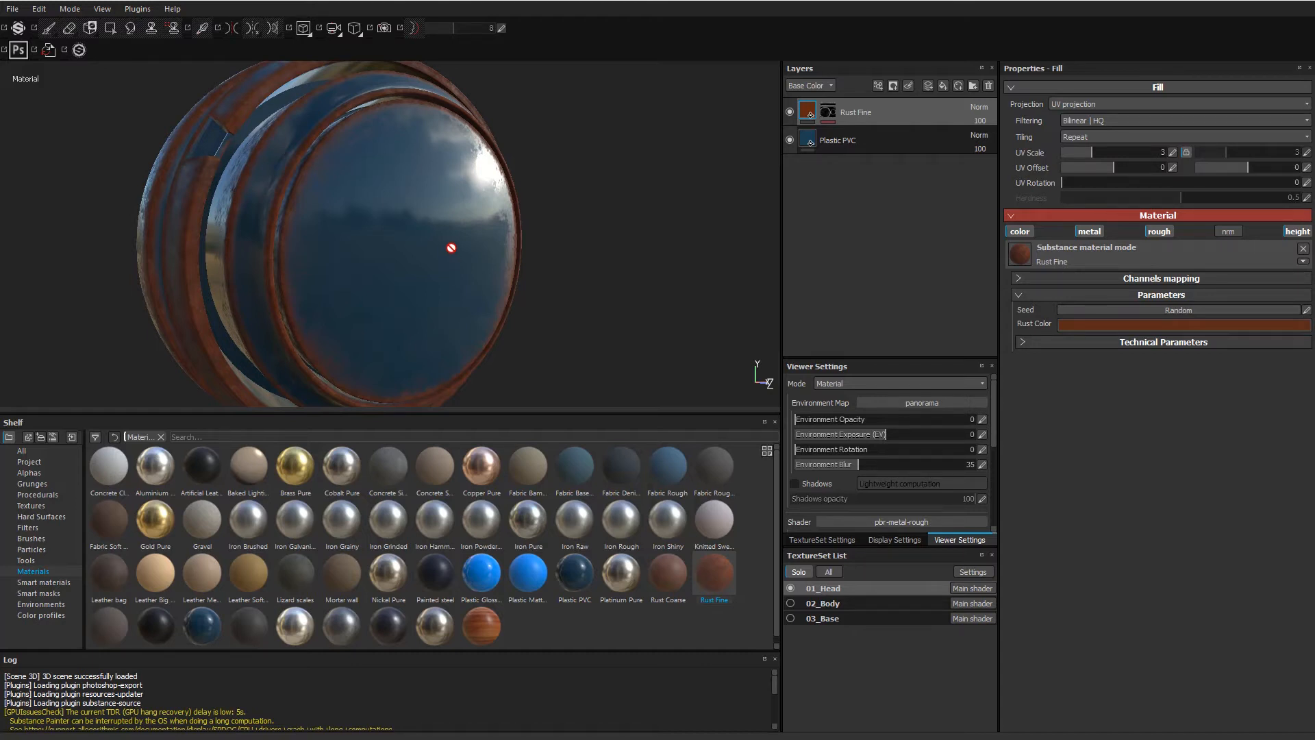
pyautogui.moveTo(399, 257)
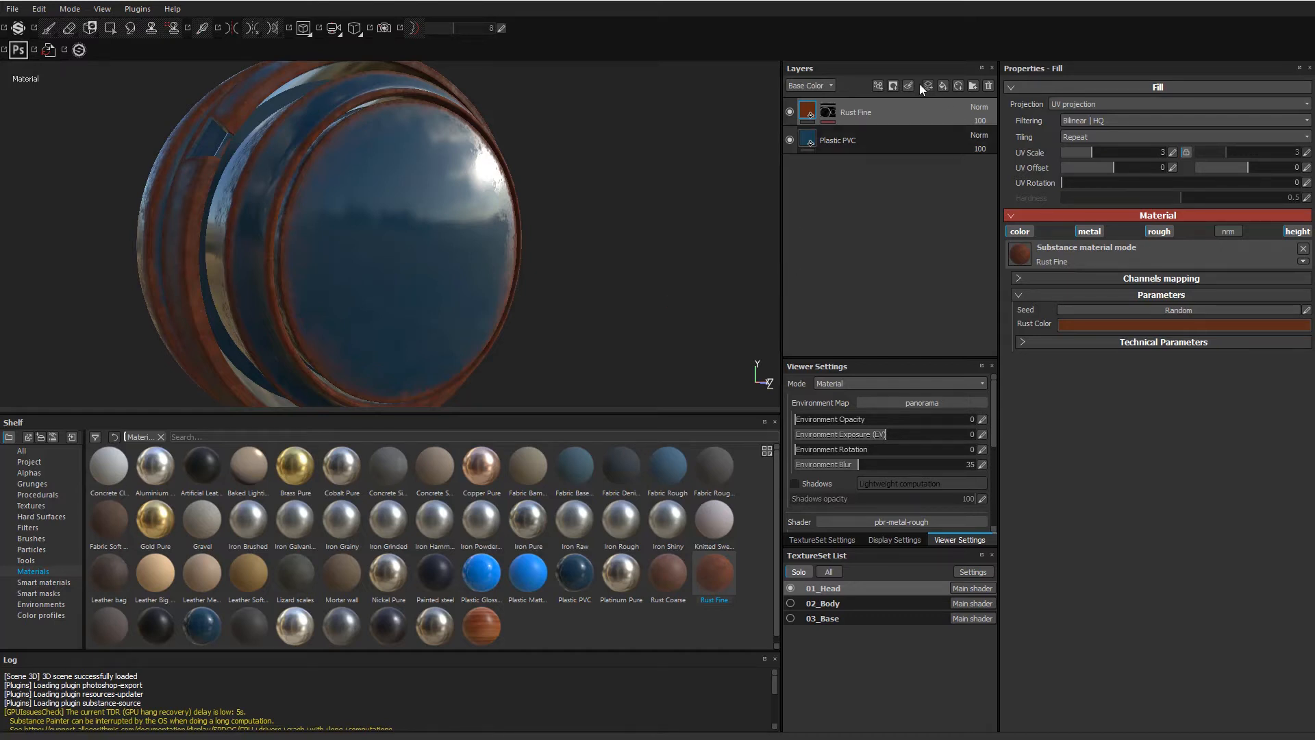
pyautogui.moveTo(926, 86)
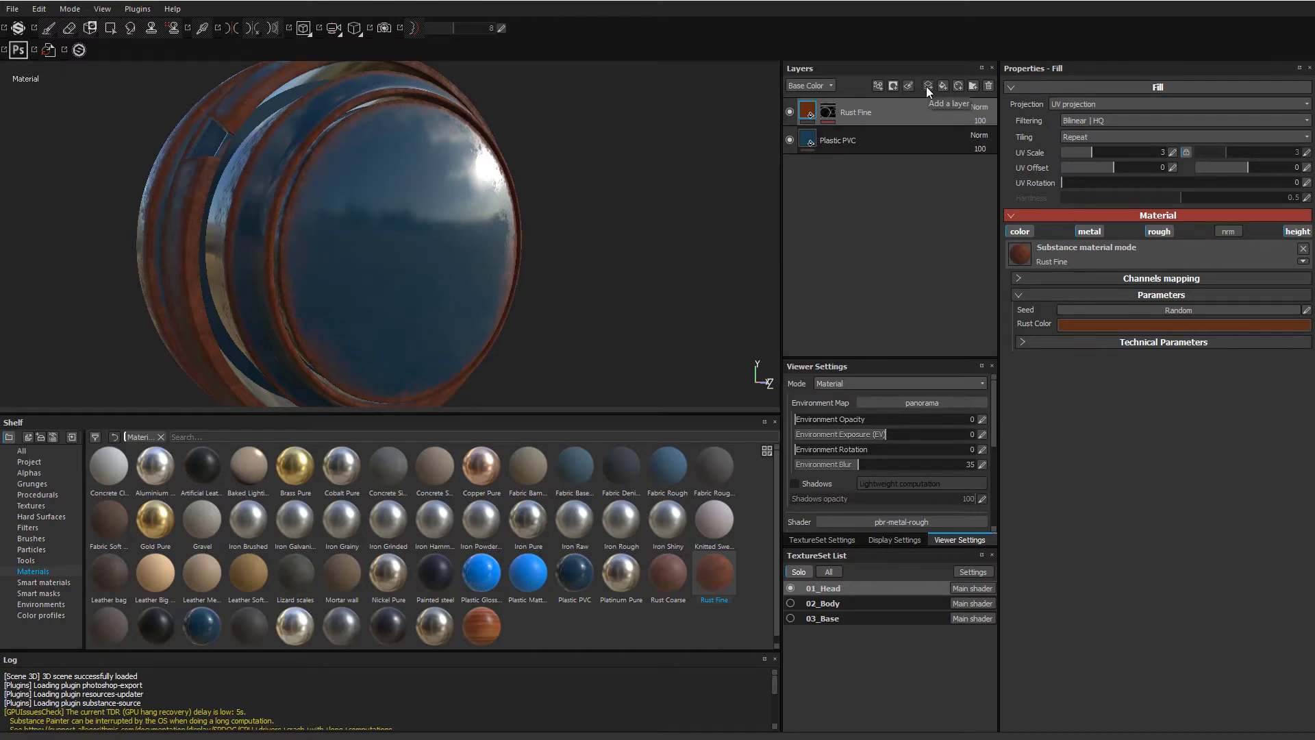
pyautogui.click(927, 85)
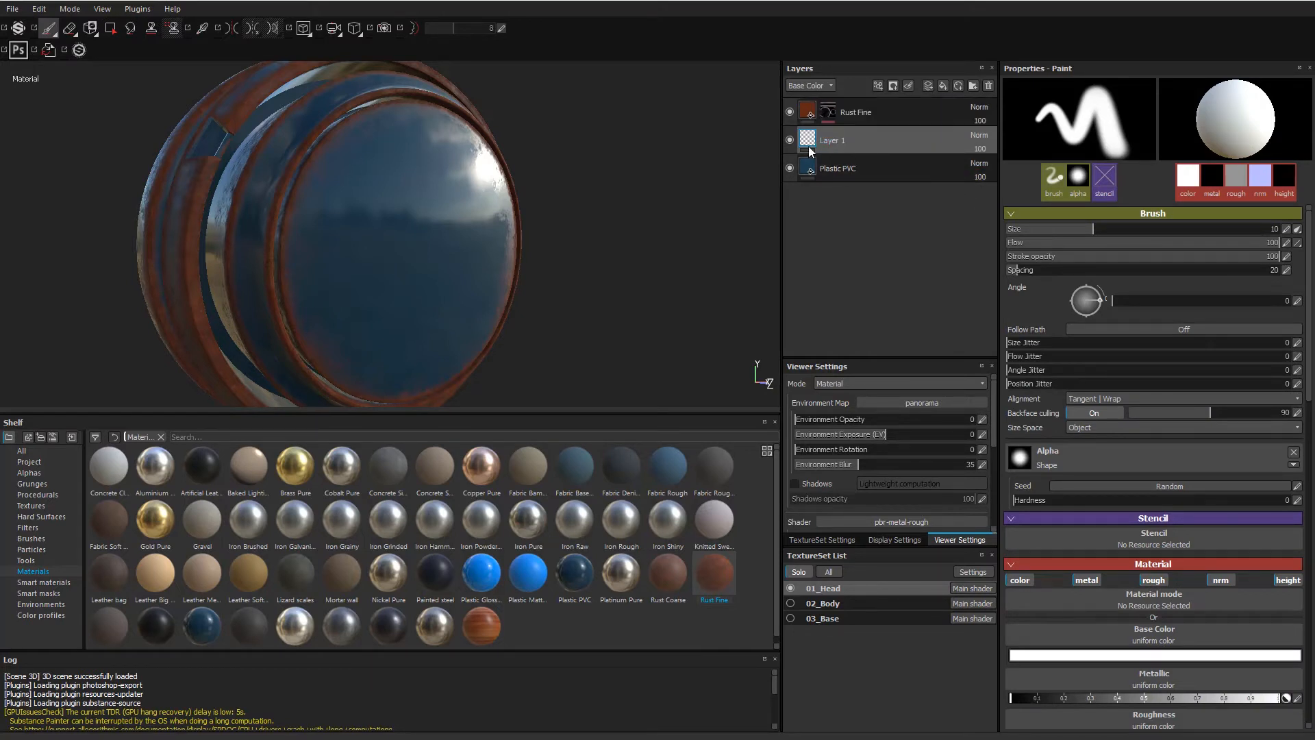
pyautogui.moveTo(839, 136)
pyautogui.write('Plus_Rust_fi')
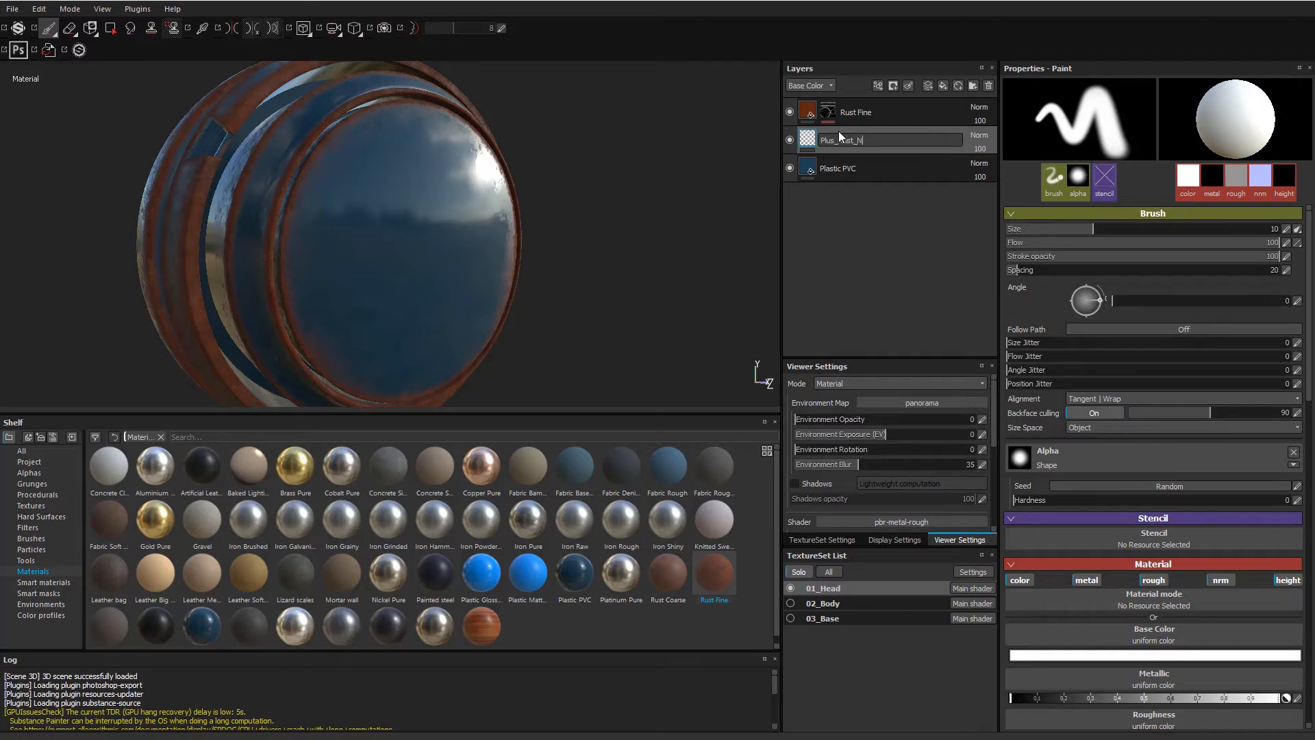
pyautogui.write('ORMAL')
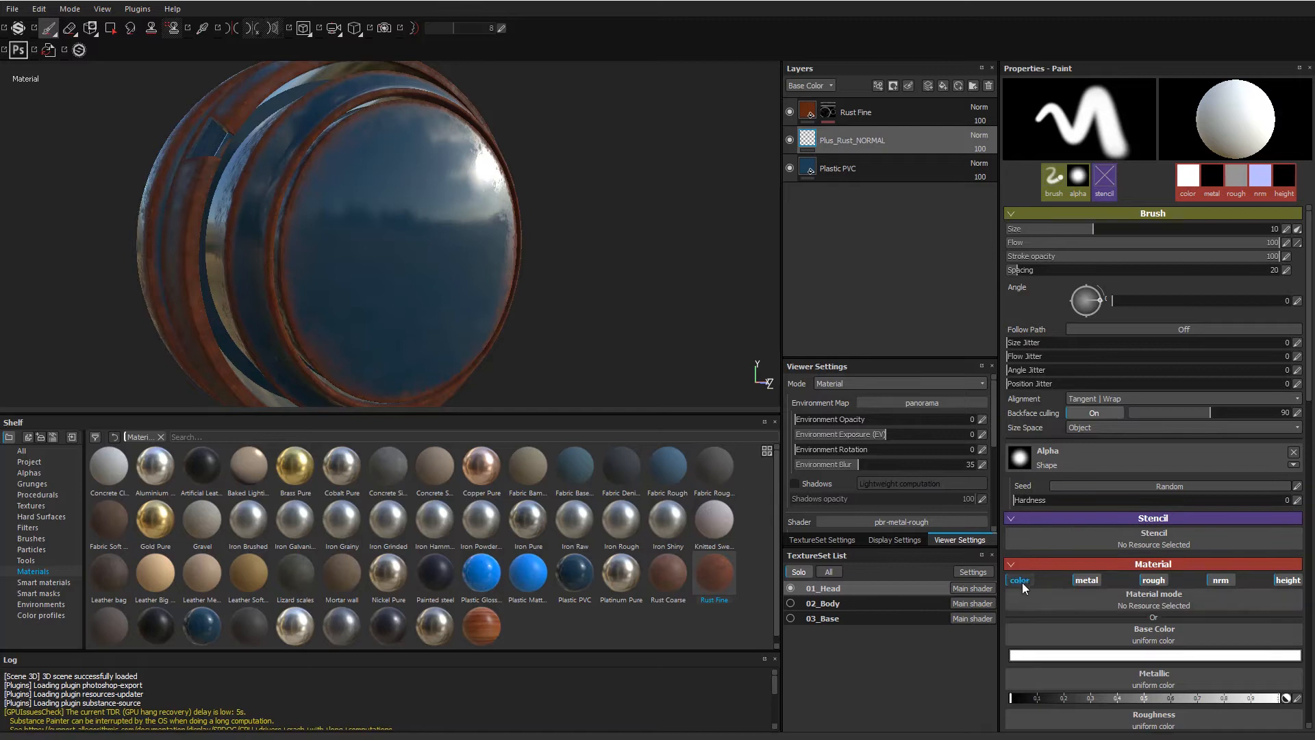
pyautogui.click(1221, 580)
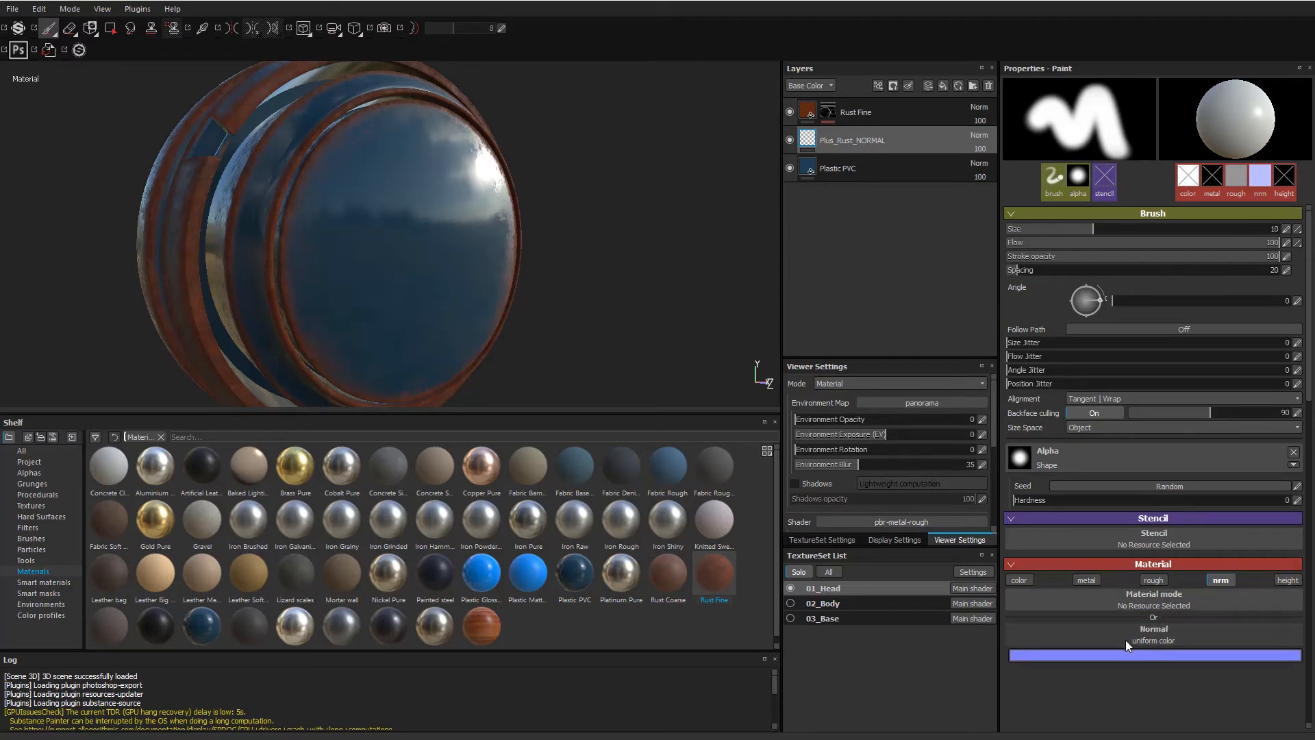
pyautogui.moveTo(1076, 641)
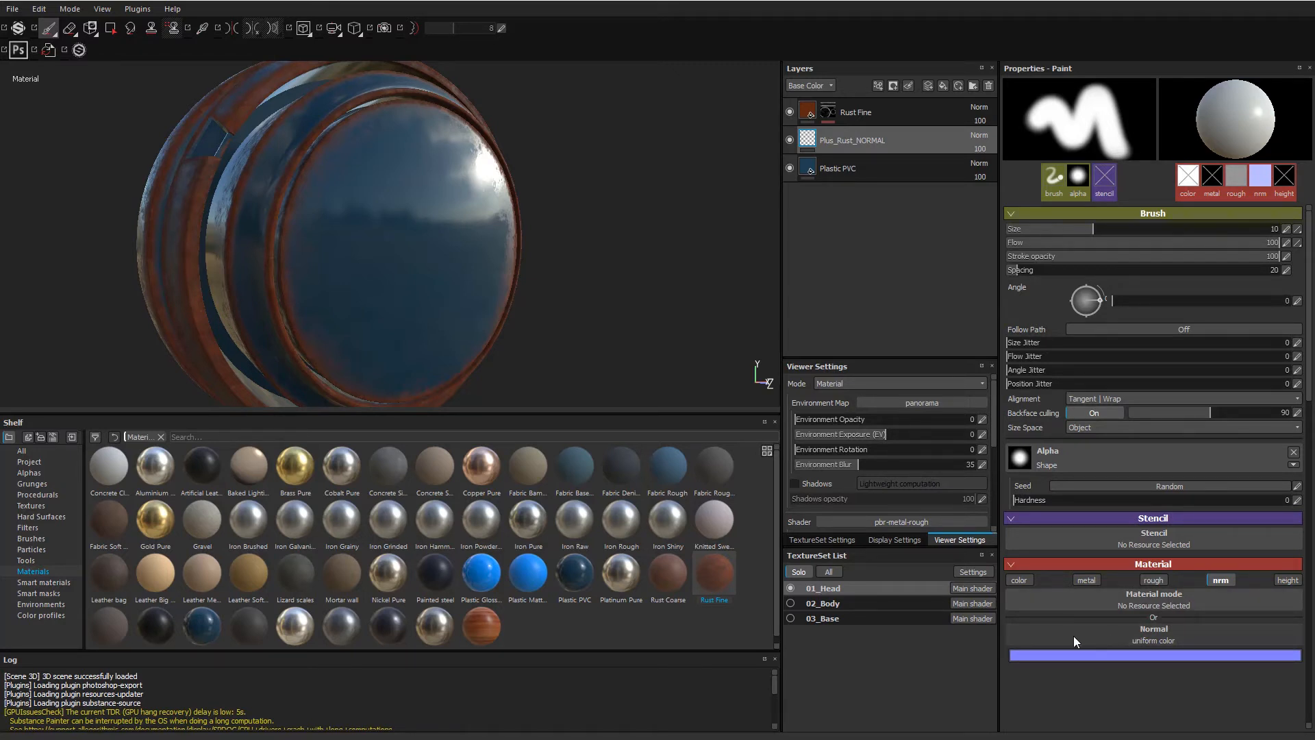
# Stamp the 'cross' normal with a square alpha at size 32.5 onto the head's face.
pyautogui.click(1153, 639)
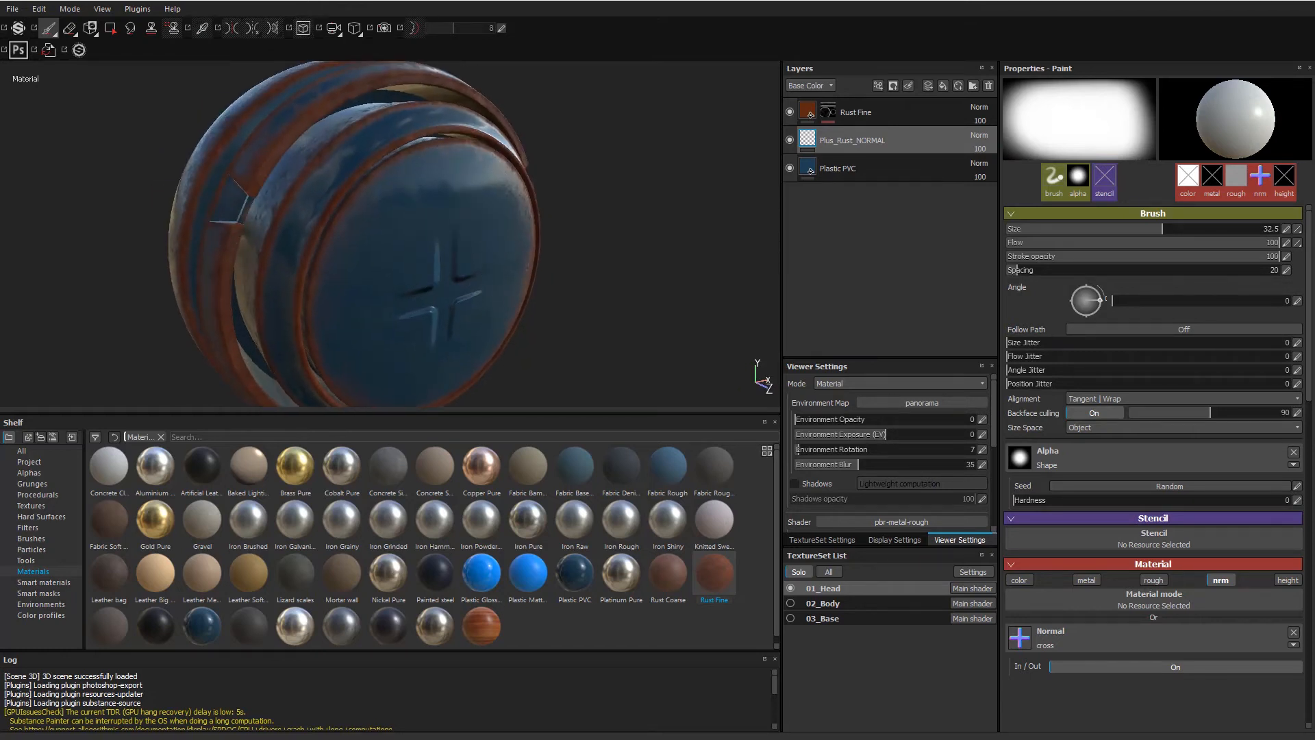
pyautogui.click(432, 361)
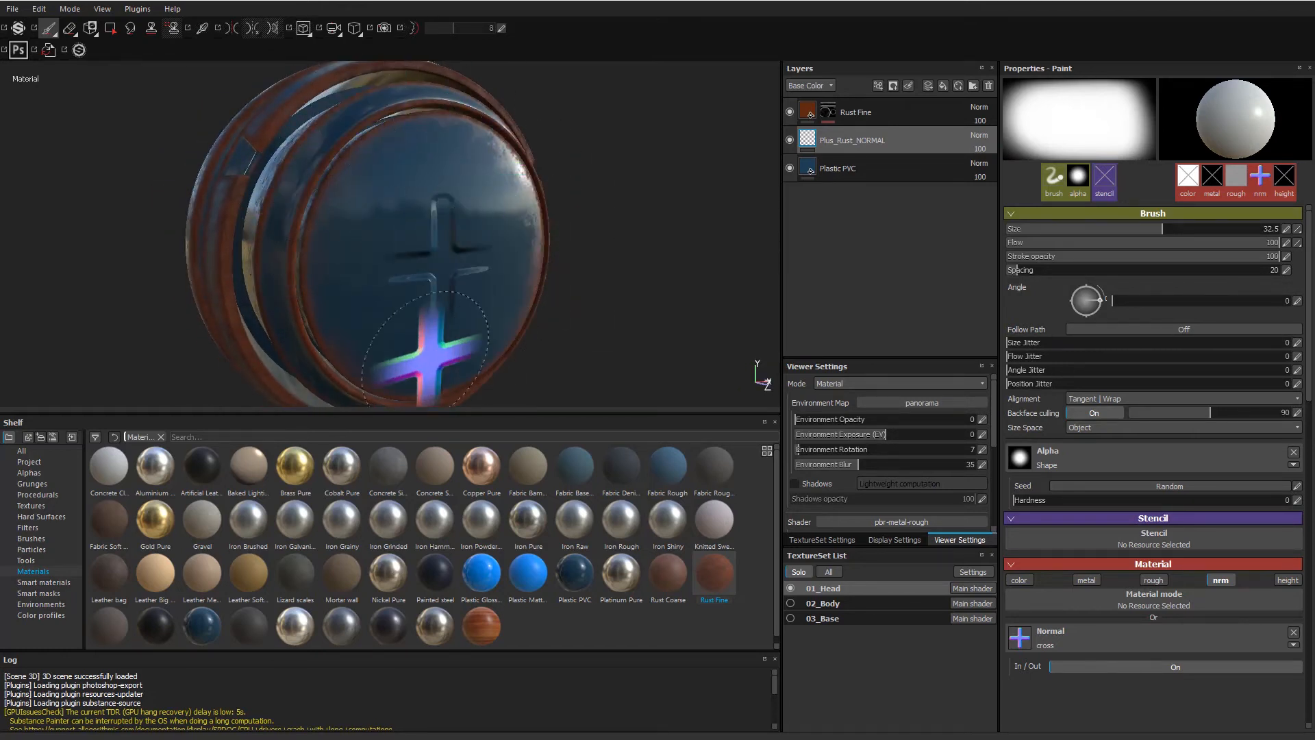
pyautogui.click(821, 539)
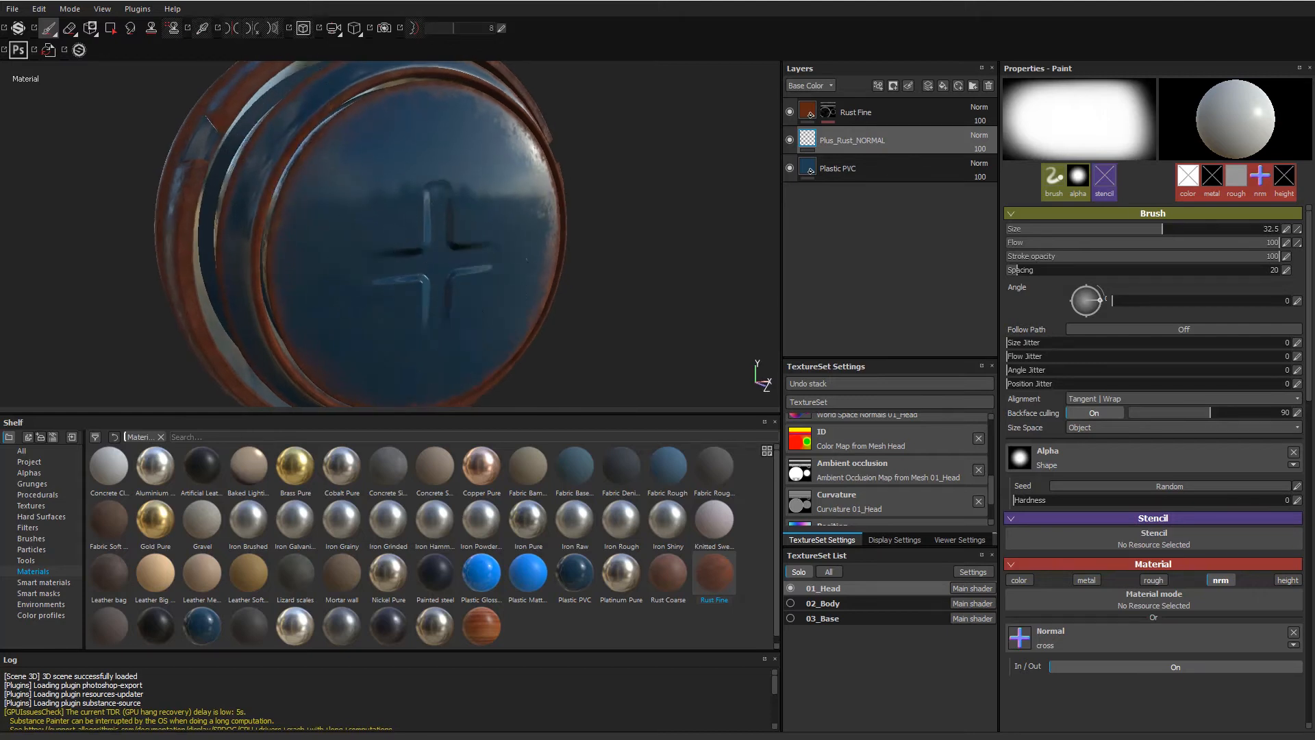
pyautogui.click(445, 202)
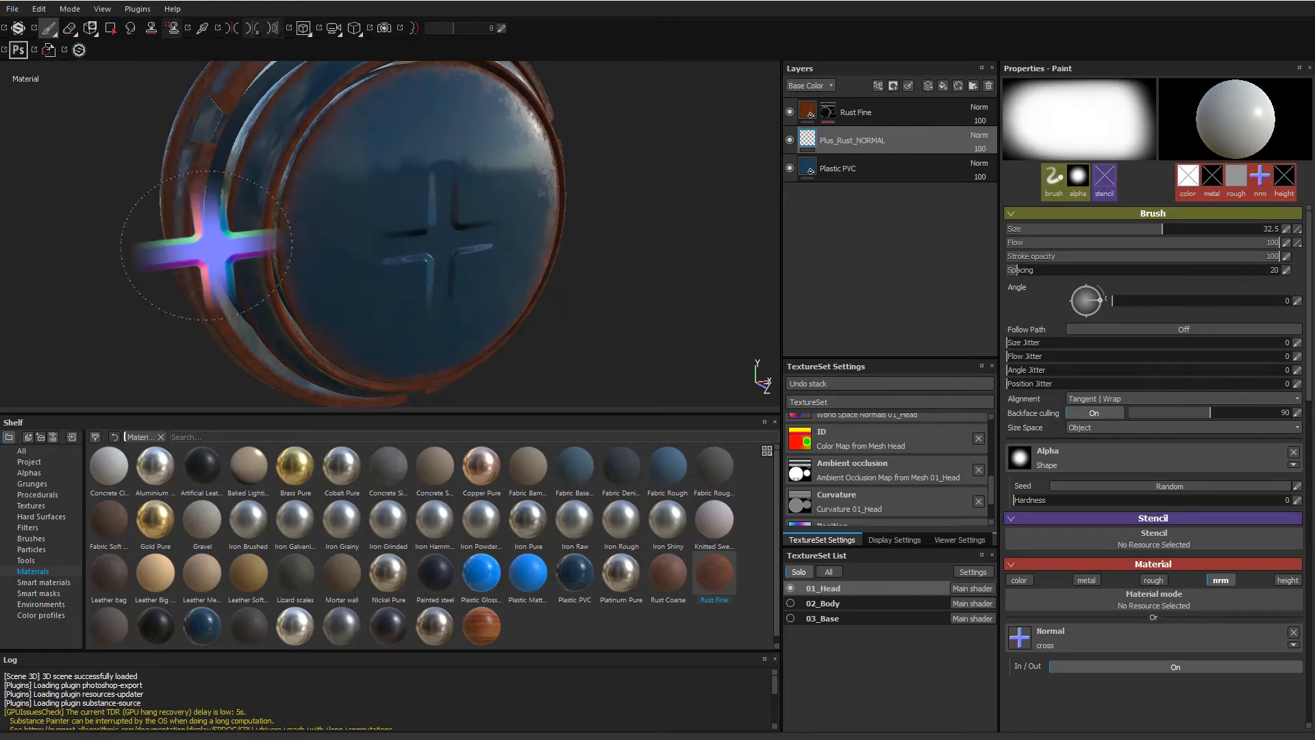
pyautogui.moveTo(428, 289)
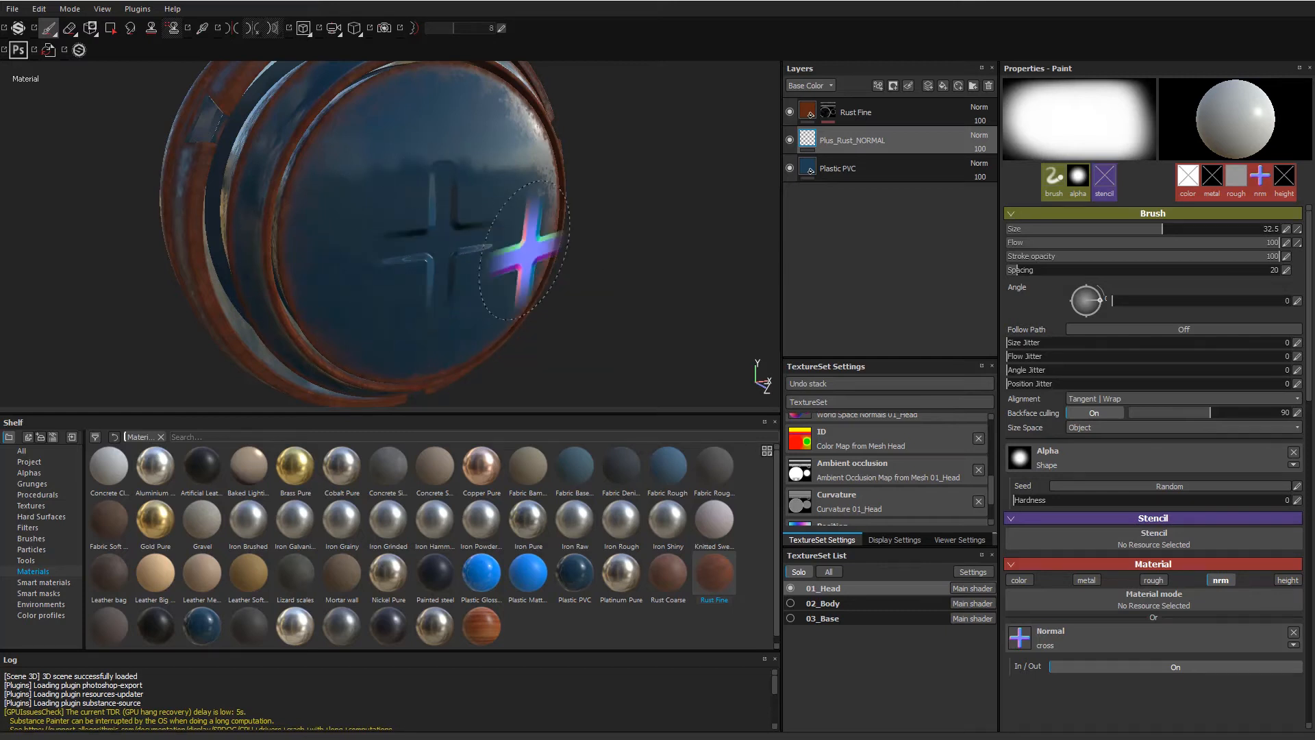
pyautogui.moveTo(674, 347)
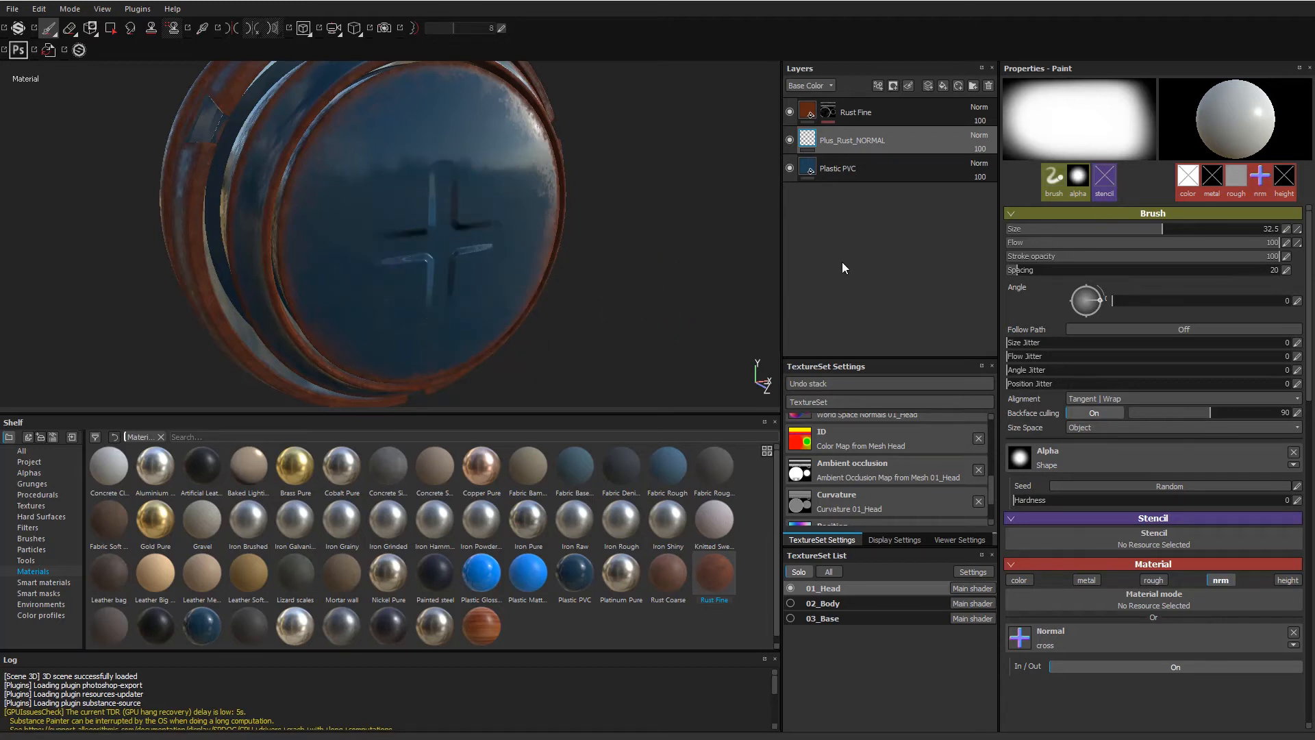
pyautogui.moveTo(880, 161)
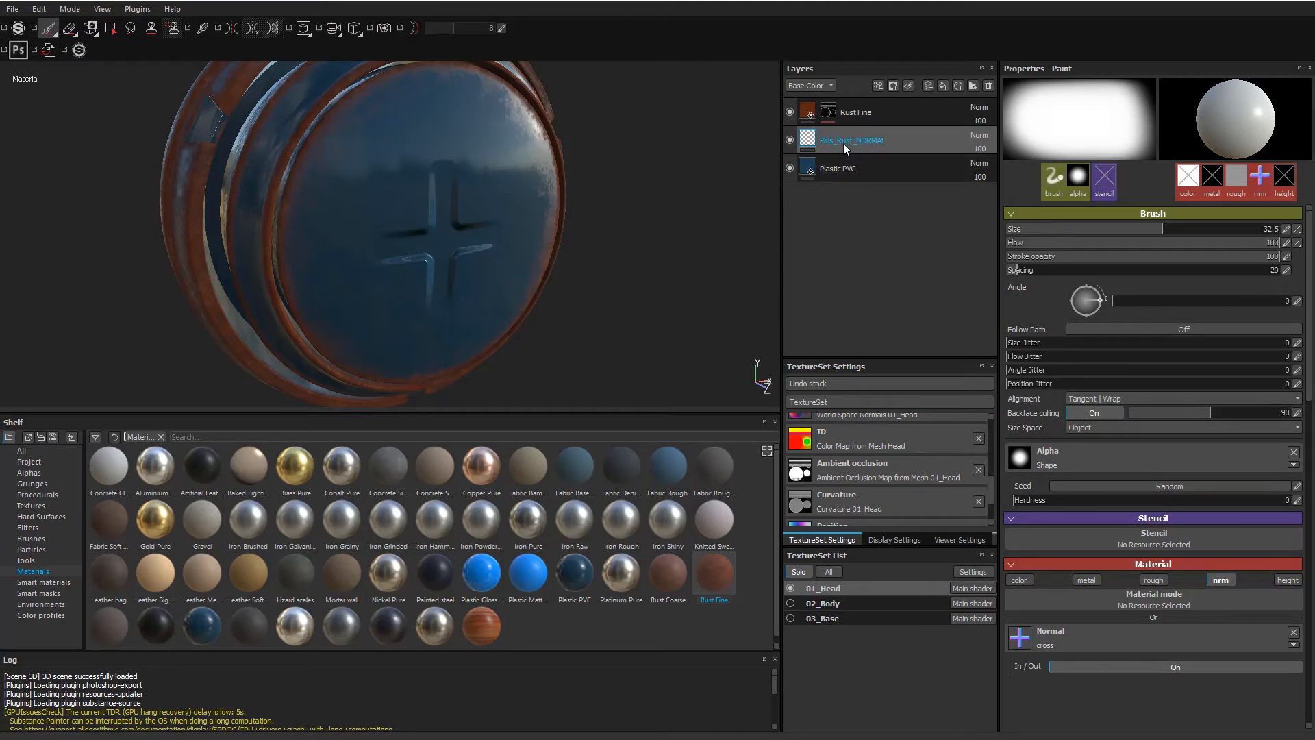
# Add an anchor point named Normal_Depth_Data to the Plus_Rust_NORMAL layer.
pyautogui.click(856, 112)
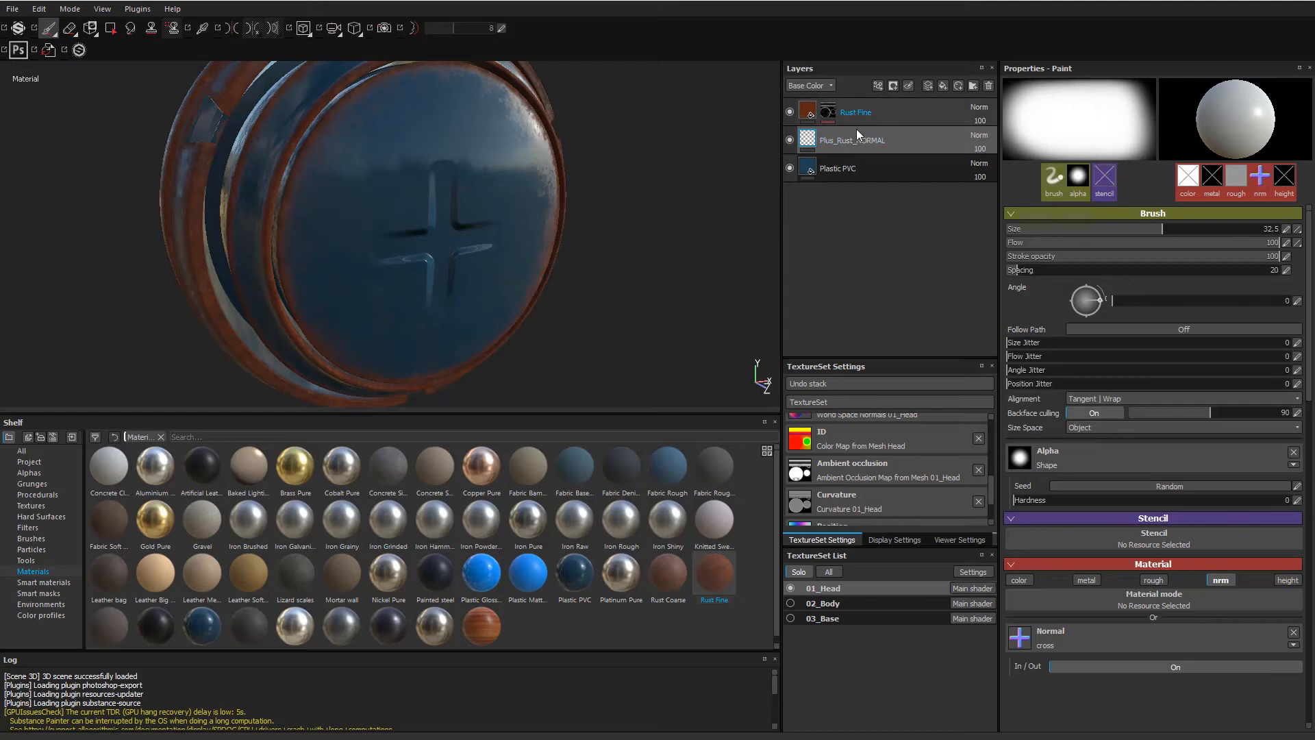
pyautogui.click(851, 139)
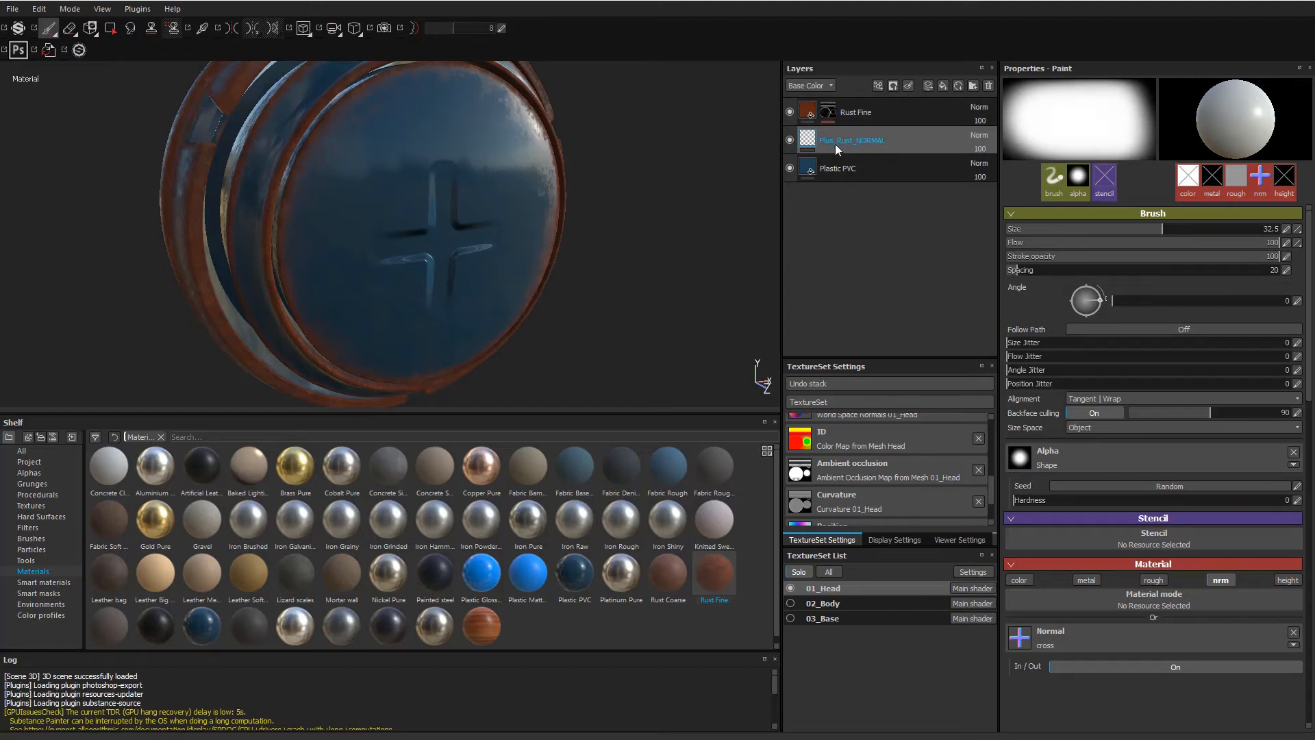
pyautogui.moveTo(836, 148)
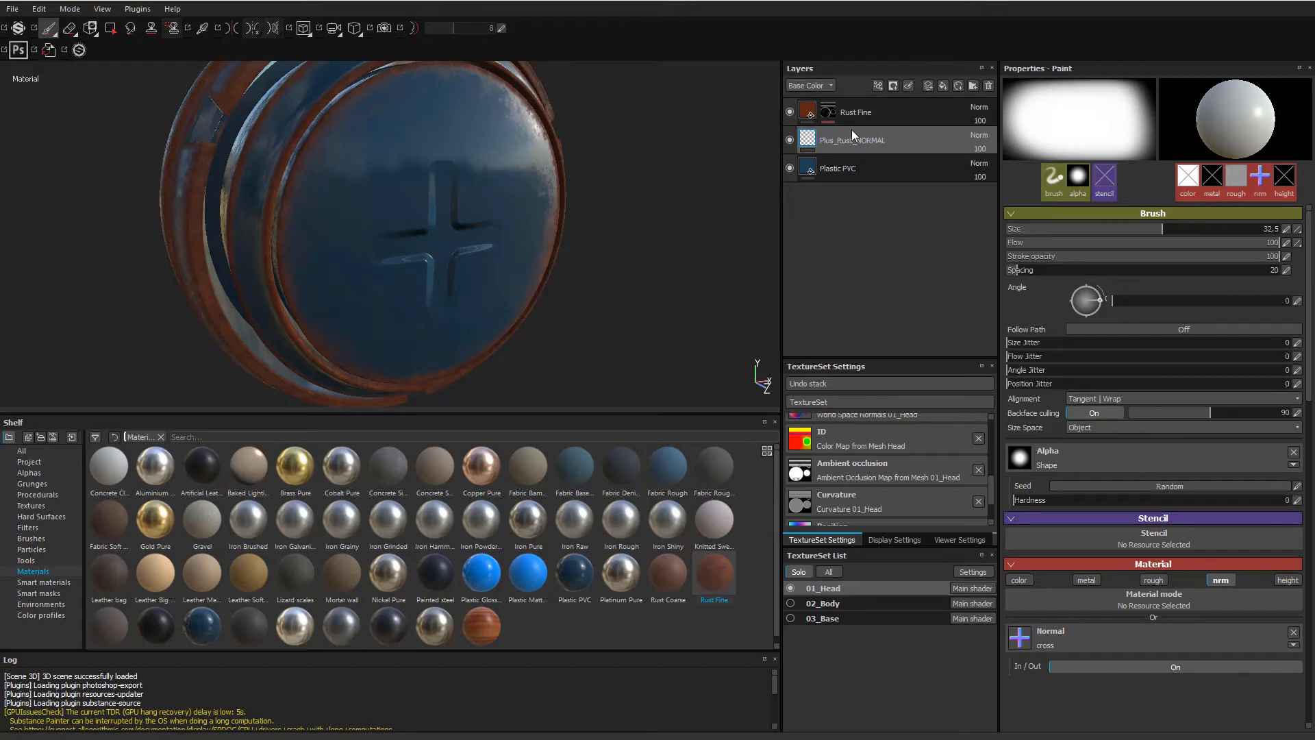
pyautogui.click(851, 140)
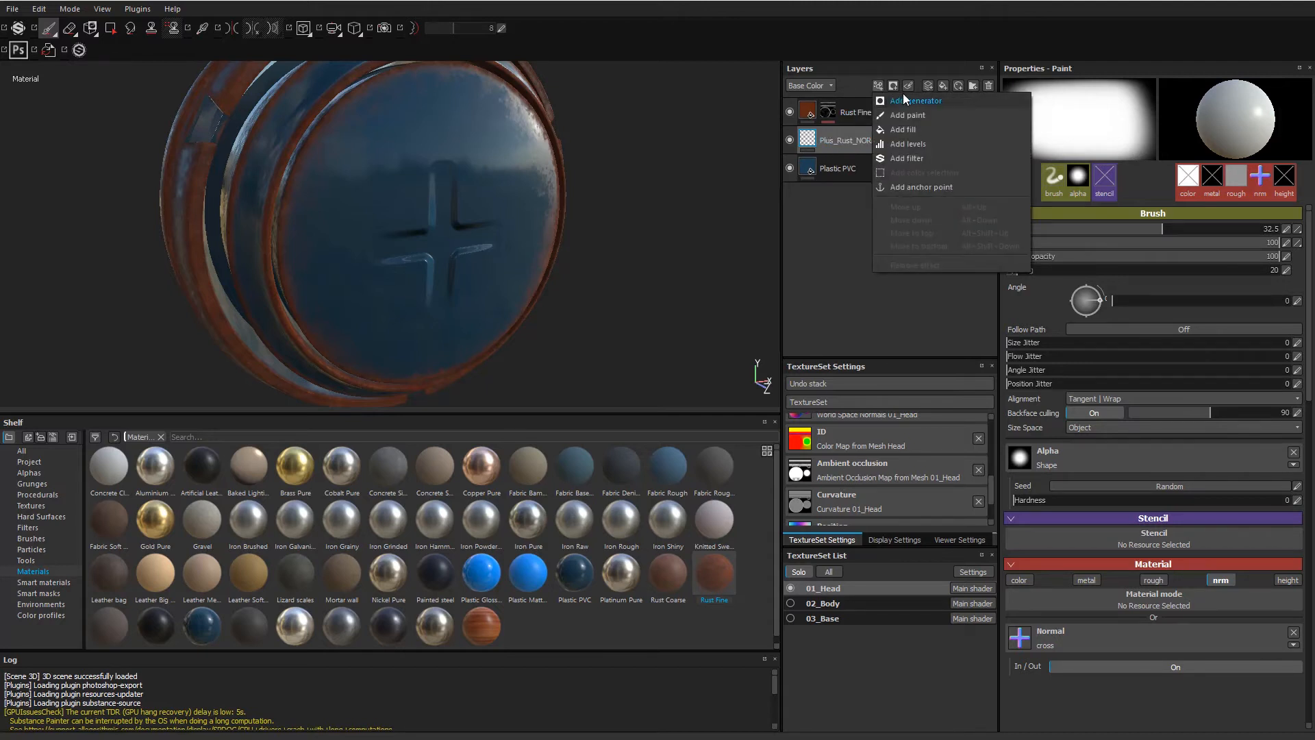
pyautogui.moveTo(914, 187)
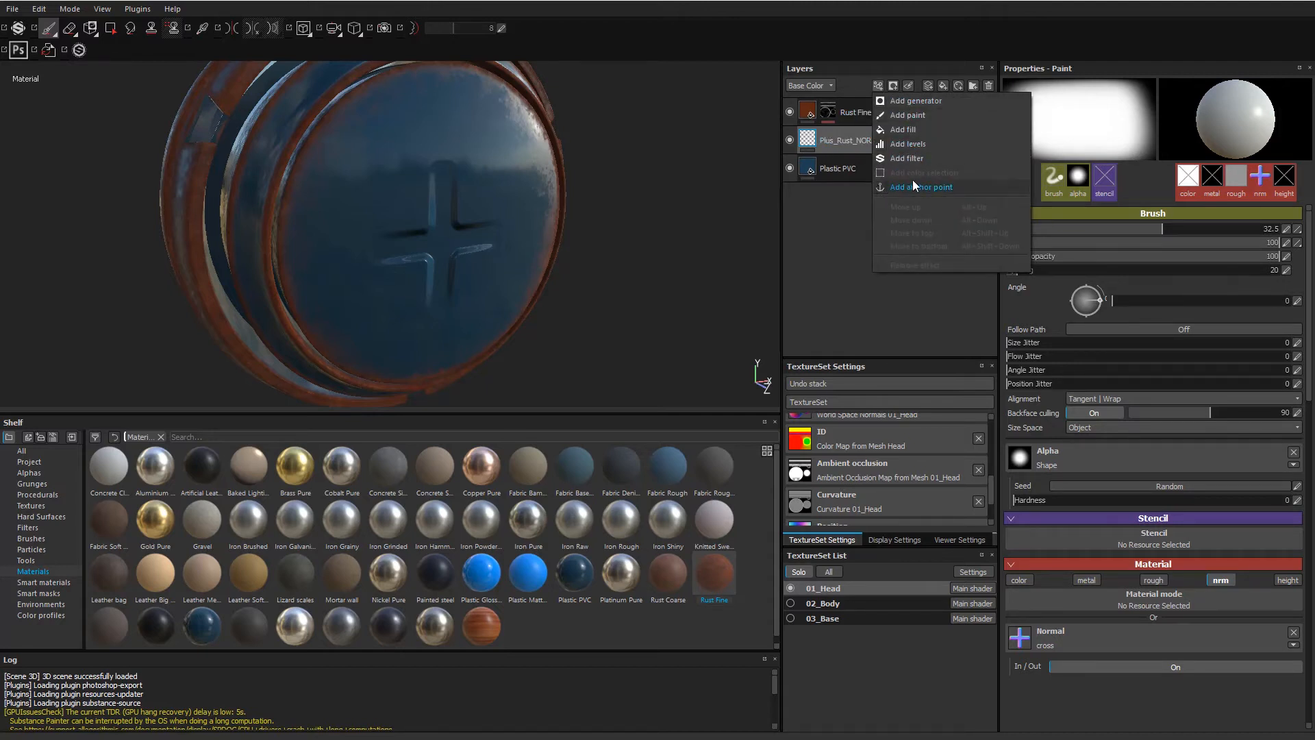
pyautogui.click(920, 186)
pyautogui.write('Normal_Depth_Data')
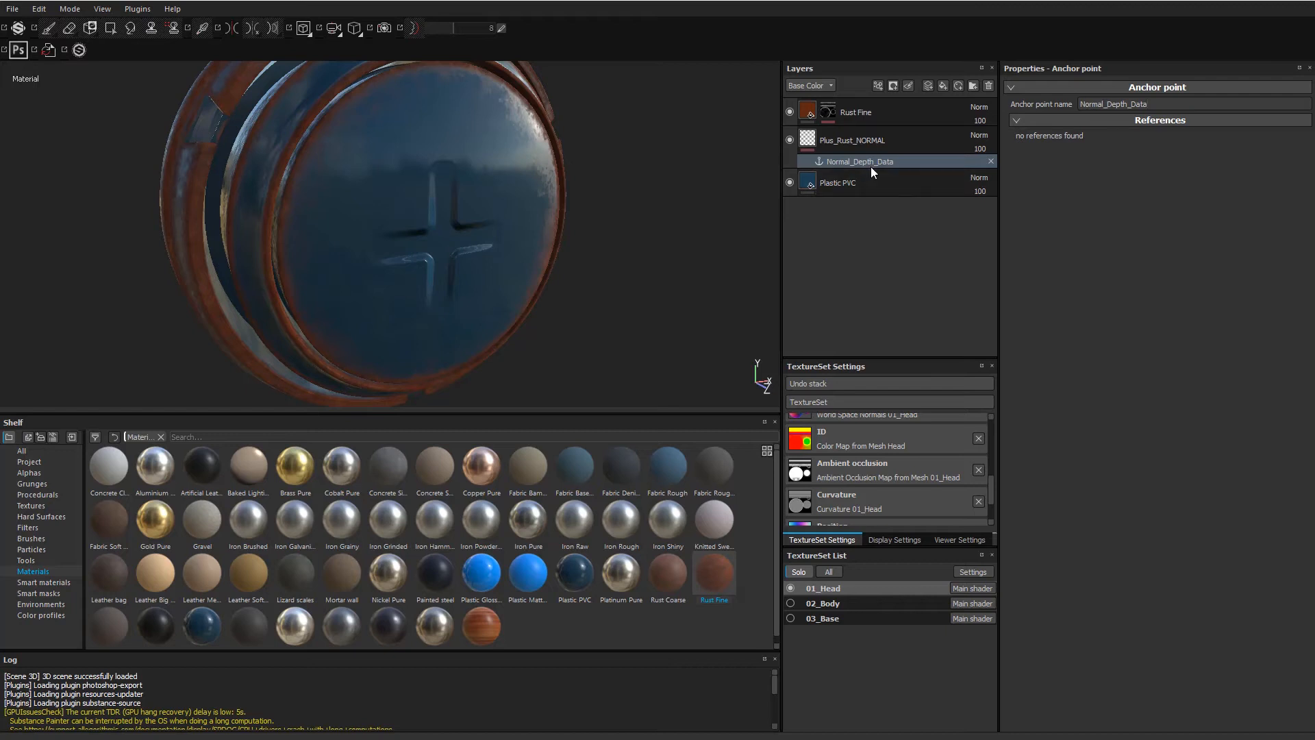
pyautogui.click(852, 140)
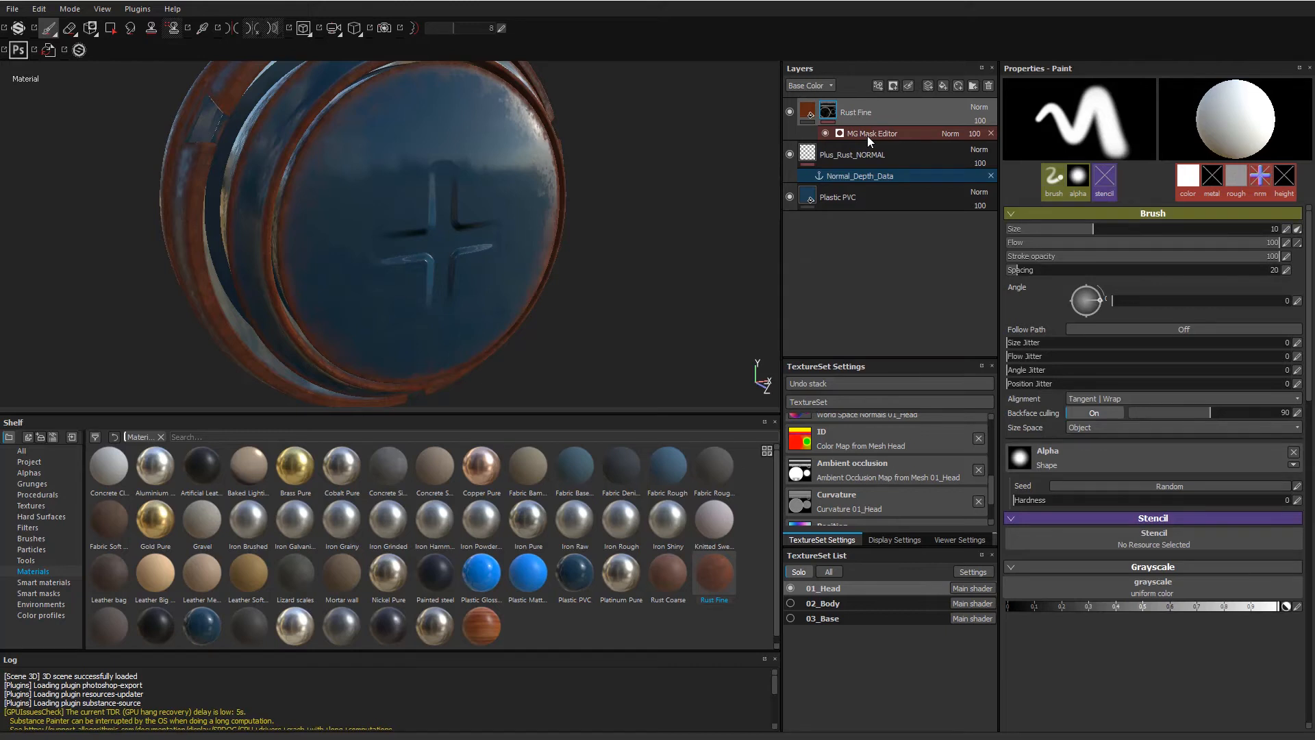
# In the MG Mask Editor image inputs, browse anchor points to select Normal_Depth_Data for Micro Normal.
pyautogui.click(872, 132)
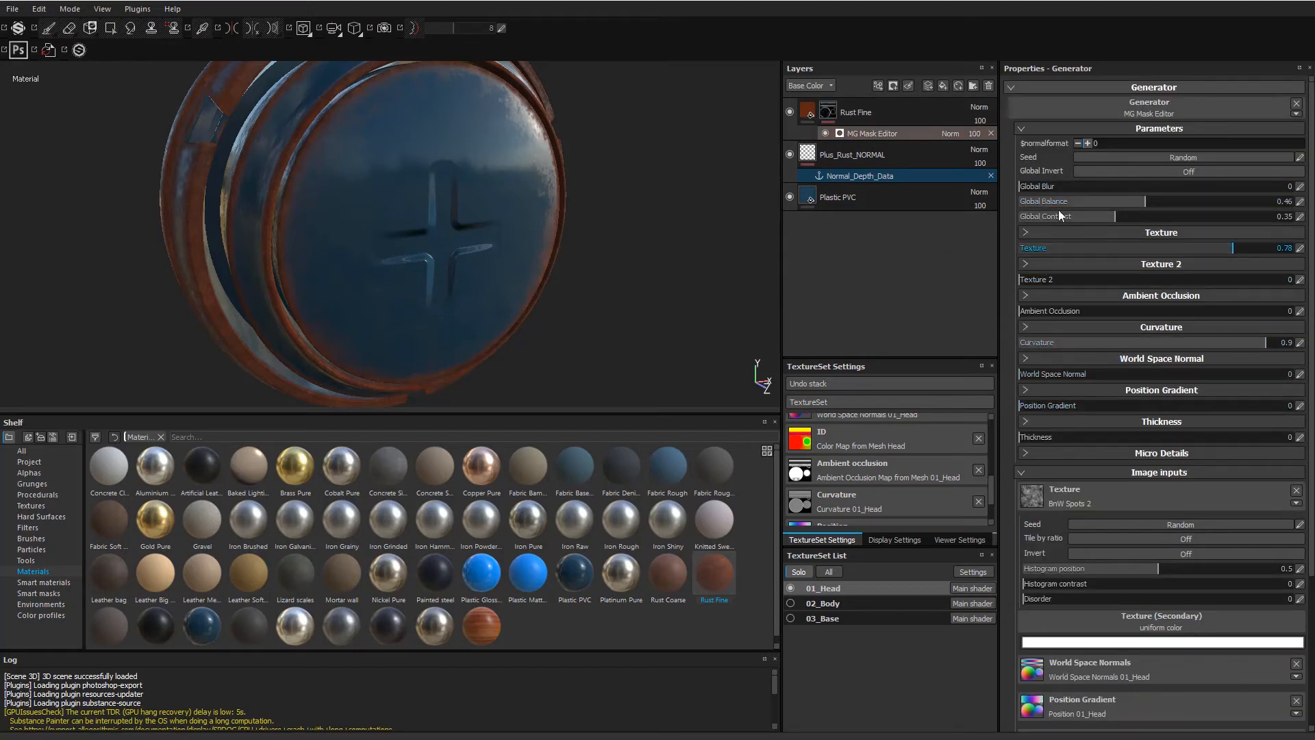
pyautogui.scroll(-3)
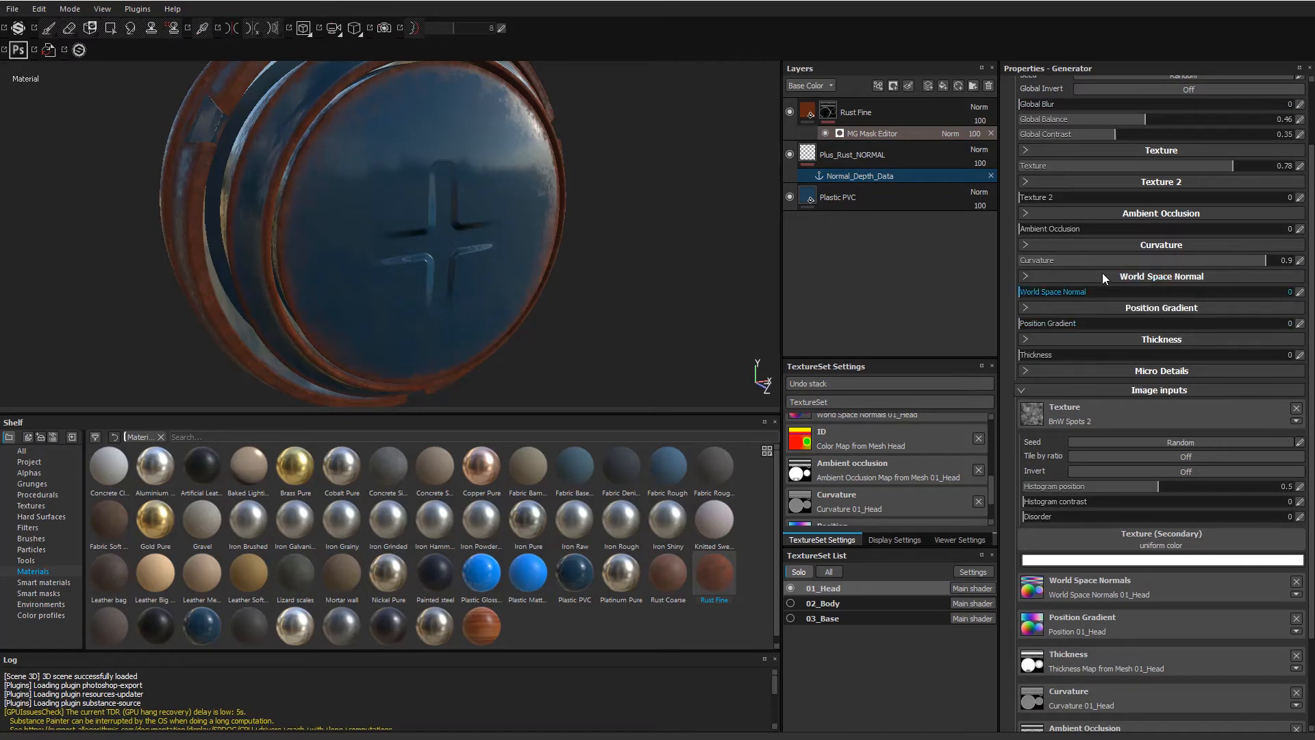
pyautogui.scroll(-3)
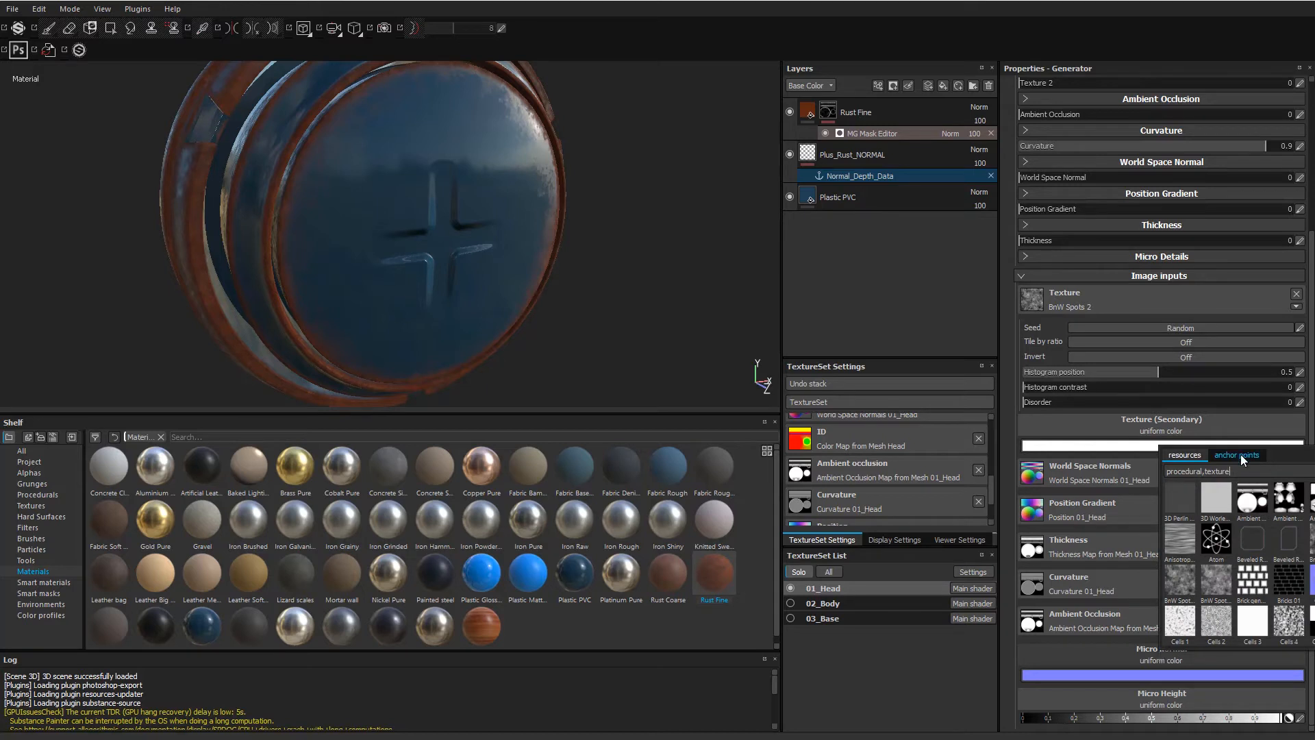
pyautogui.click(1236, 455)
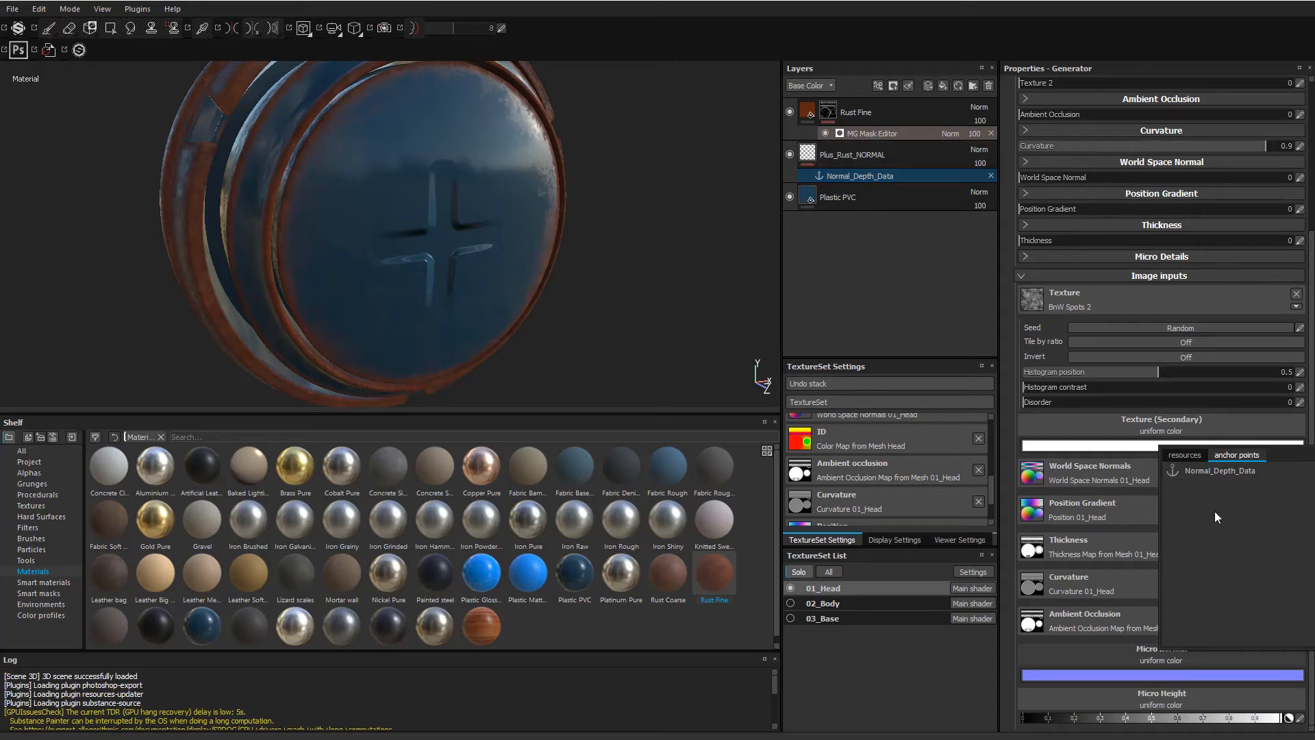
pyautogui.moveTo(1217, 487)
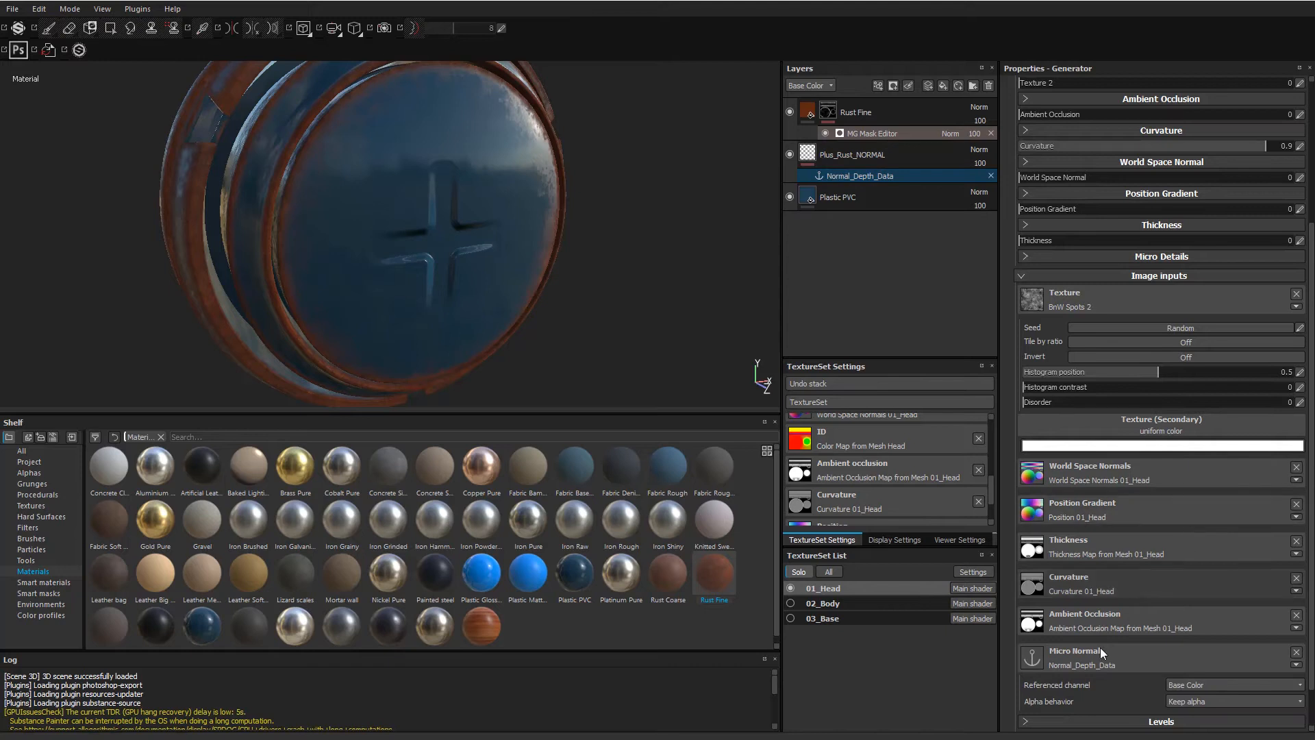
pyautogui.moveTo(1140, 609)
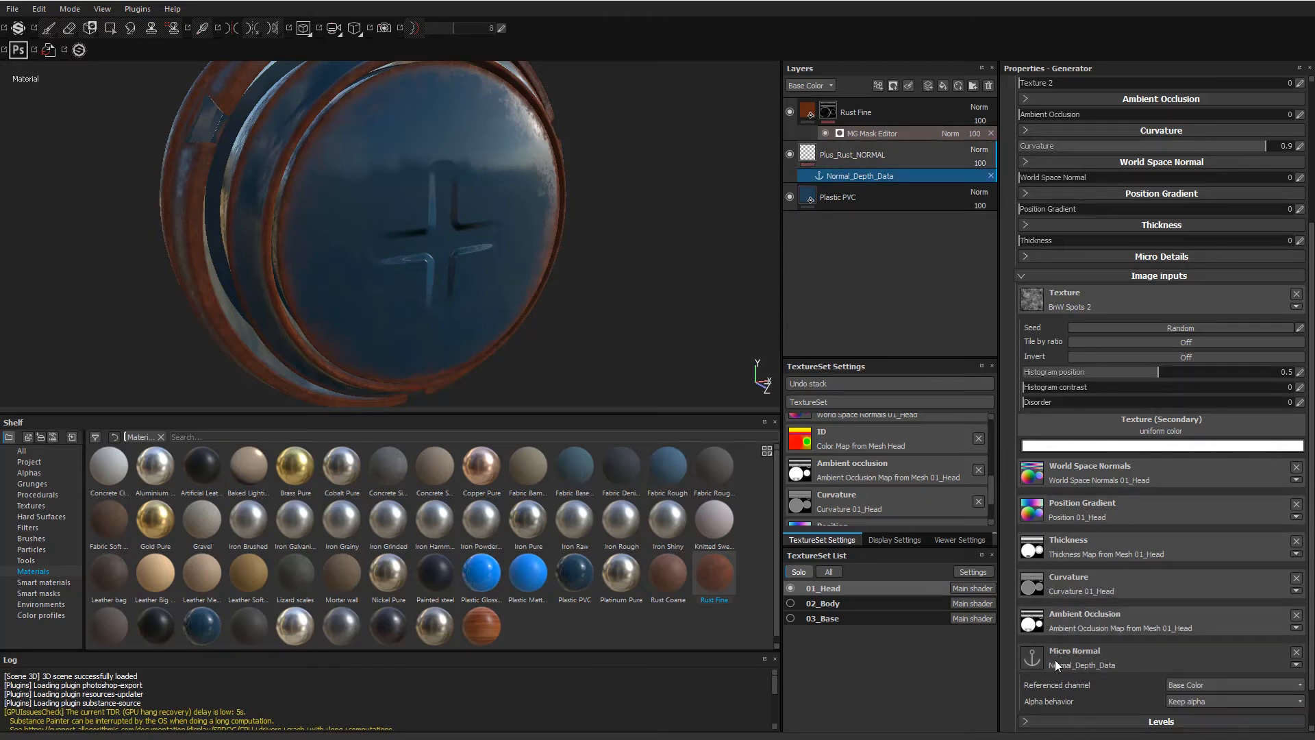
# Set the Micro Normal input's referenced channel to Normal, then scroll through the generator settings.
pyautogui.scroll(-3)
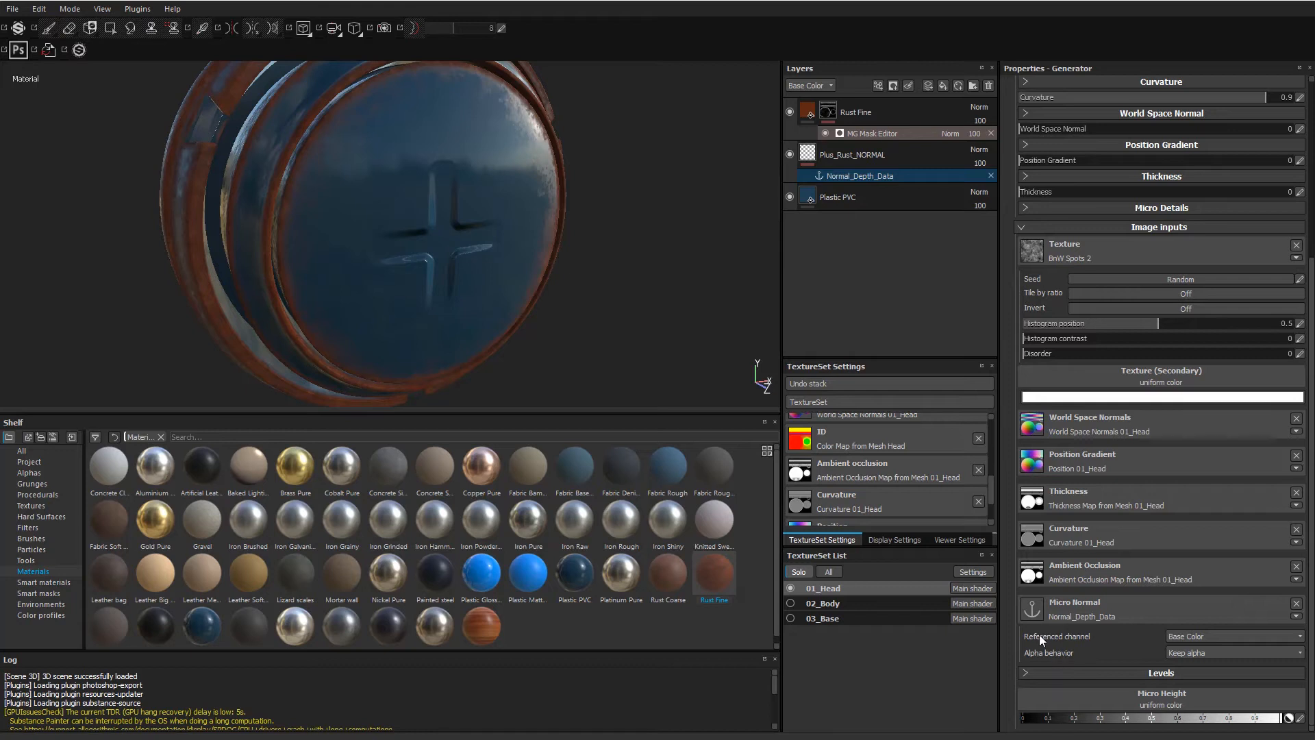
pyautogui.moveTo(1094, 640)
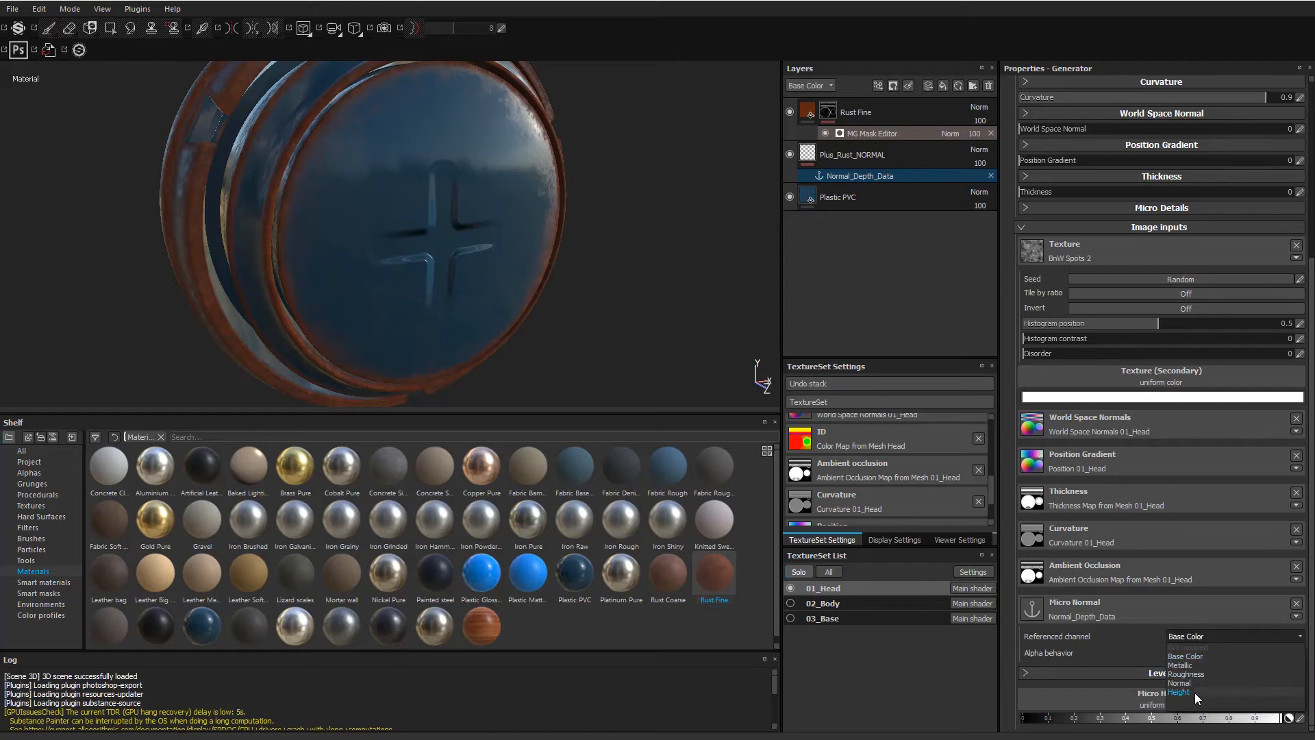
pyautogui.click(1180, 683)
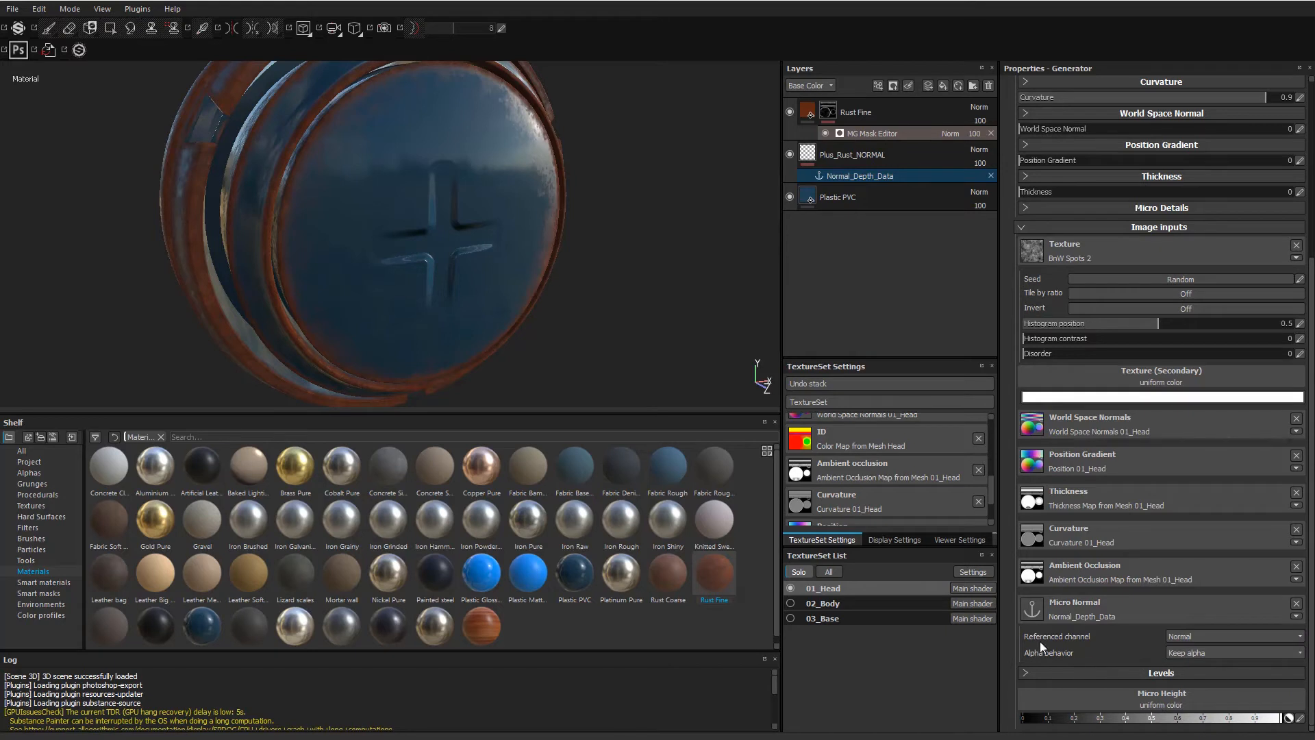
pyautogui.moveTo(1131, 643)
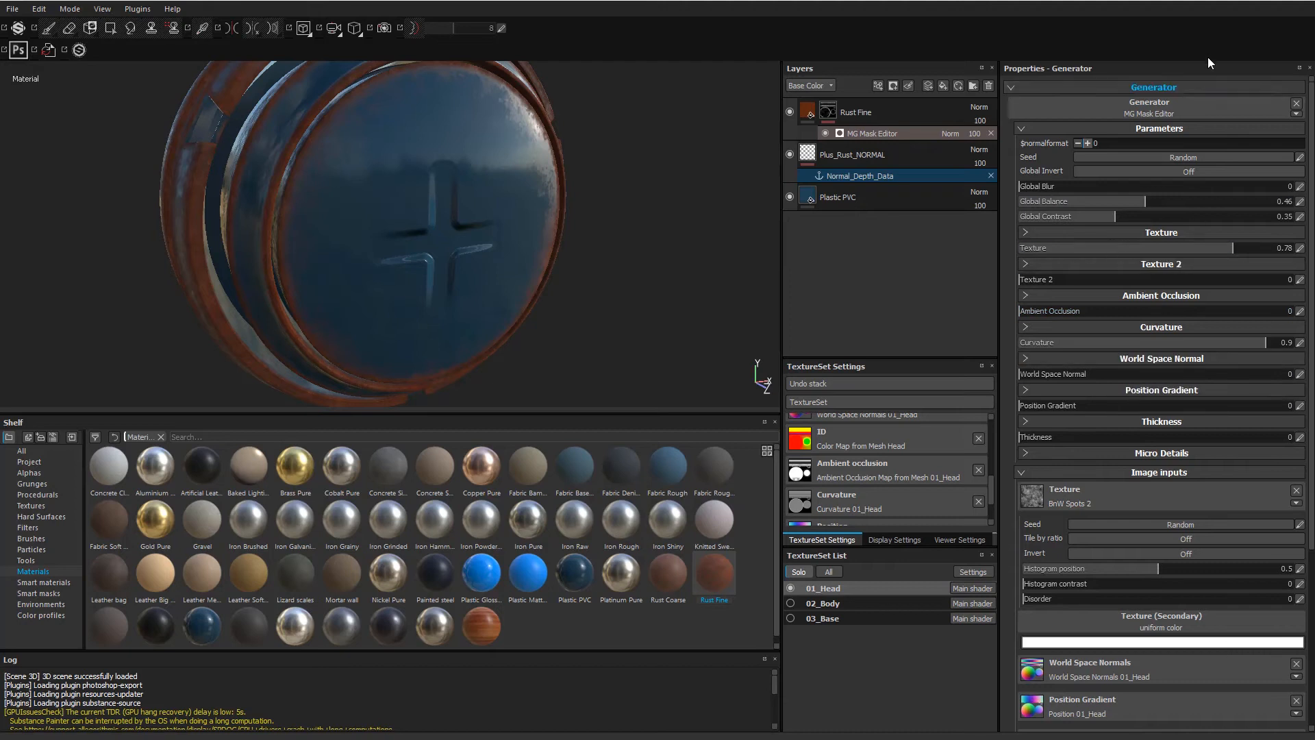
pyautogui.scroll(-3)
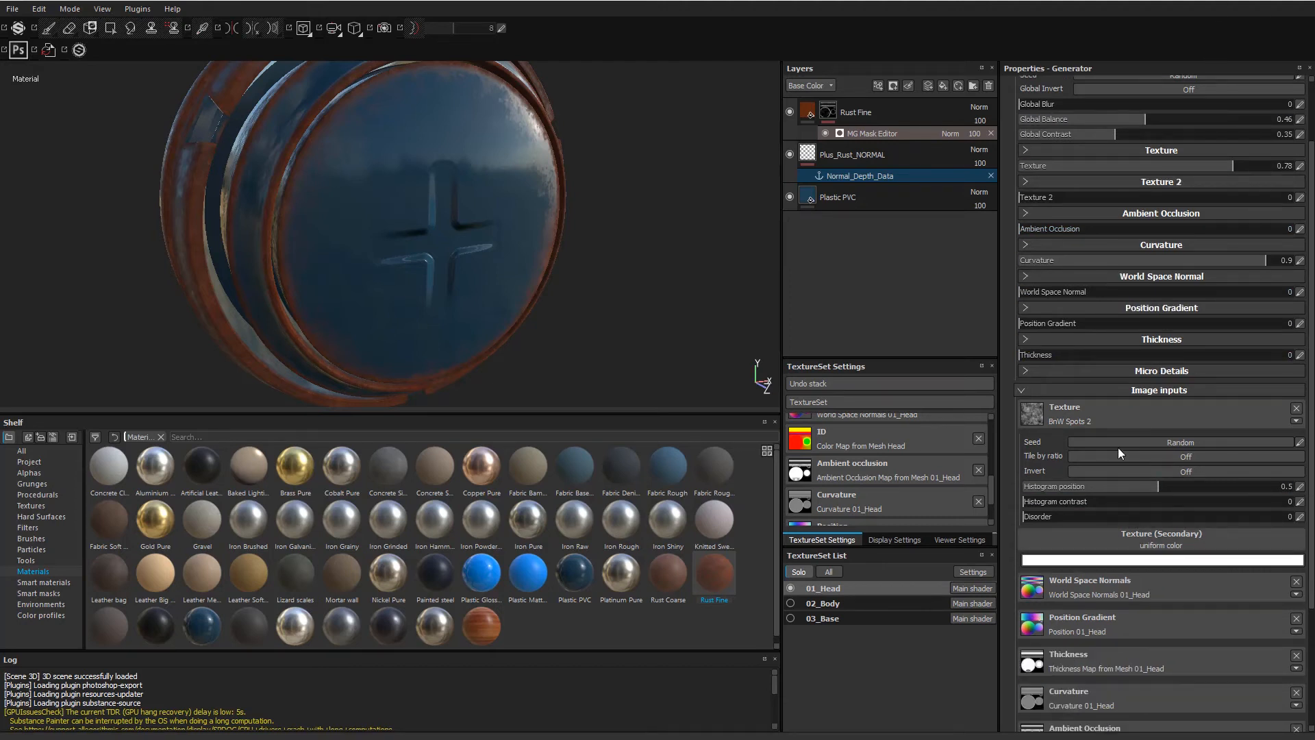
pyautogui.scroll(-3)
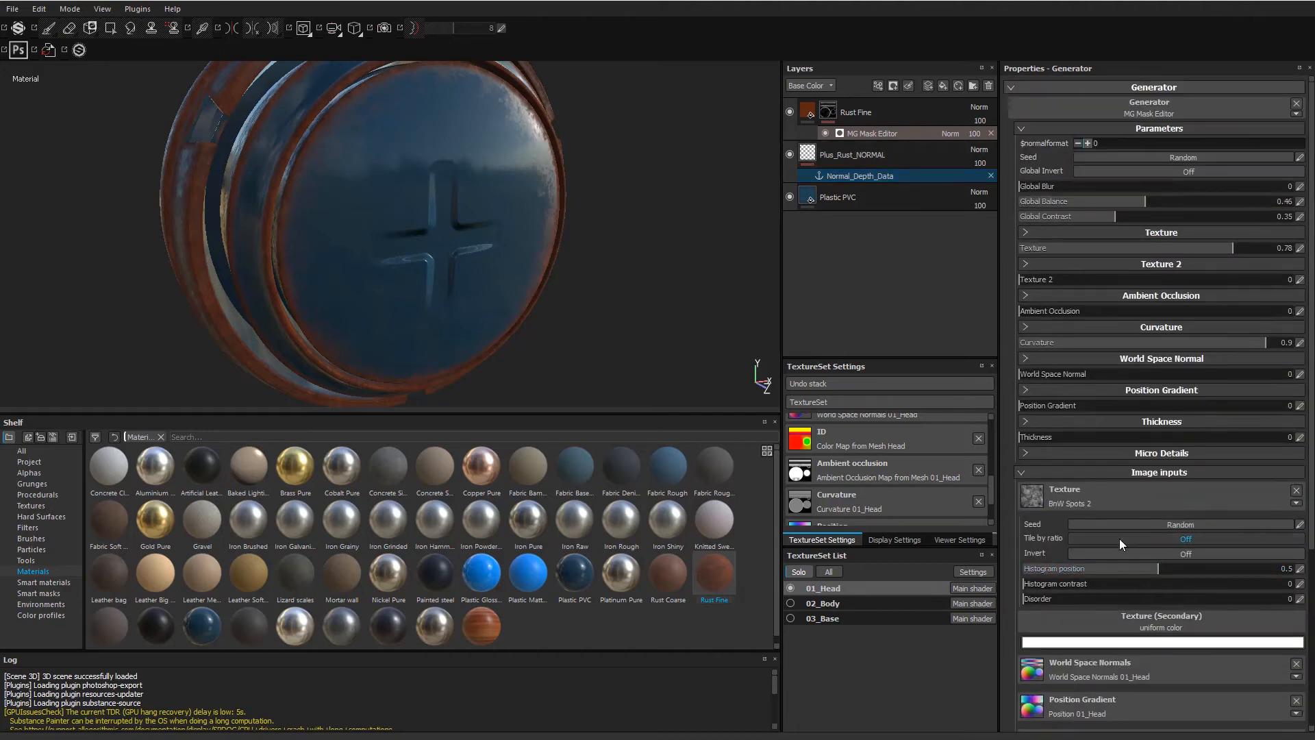
pyautogui.scroll(-3)
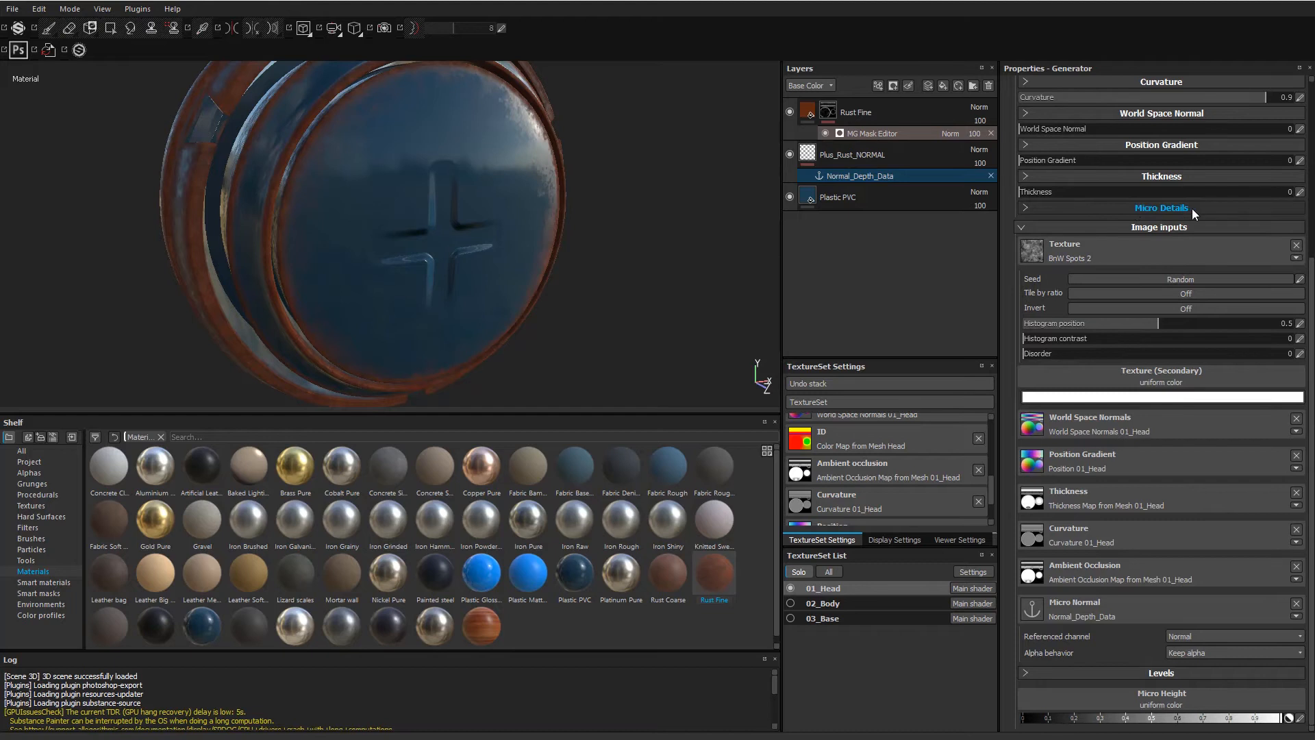
pyautogui.moveTo(1027, 212)
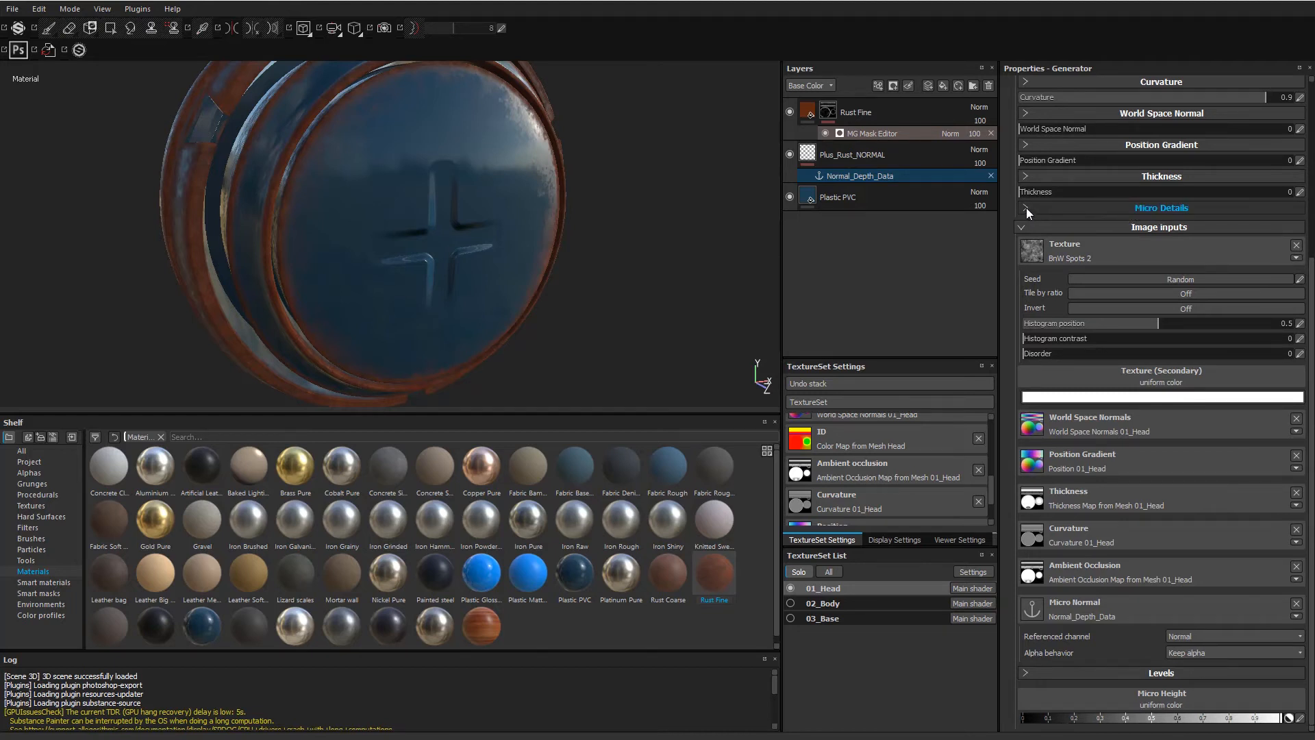
# Switch Micro_Details_Micro_Normal to On under Micro Details, then select the Plus_Rust_NORMAL layer.
pyautogui.click(1024, 208)
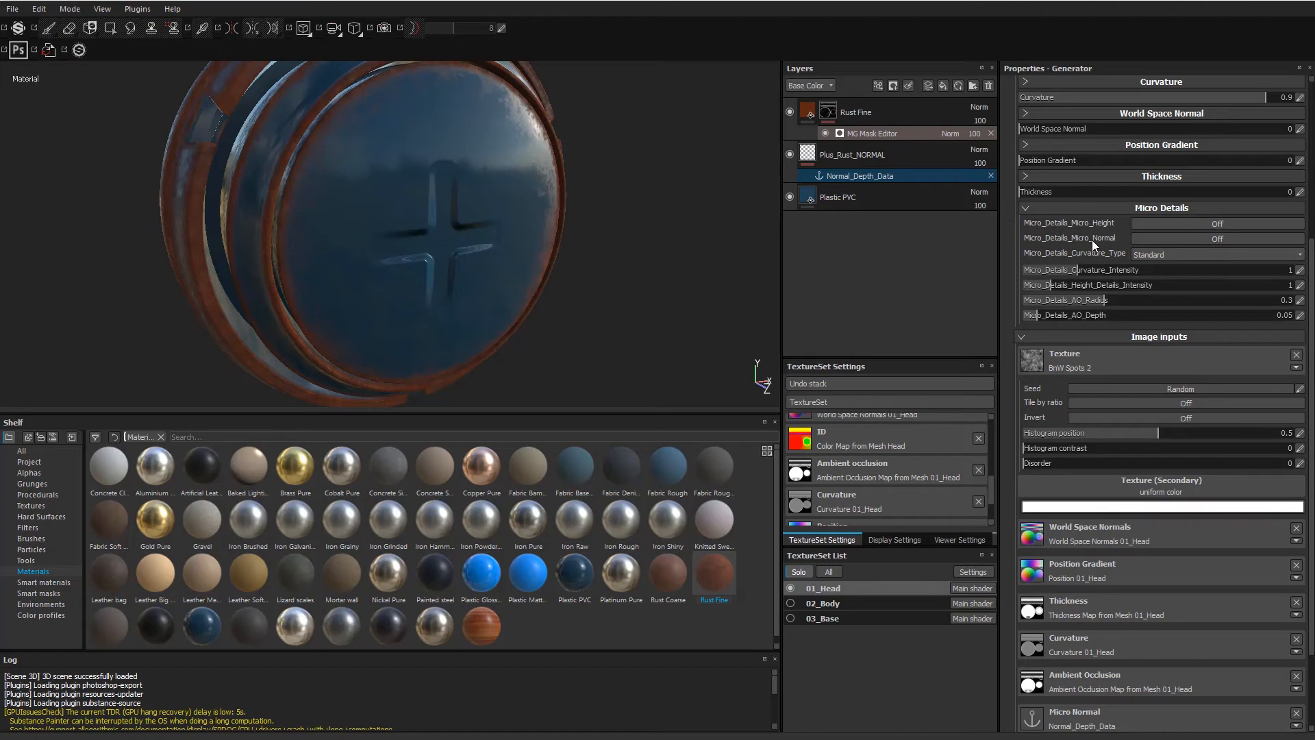
pyautogui.click(1217, 238)
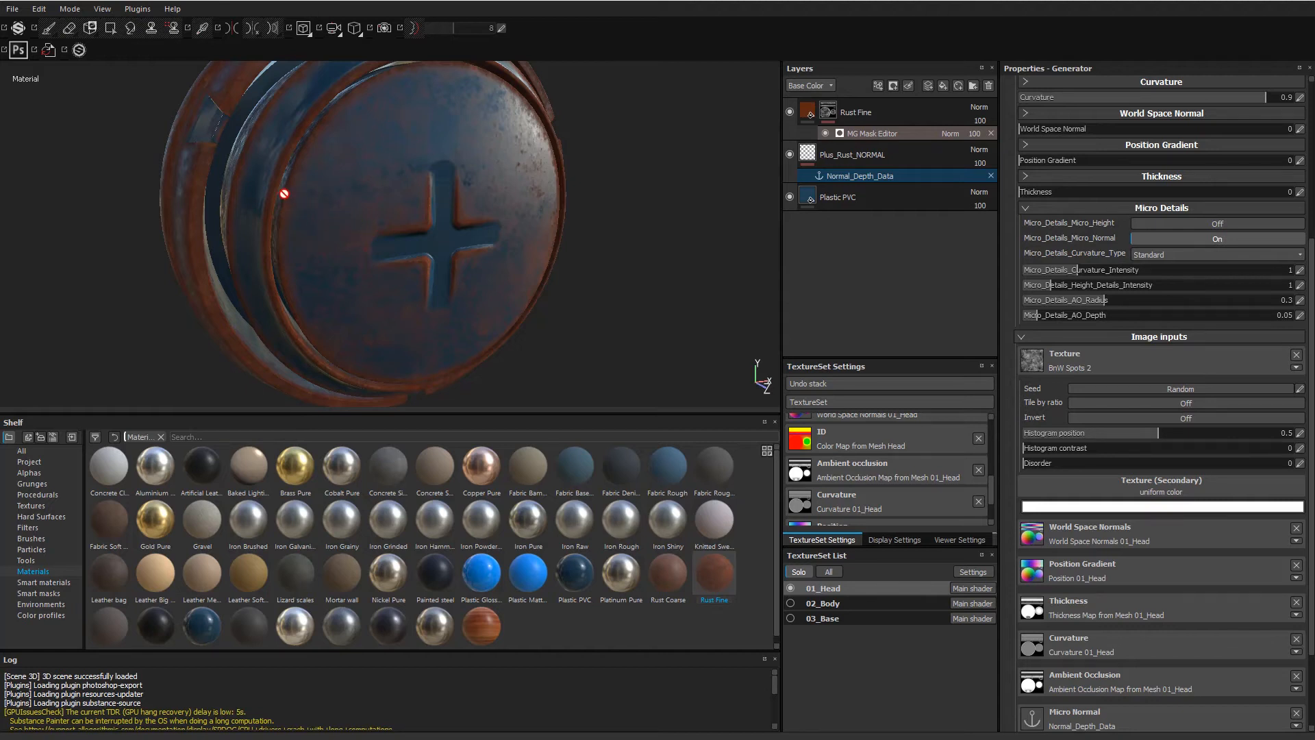
pyautogui.click(836, 196)
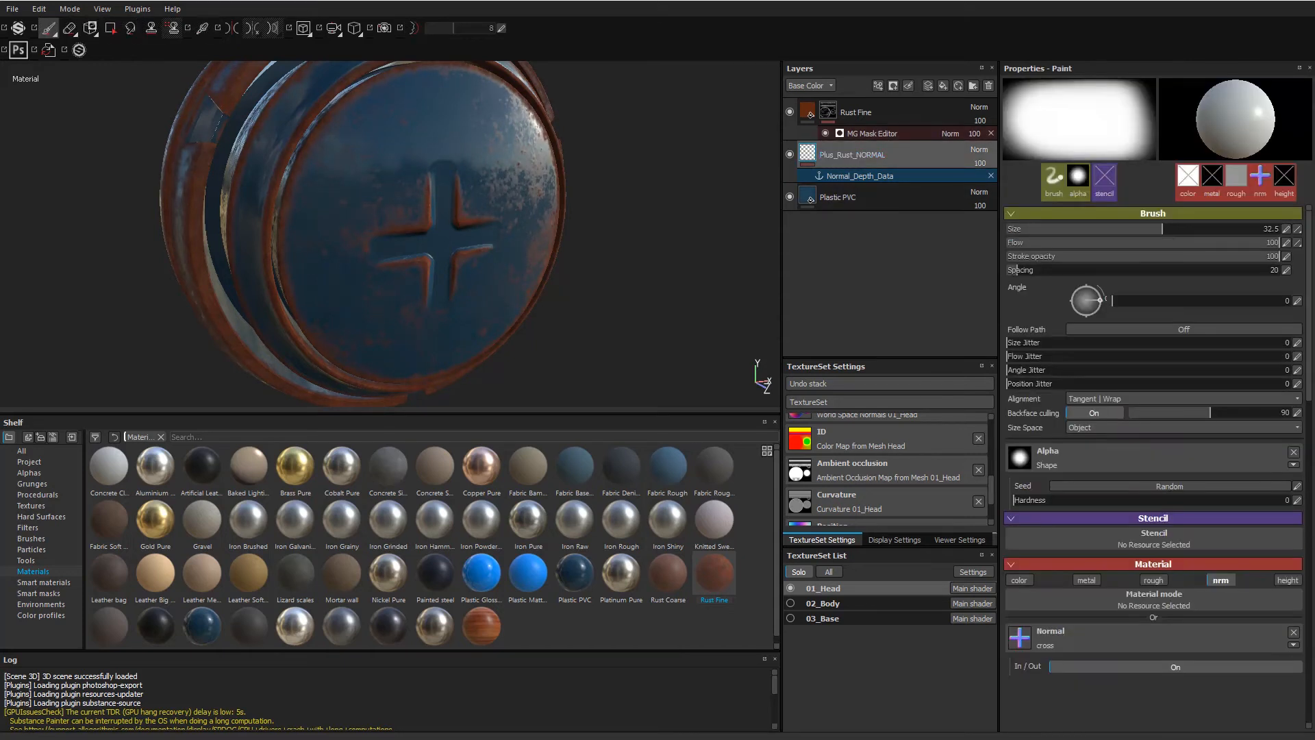
# Stamp another small cross normal detail onto the disc at brush size about 10.75.
pyautogui.click(381, 194)
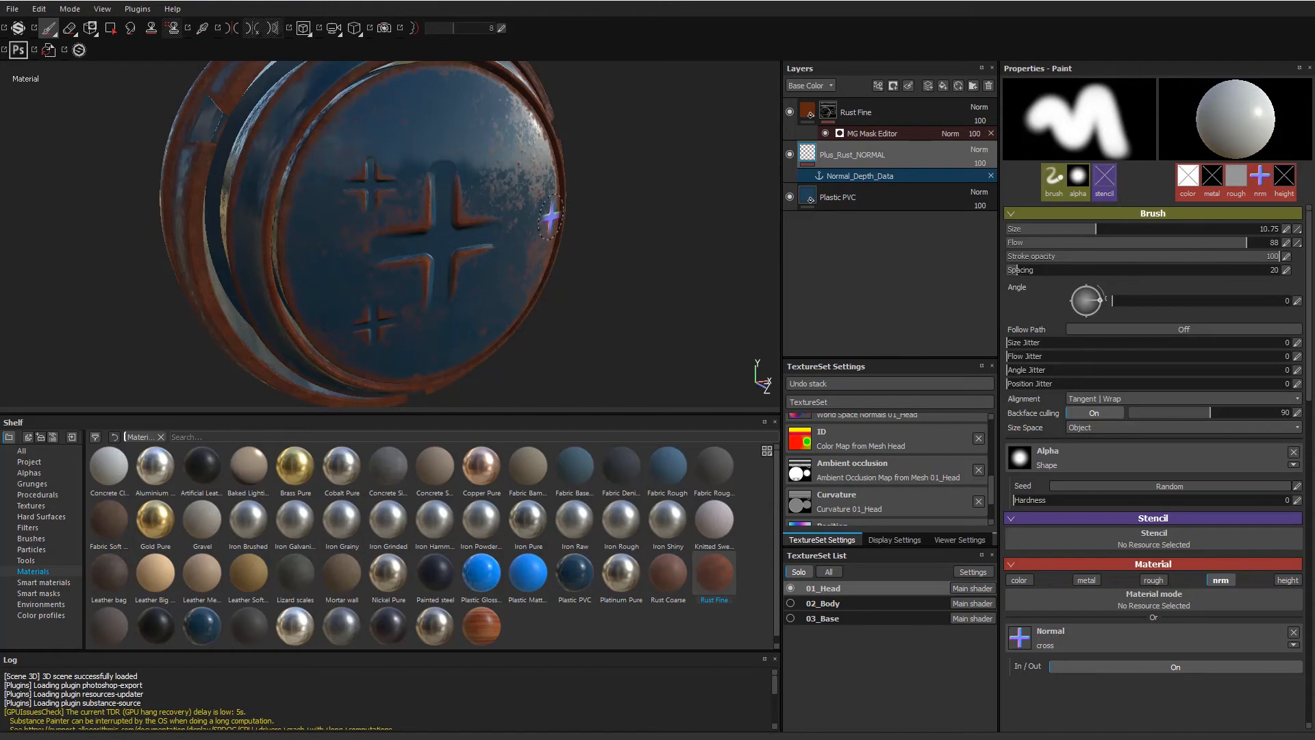
pyautogui.moveTo(854, 215)
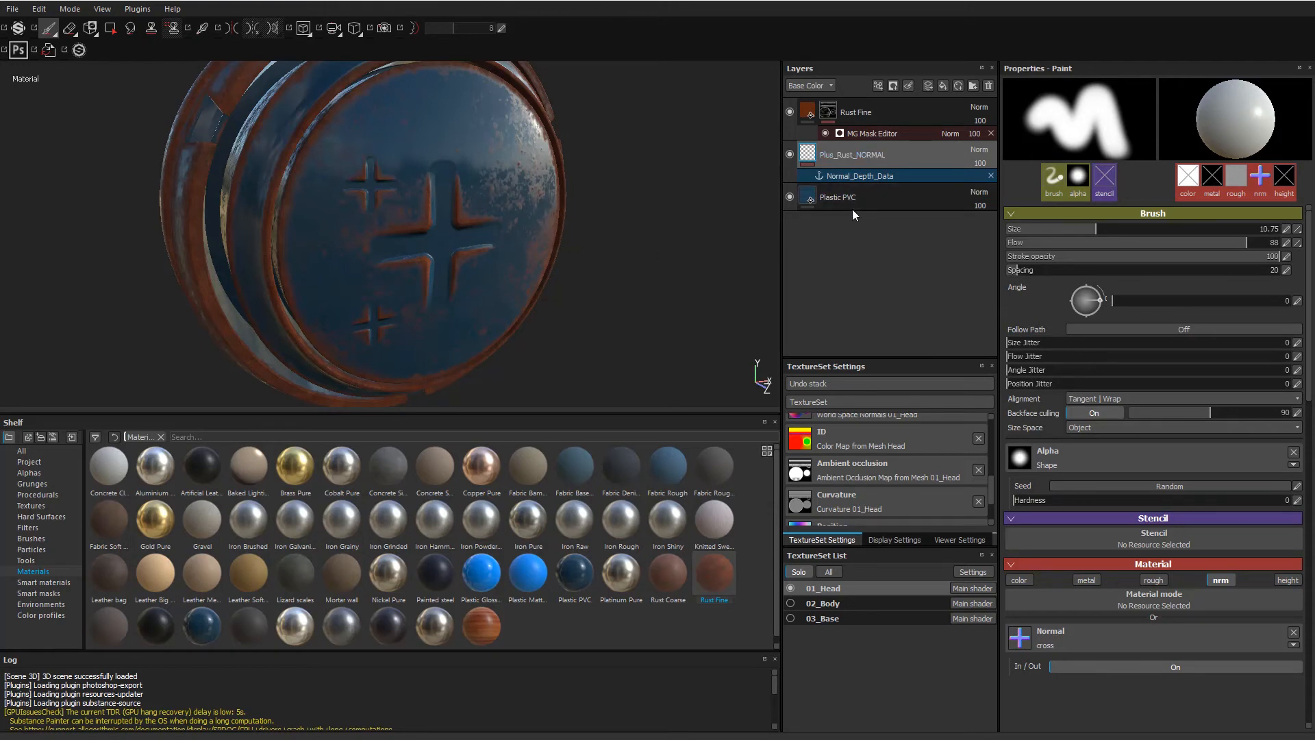
pyautogui.click(850, 155)
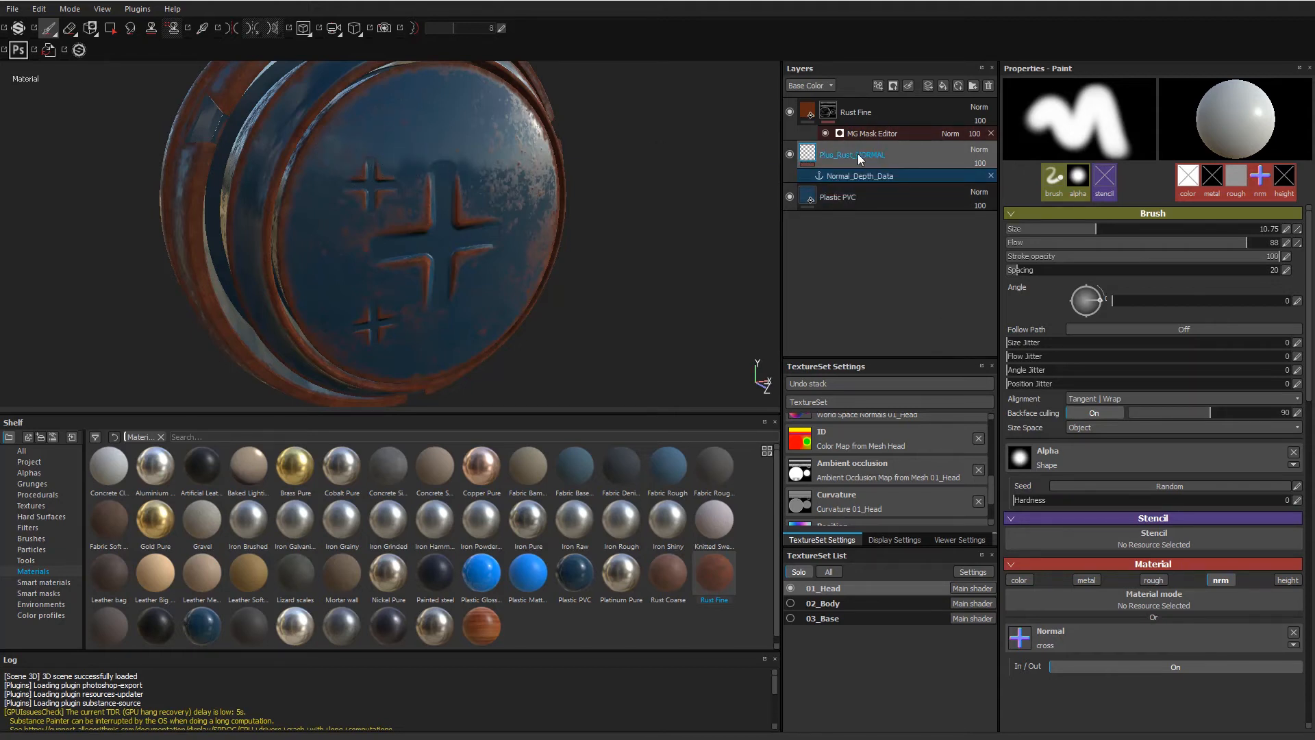
# Show Normal channel blending, set Plus_Rust_NORMAL to Passthrough, and add a layer below it.
pyautogui.click(808, 85)
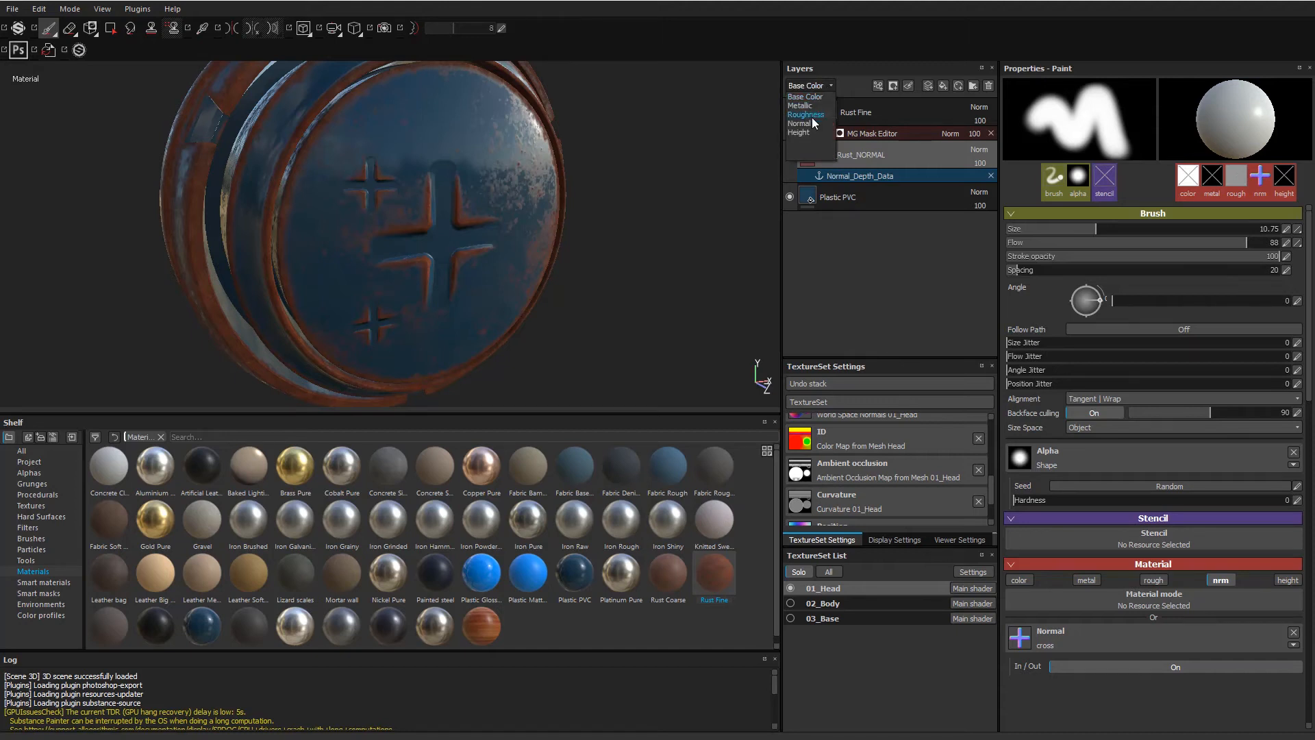
pyautogui.moveTo(804, 124)
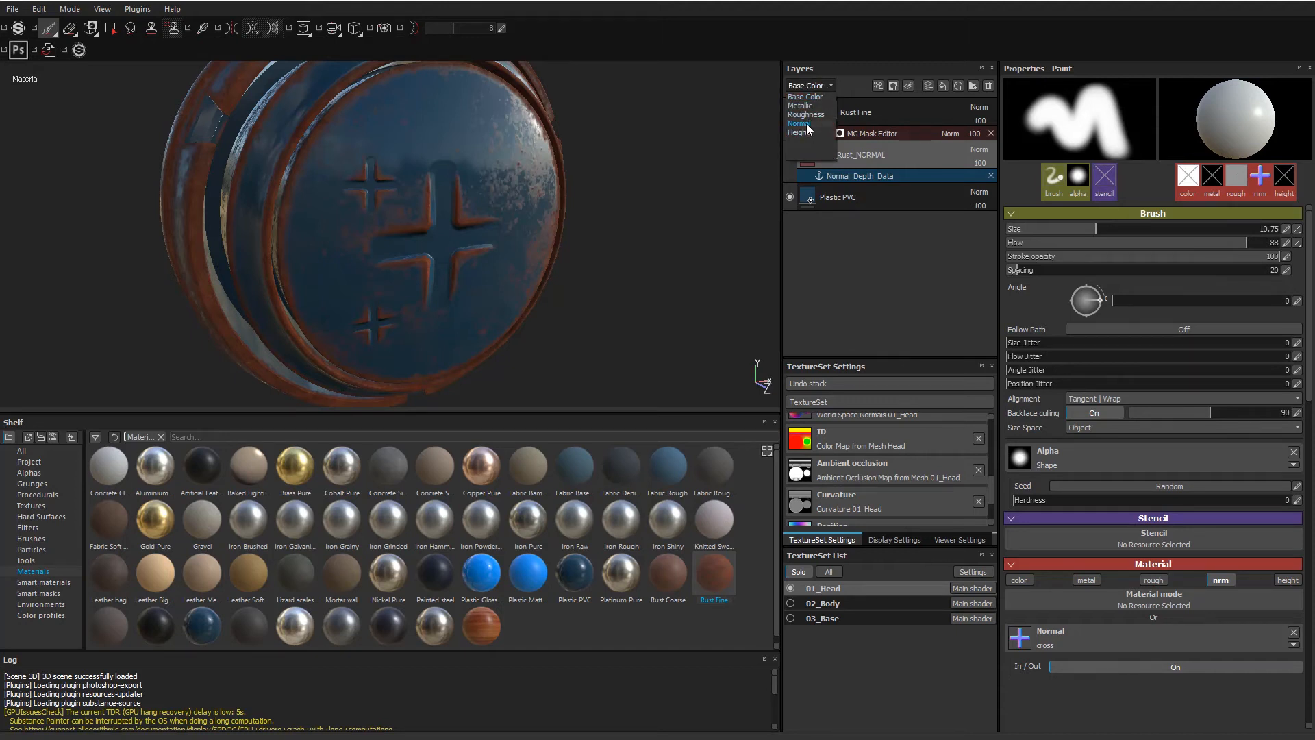
pyautogui.click(798, 123)
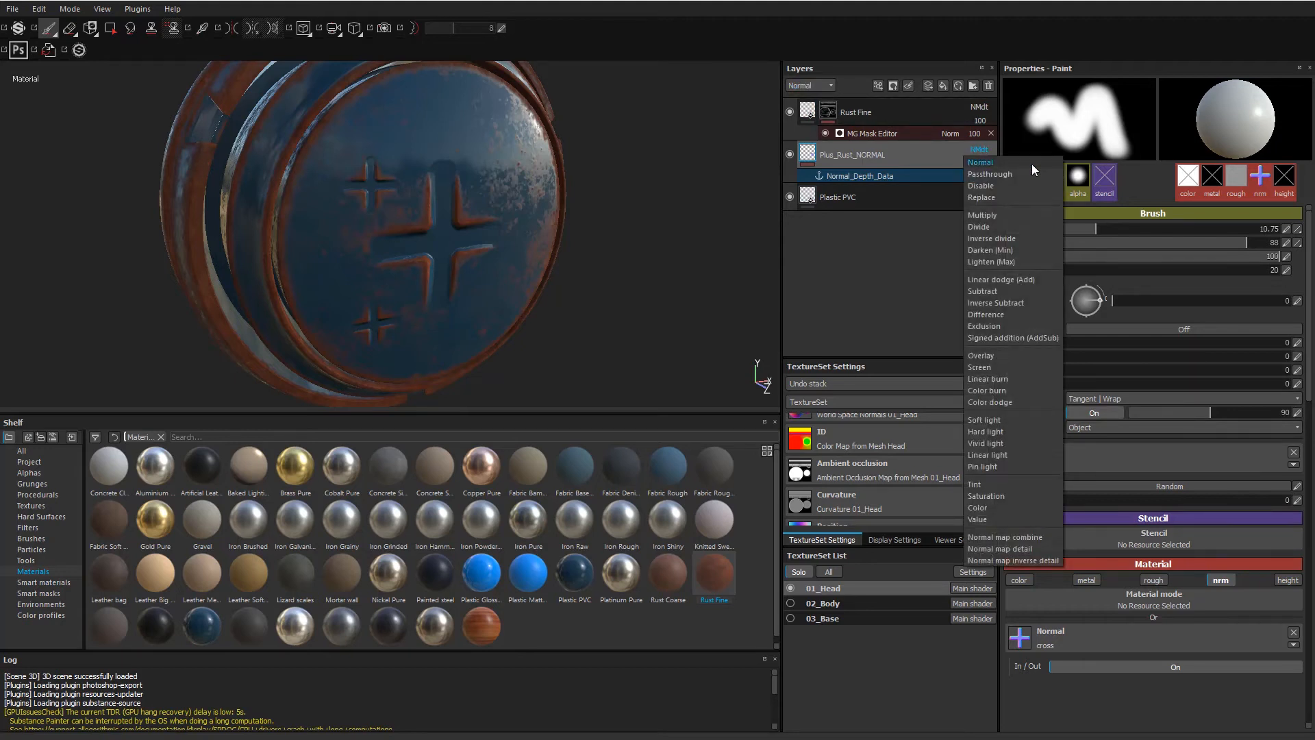
pyautogui.click(989, 174)
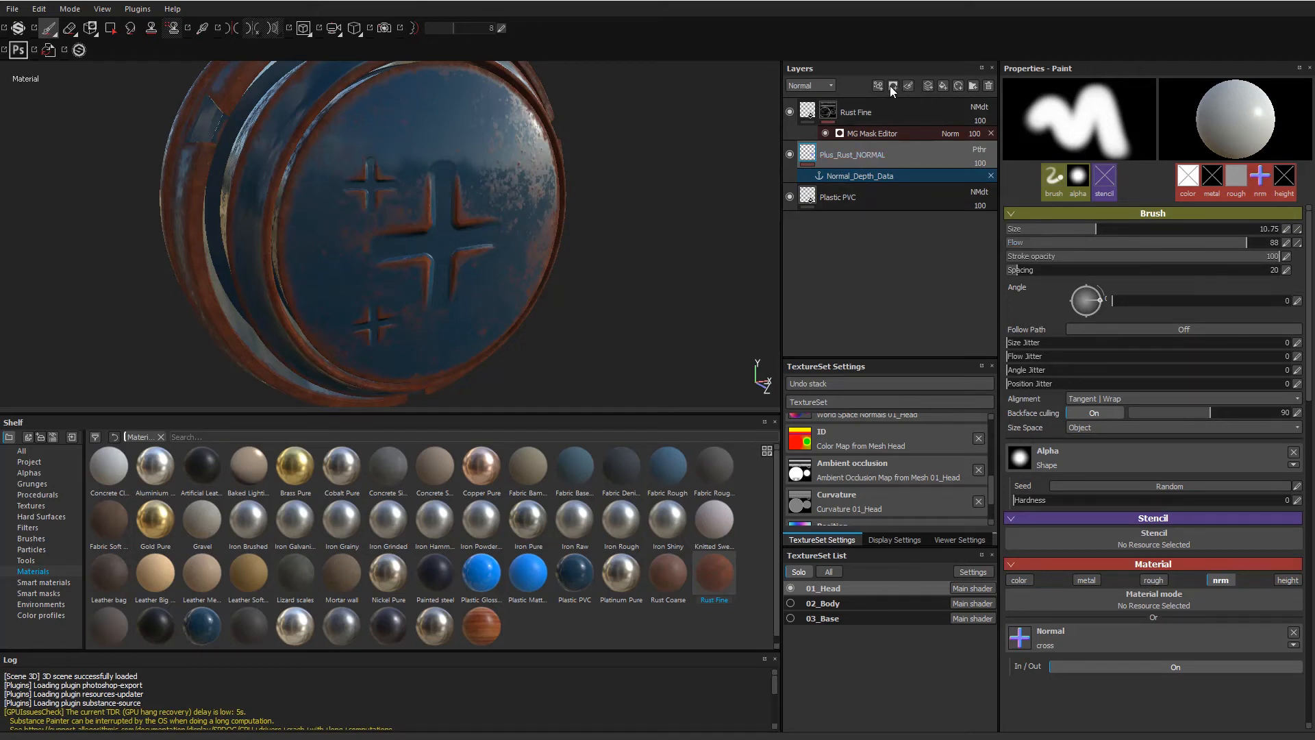
pyautogui.moveTo(924, 94)
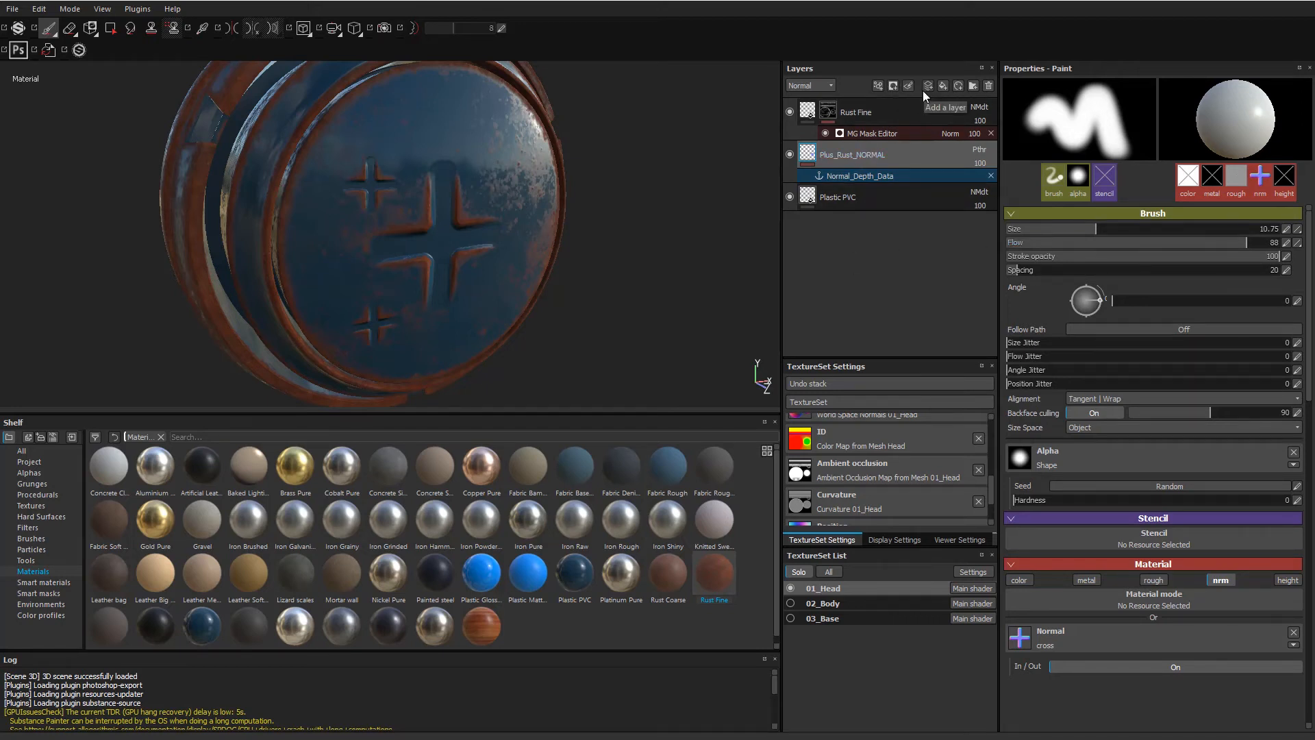
pyautogui.click(943, 85)
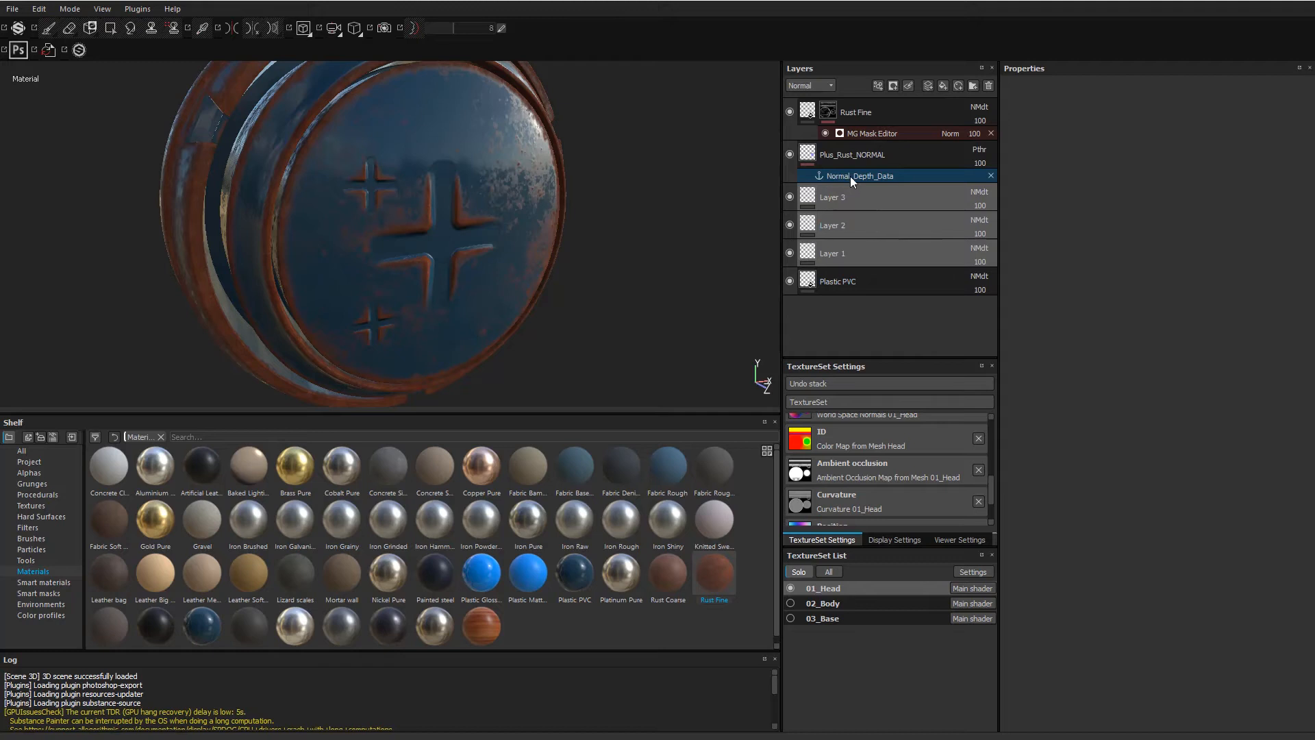
pyautogui.moveTo(836, 252)
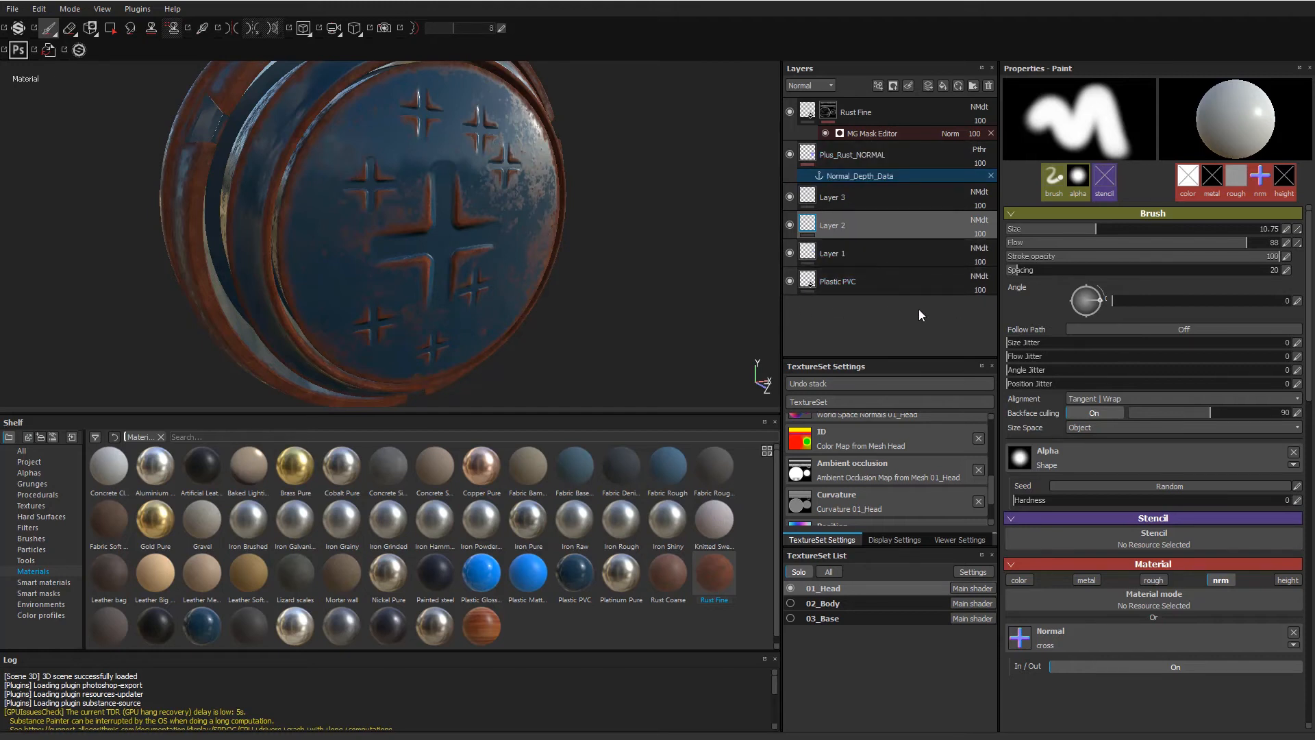
pyautogui.moveTo(602, 317)
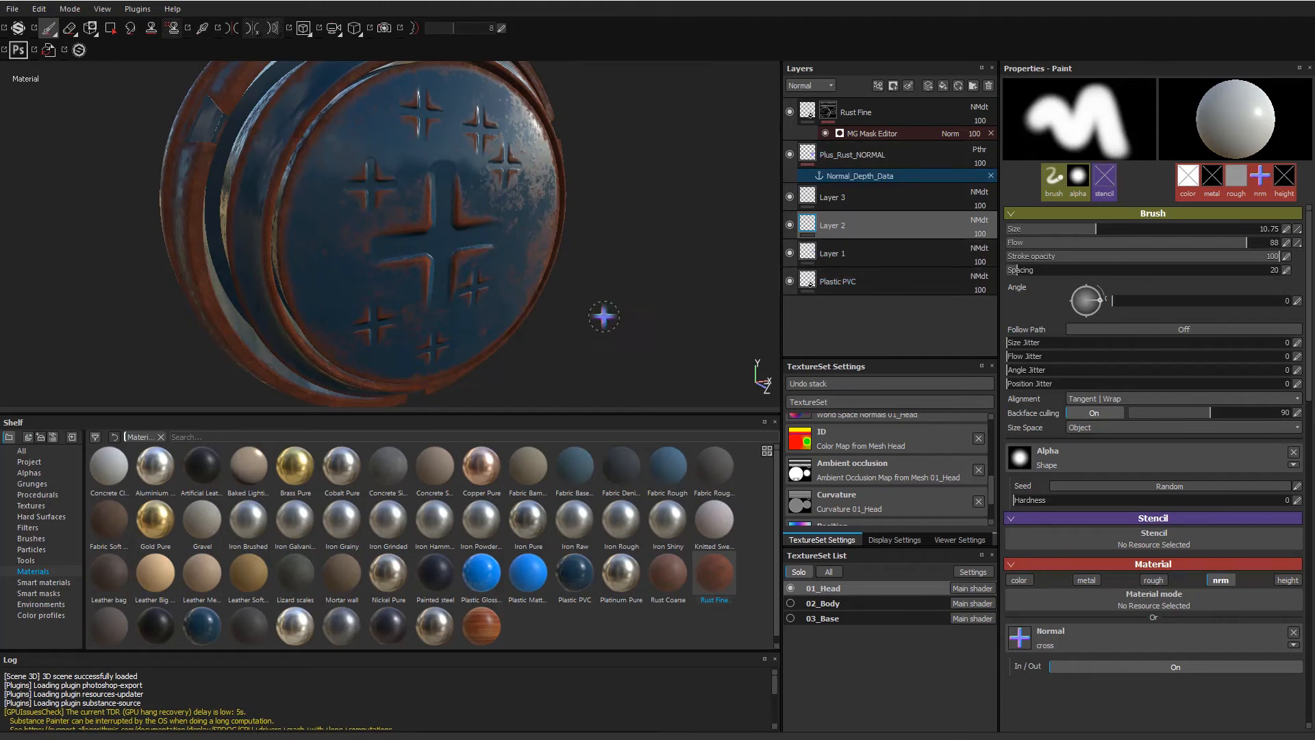
pyautogui.moveTo(845, 340)
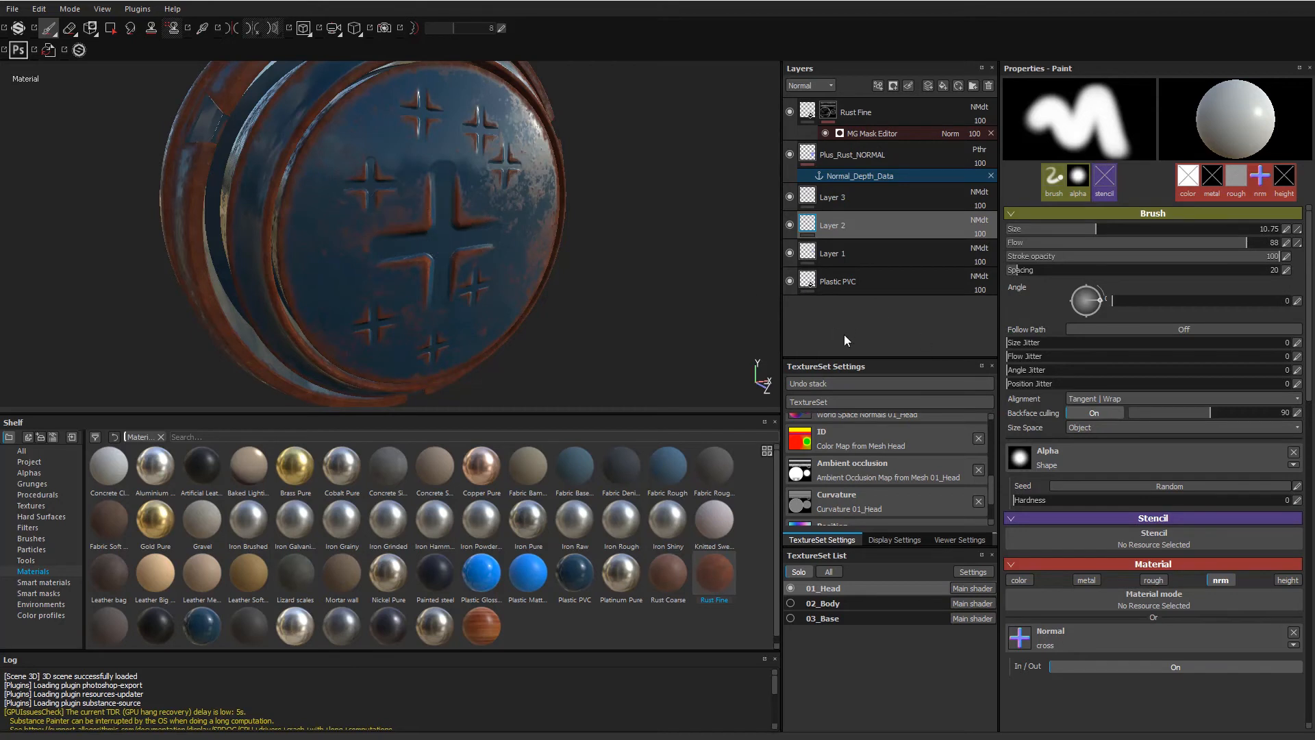
pyautogui.moveTo(872, 310)
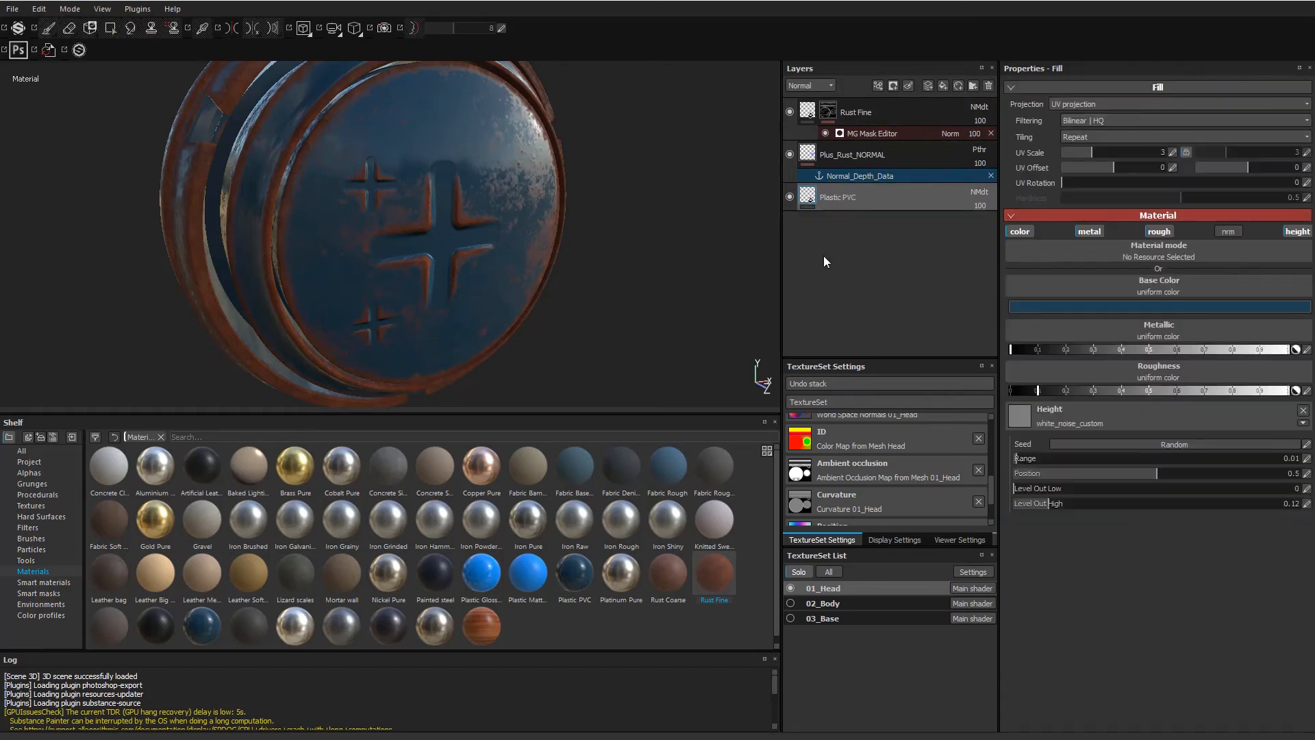
# Select Plus_Rust_NORMAL and switch the layer stack channel view back to Base Color.
pyautogui.click(859, 175)
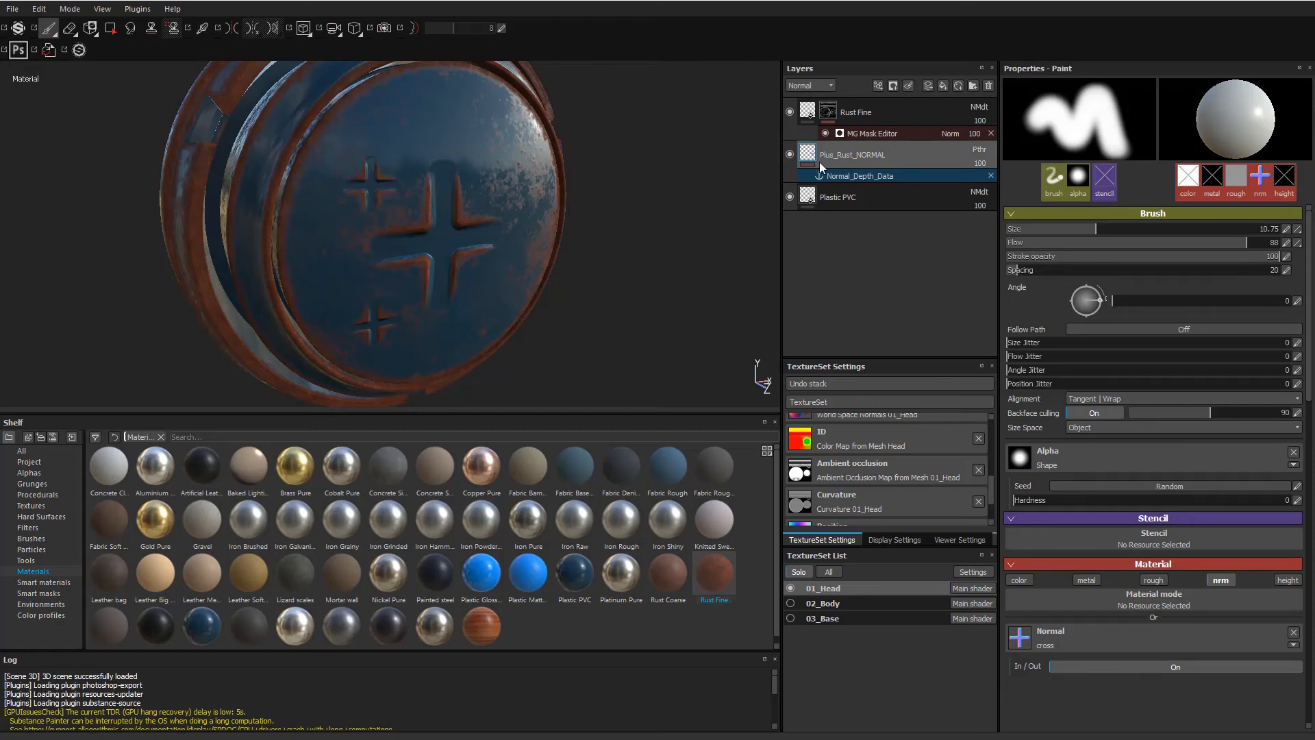
pyautogui.click(808, 85)
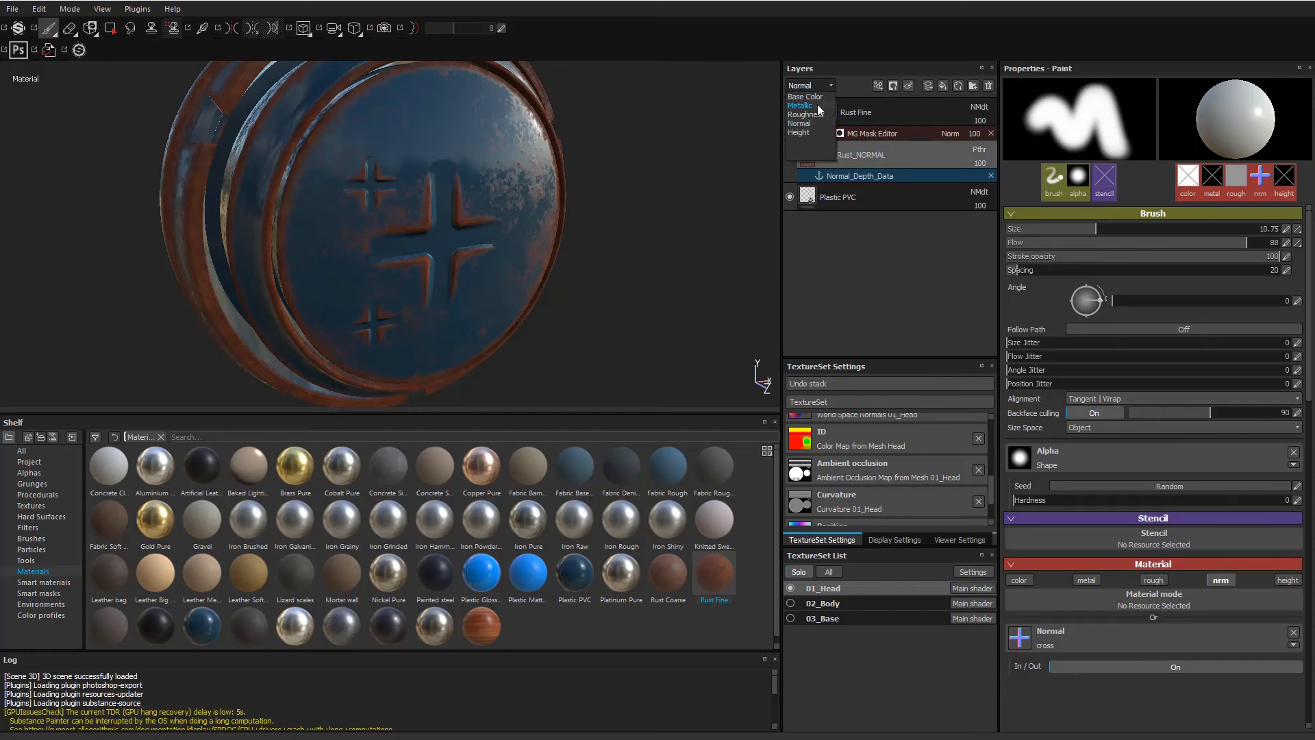
pyautogui.click(804, 96)
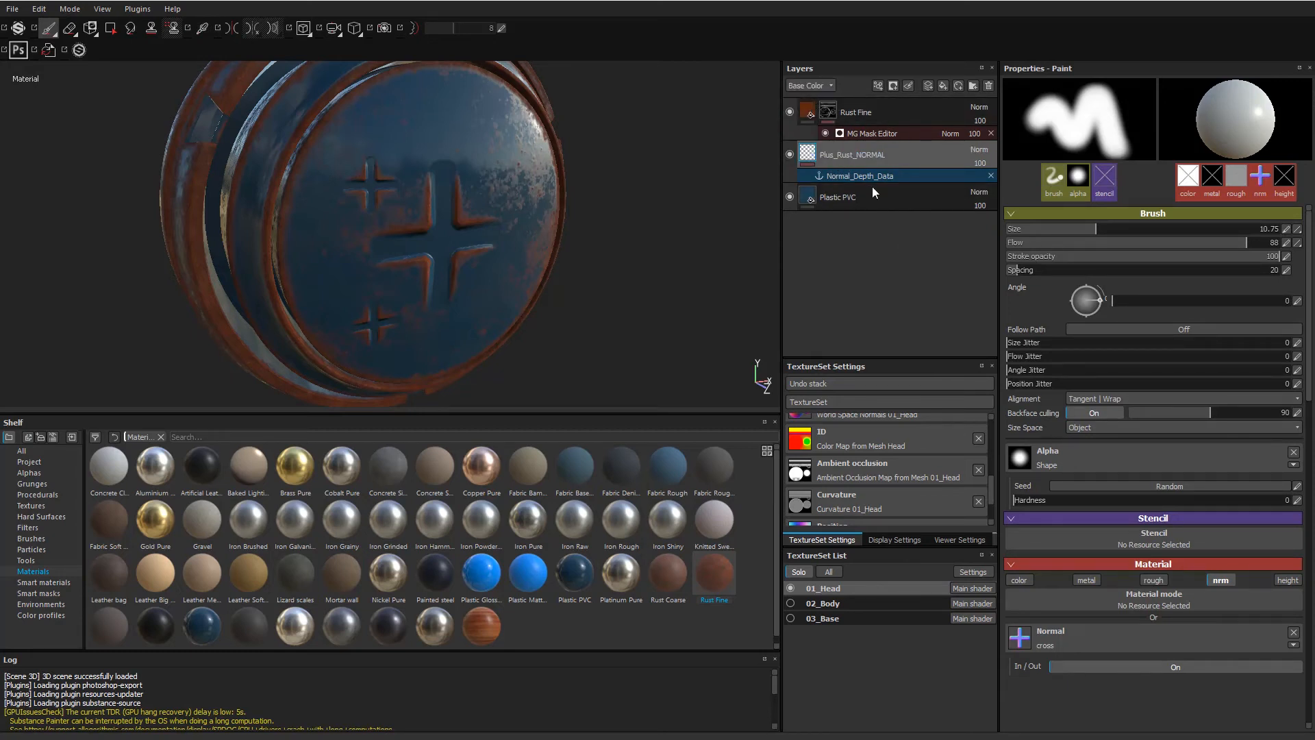
pyautogui.click(851, 154)
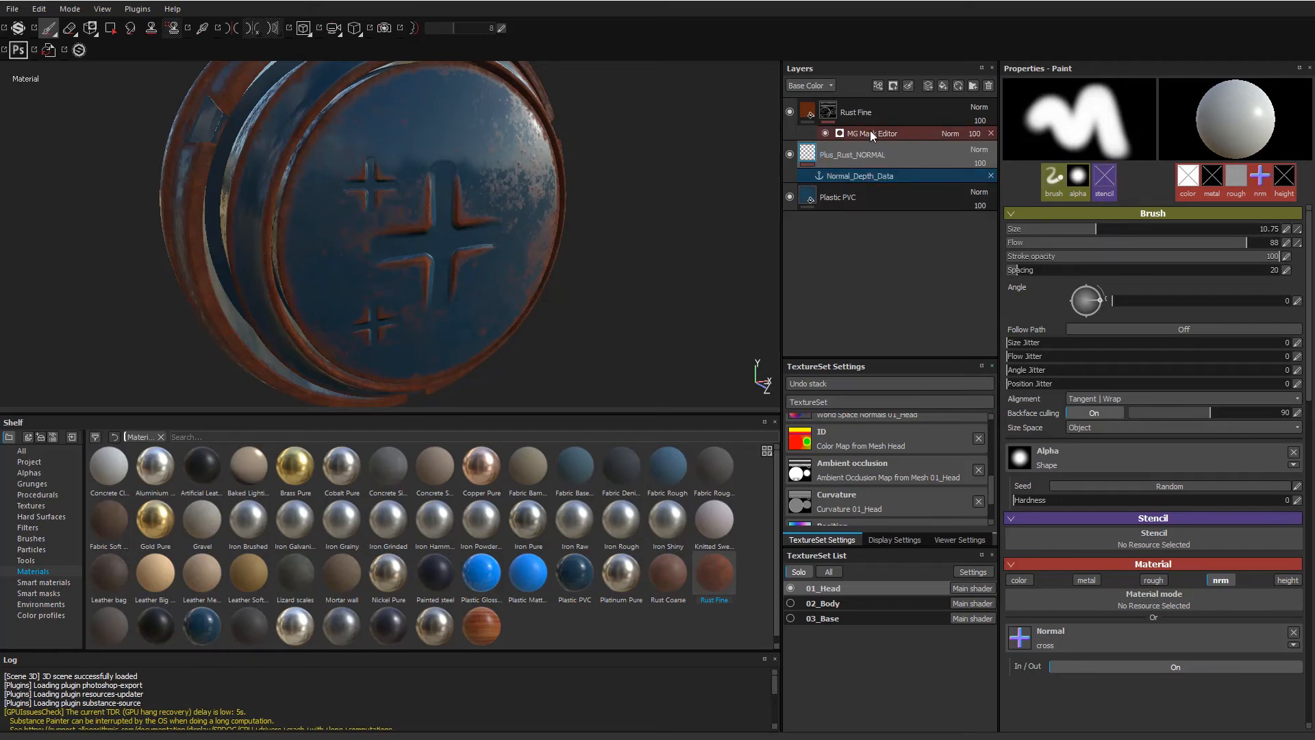
# Turn Micro_Details_Micro_Height on in the MG Mask Editor properties.
pyautogui.click(872, 134)
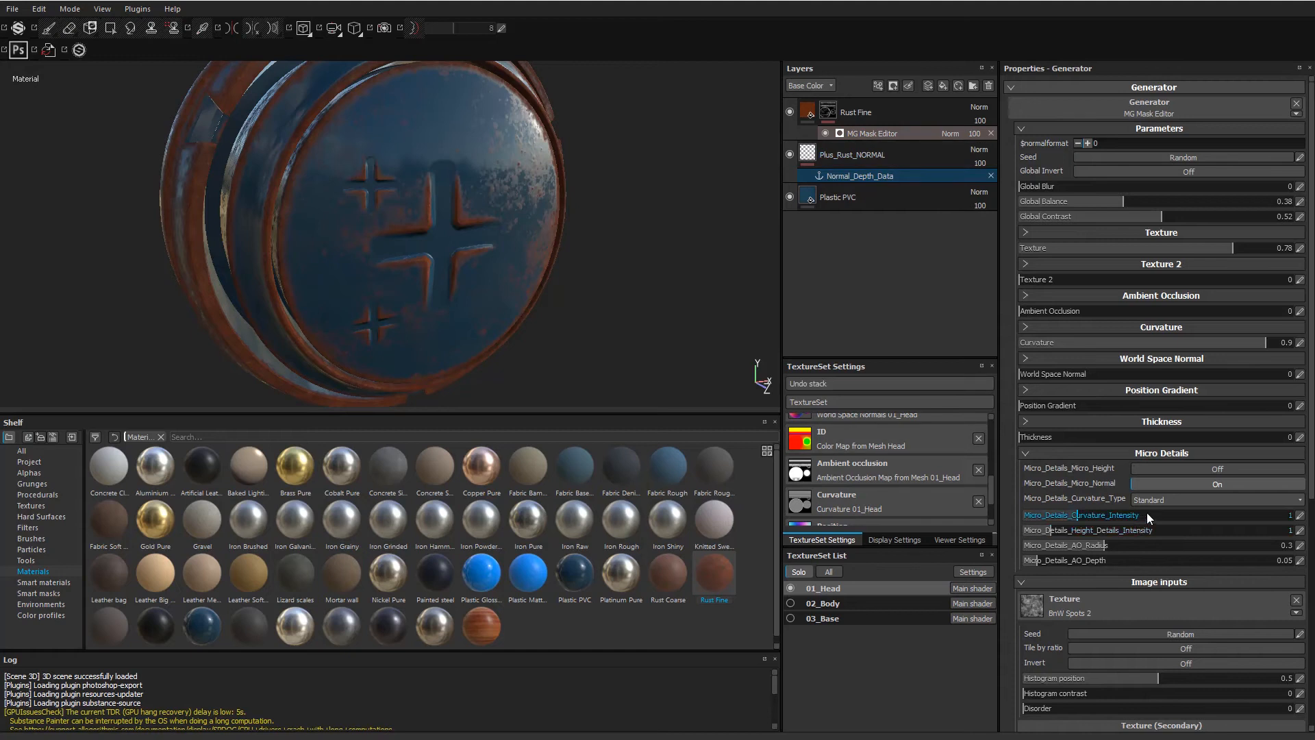
pyautogui.moveTo(1132, 485)
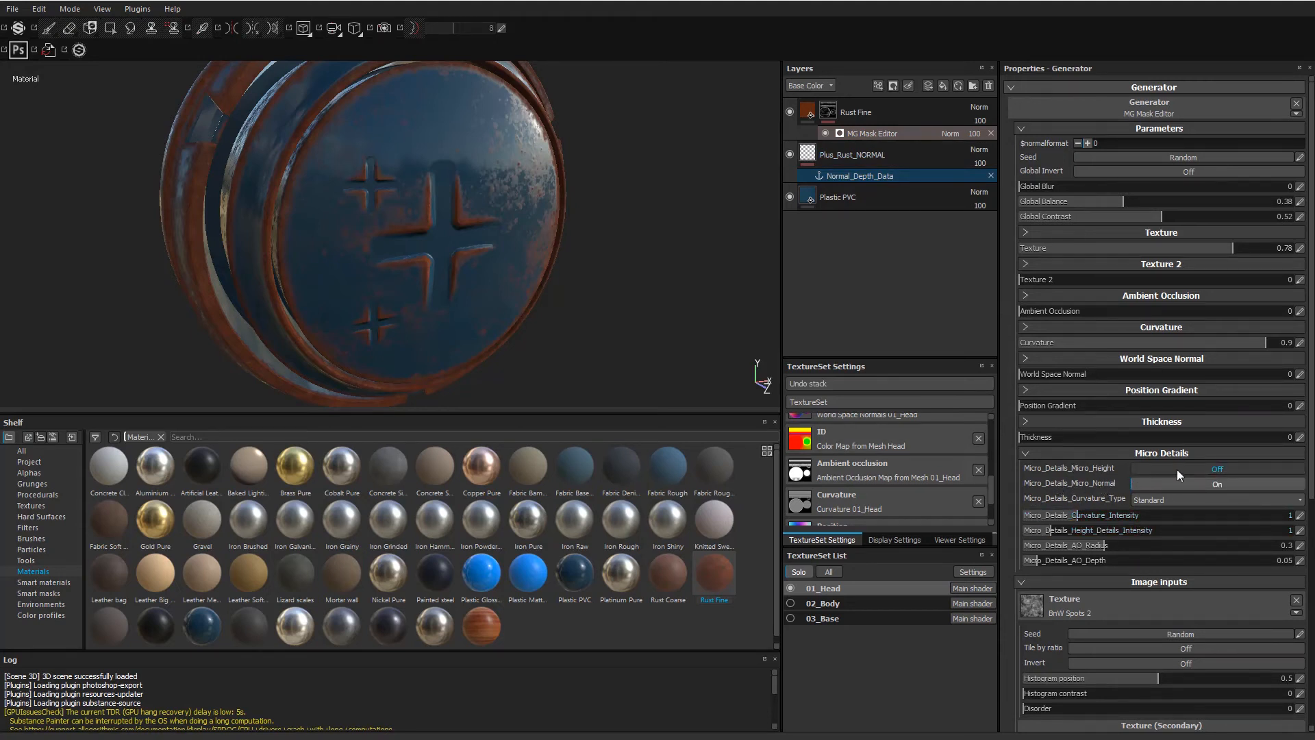
pyautogui.scroll(-3)
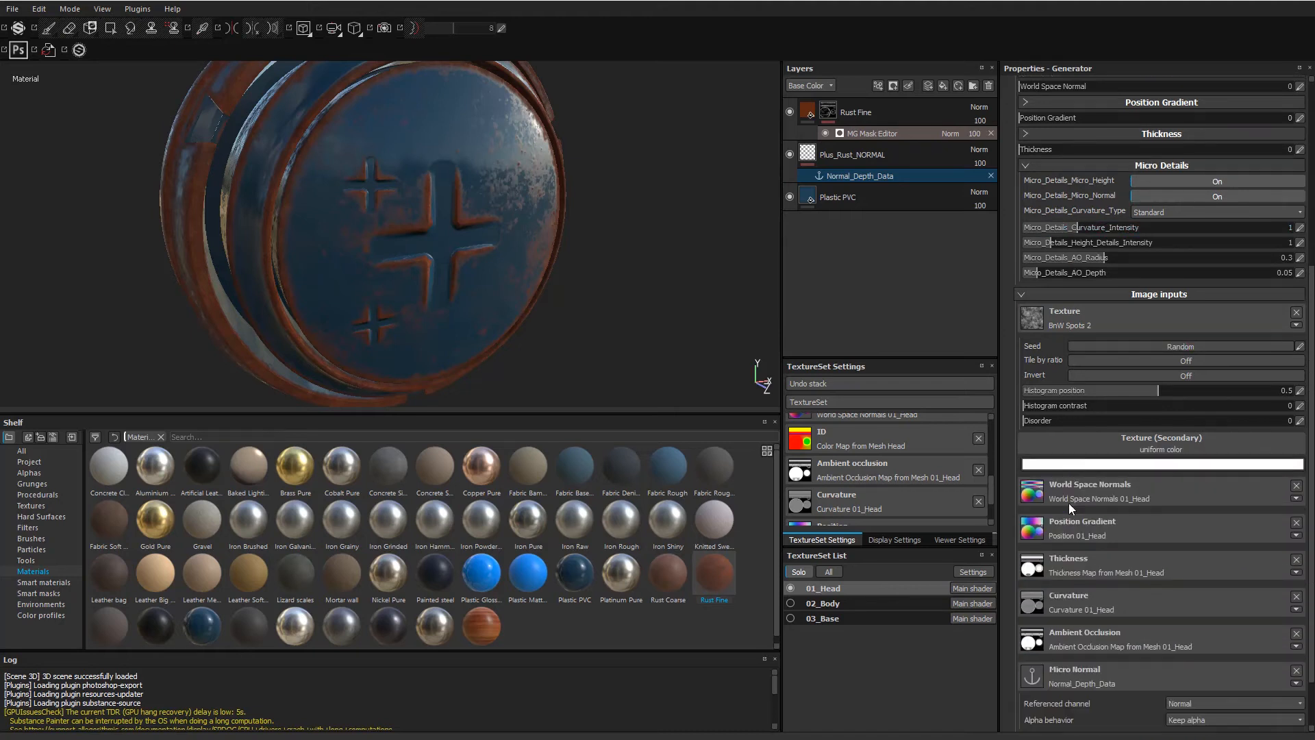
pyautogui.scroll(-3)
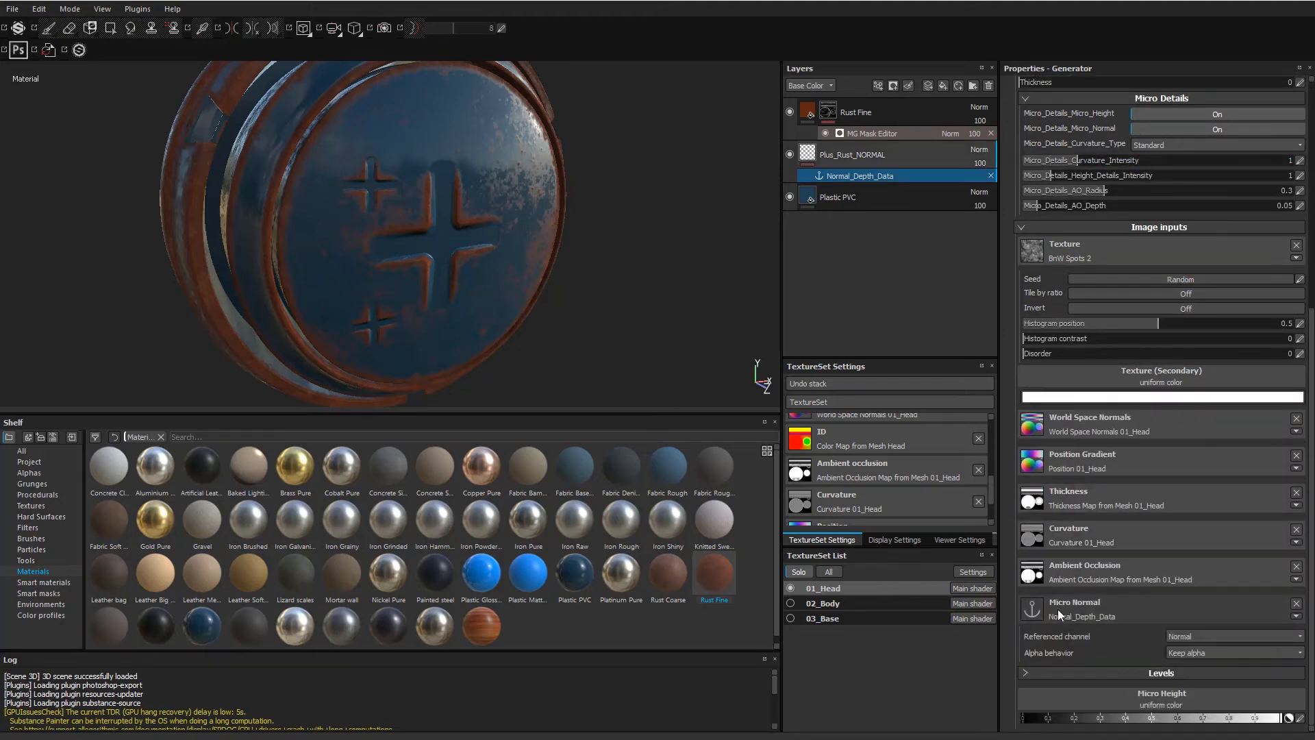
pyautogui.moveTo(1125, 607)
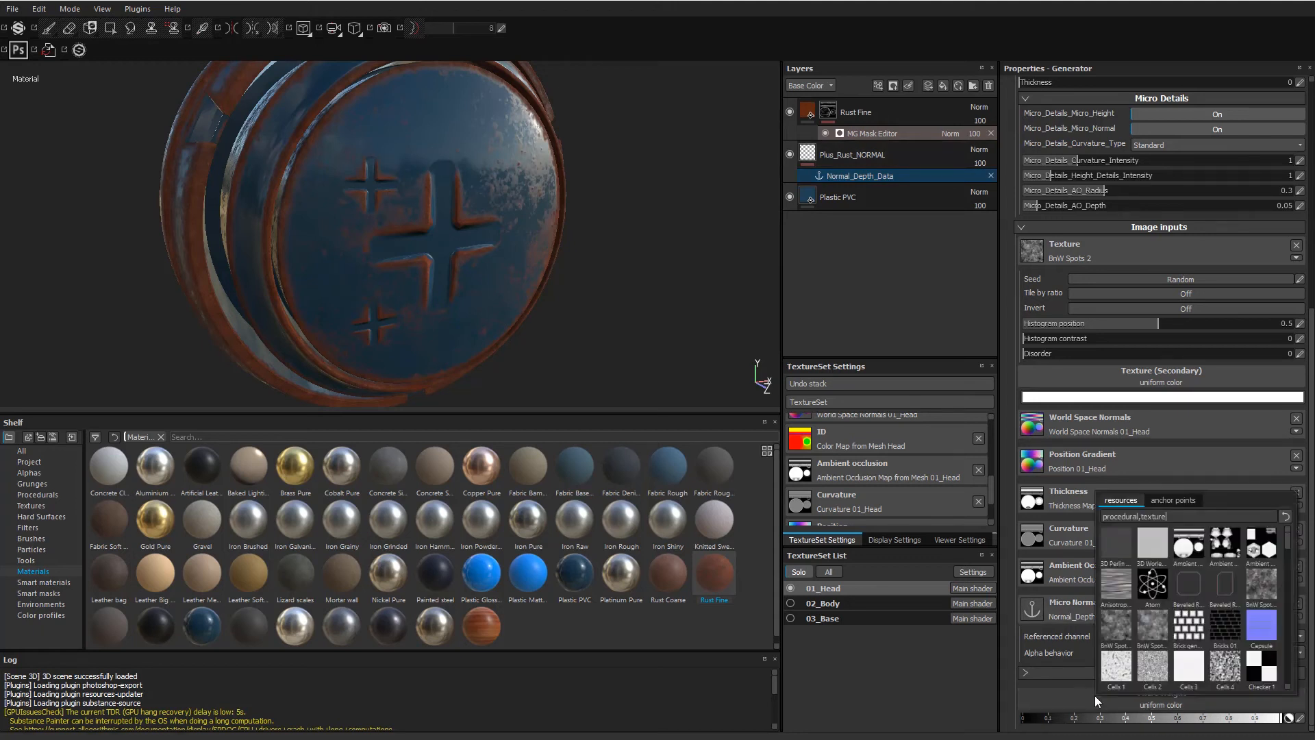
# Feed Micro Height from the Normal_Depth_Data anchor point, referencing its Height channel.
pyautogui.click(1172, 500)
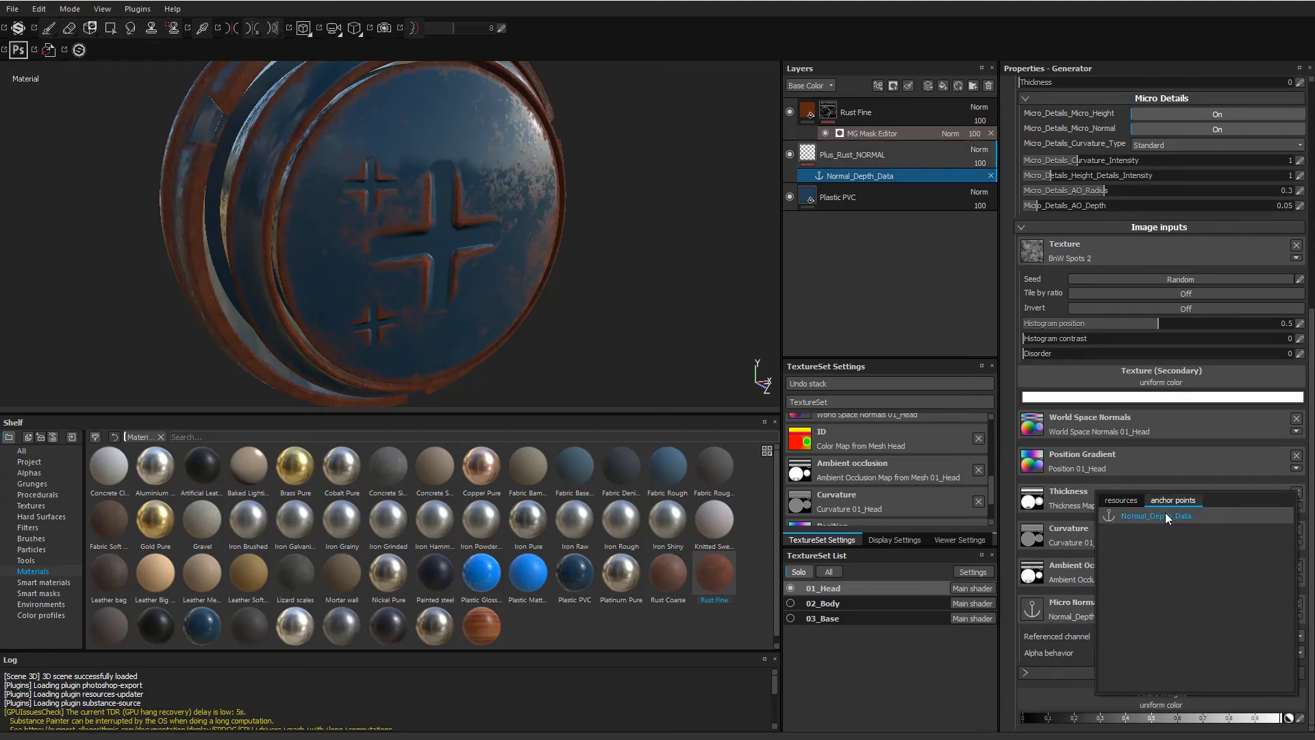
pyautogui.scroll(-3)
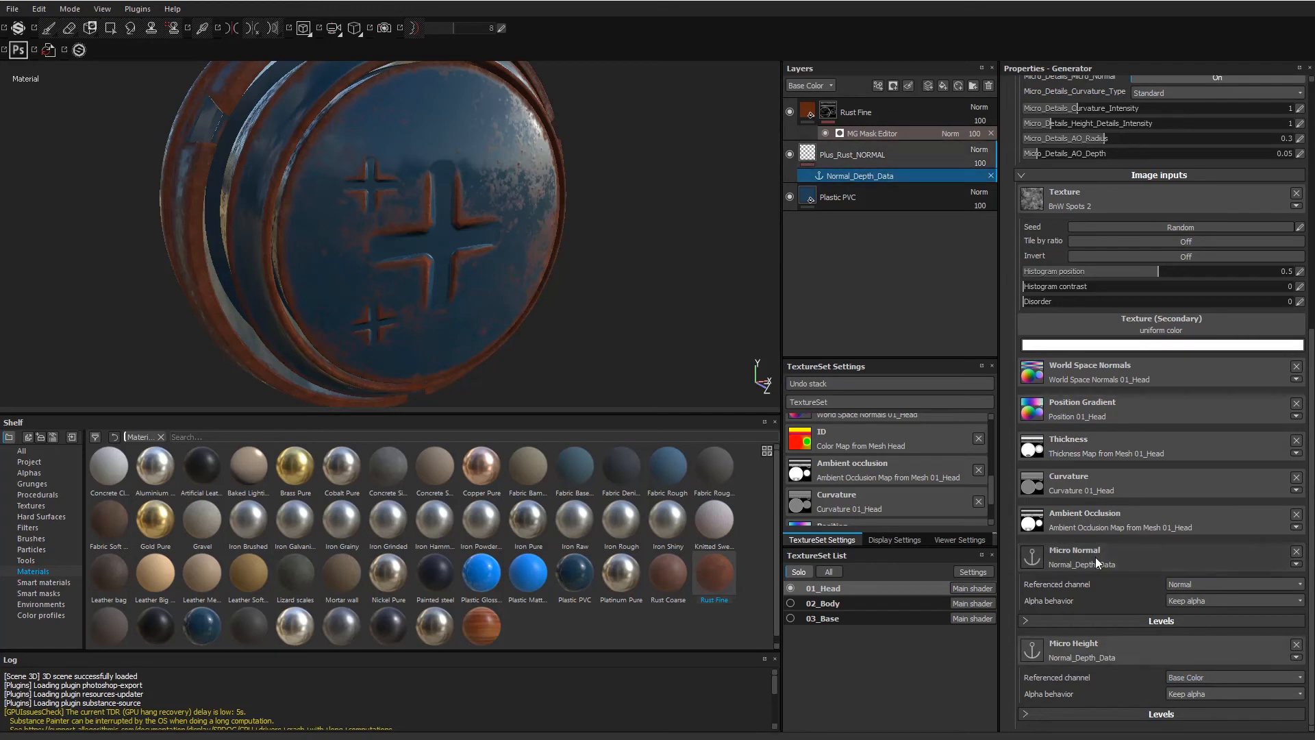
pyautogui.moveTo(1224, 658)
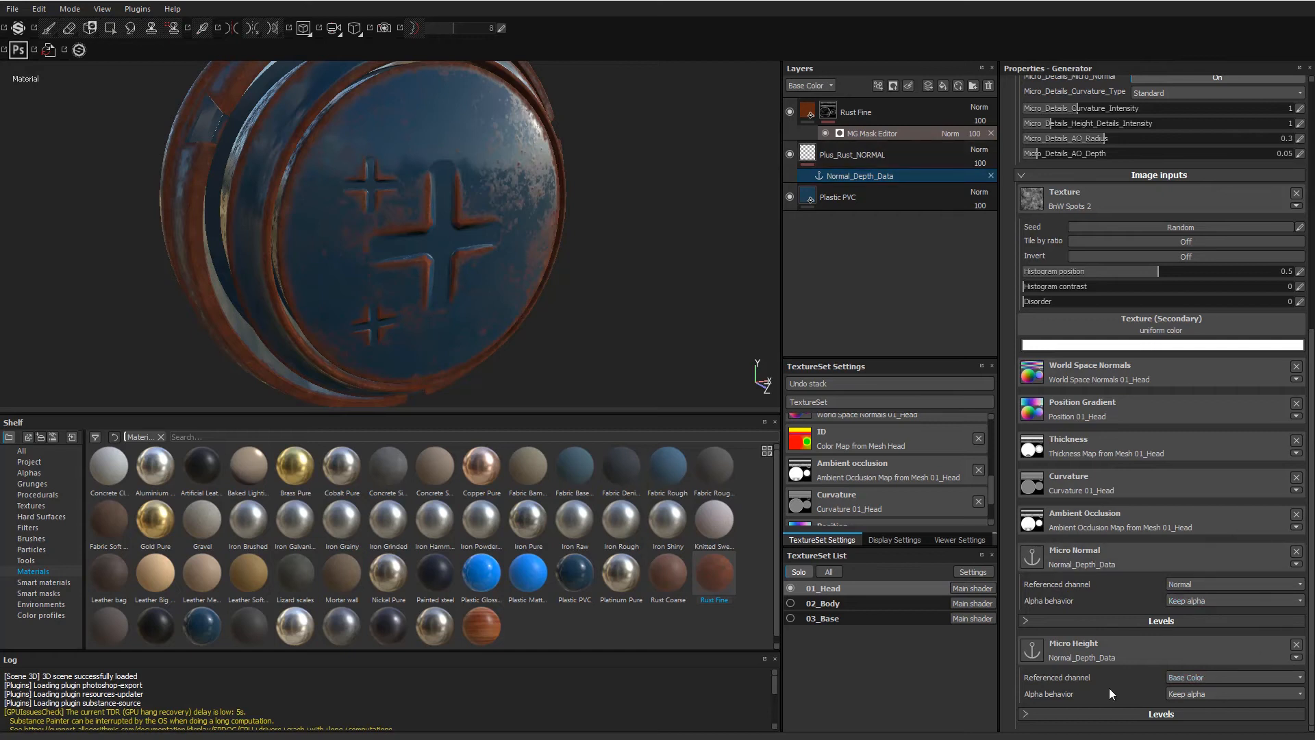
pyautogui.moveTo(1057, 683)
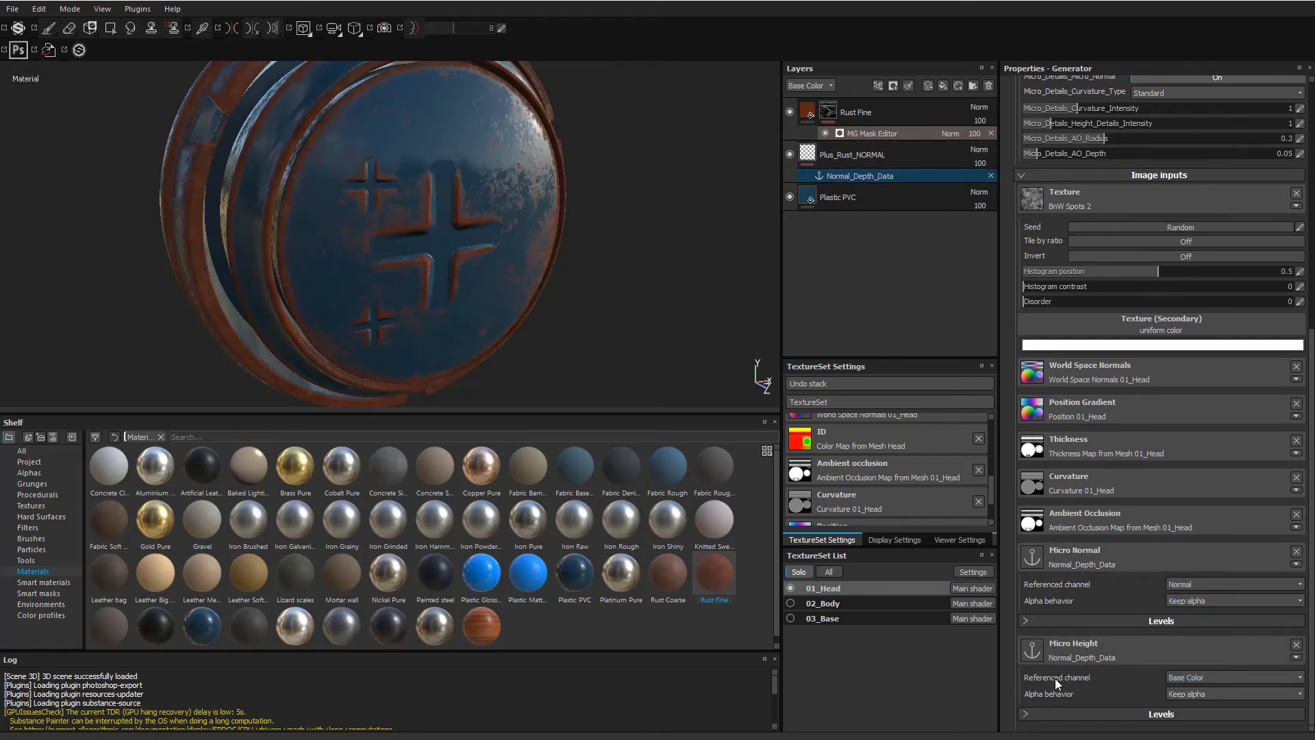
pyautogui.click(1233, 677)
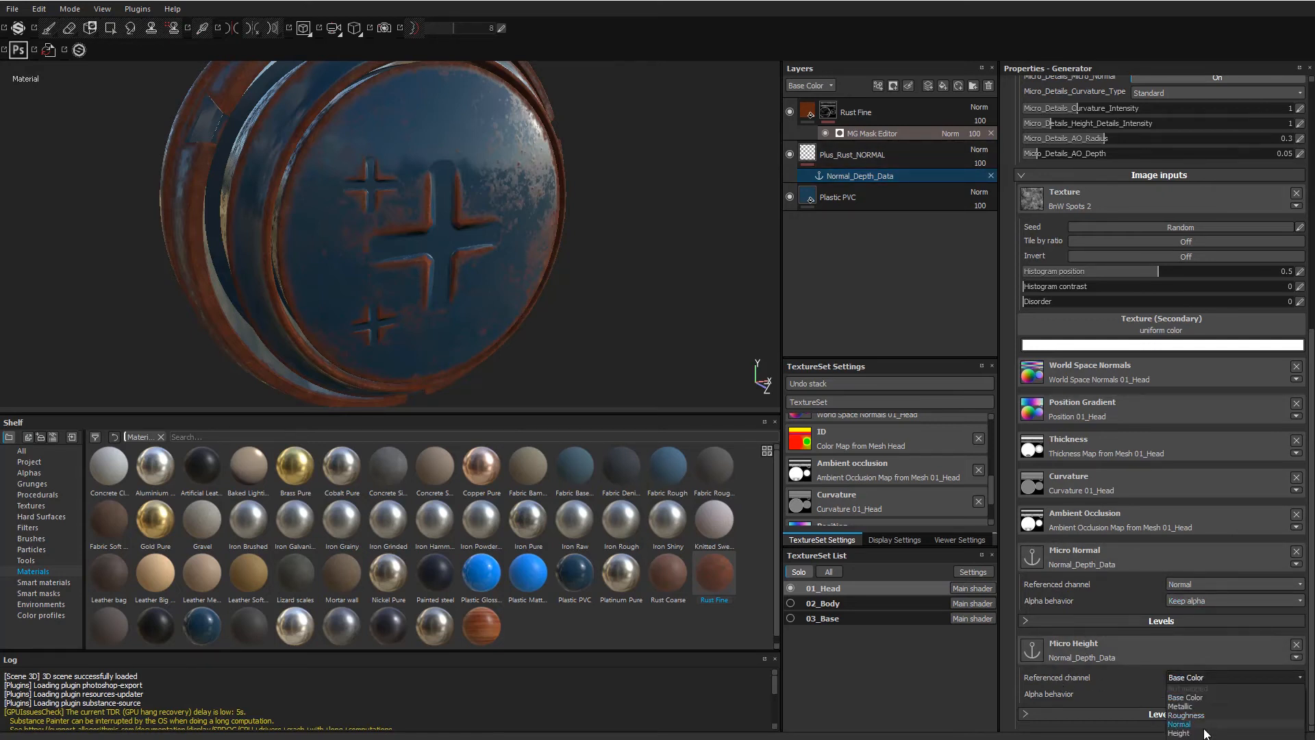
pyautogui.click(1177, 732)
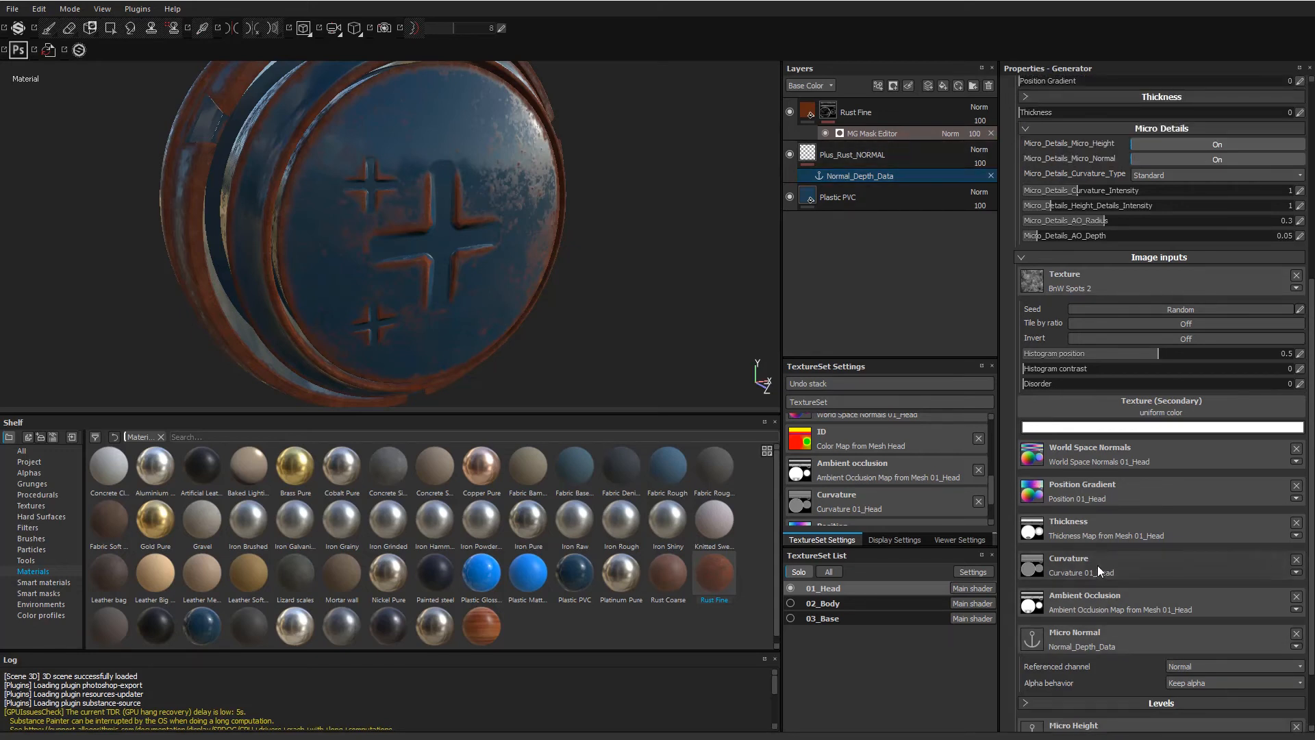
pyautogui.scroll(-3)
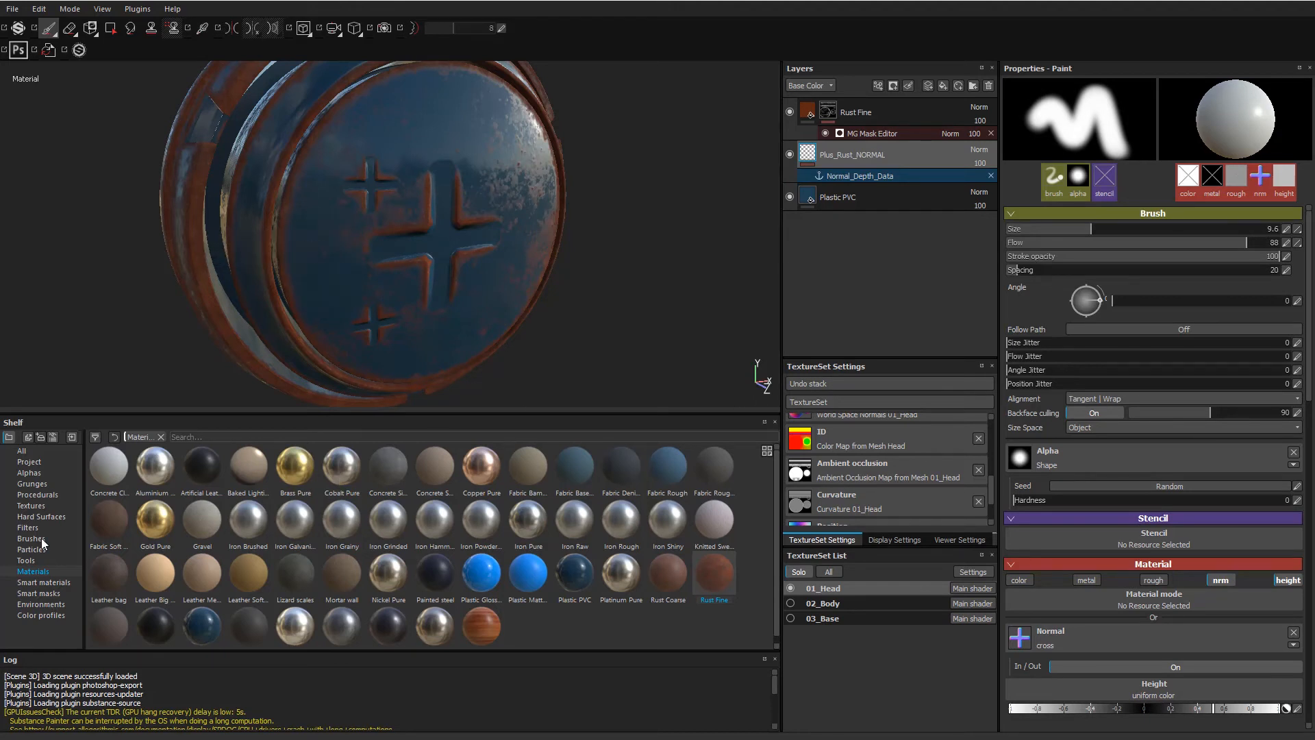
# Pick the Arrow Border Cut alpha from the Shelf and stamp a V below the cross.
pyautogui.click(31, 538)
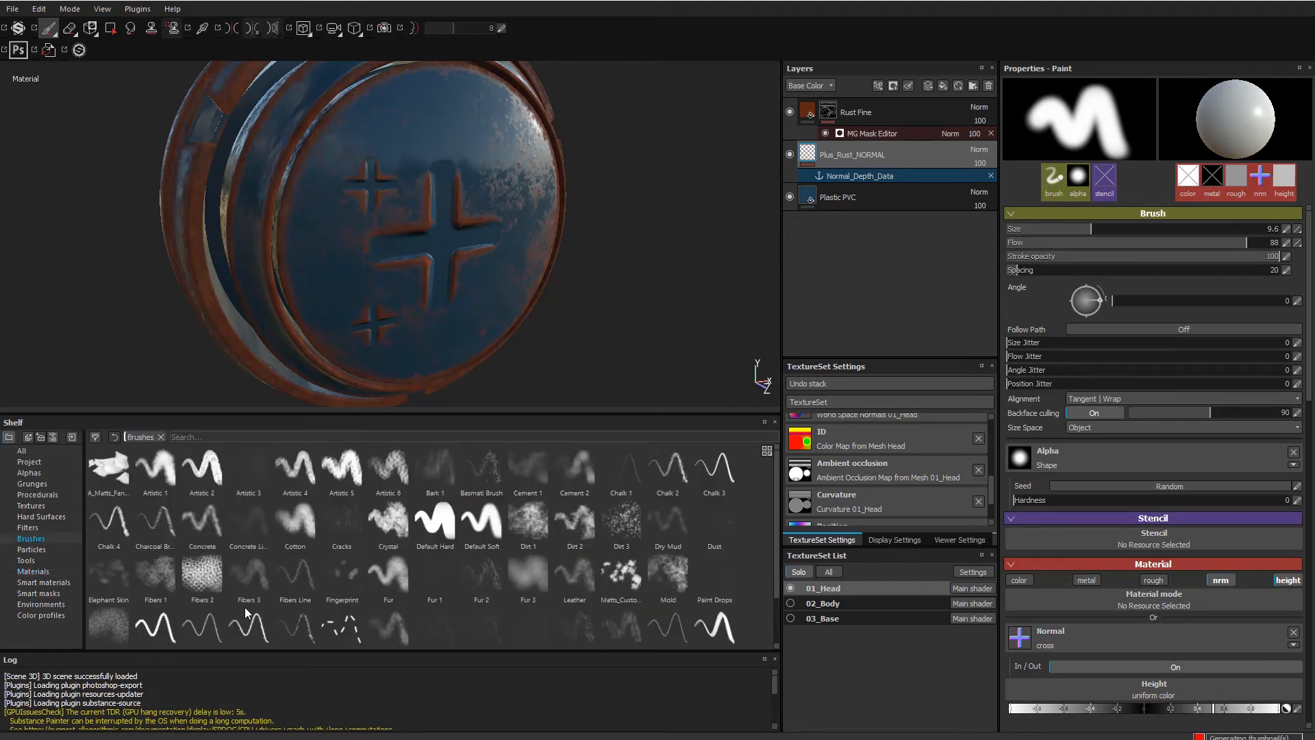
pyautogui.click(28, 472)
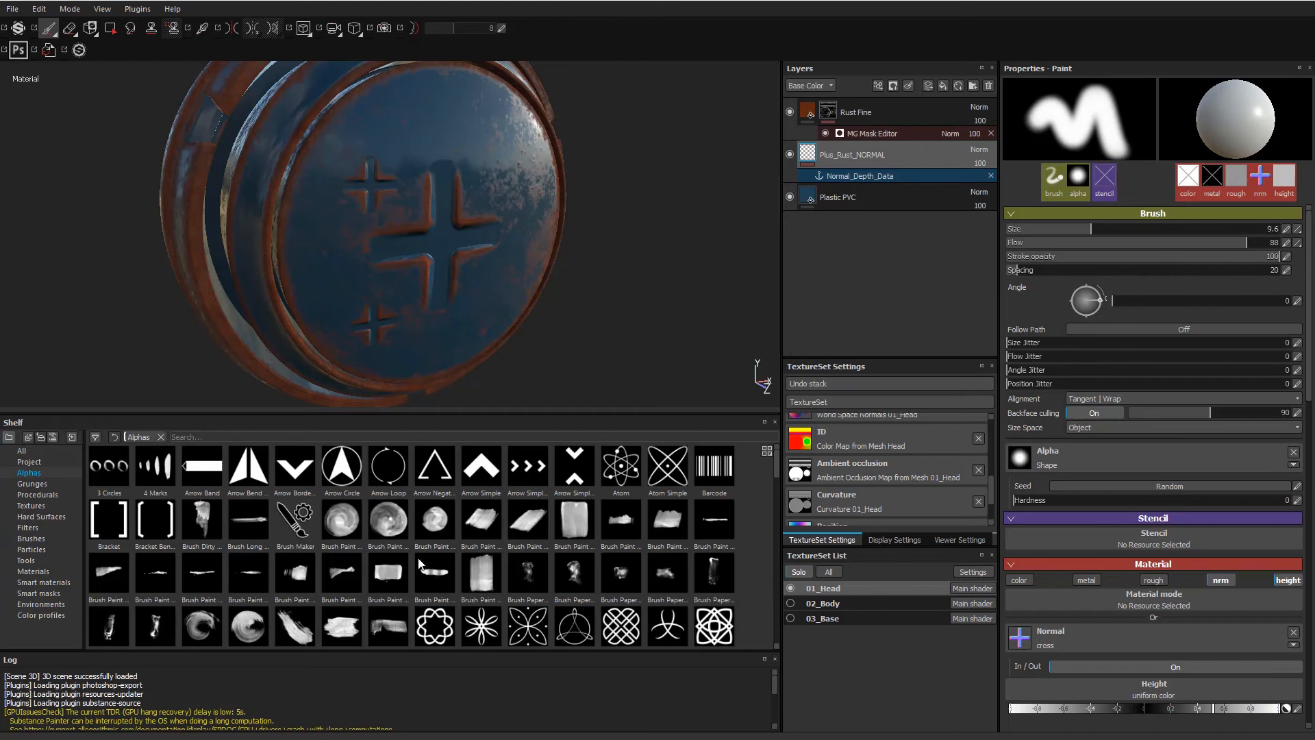
pyautogui.click(294, 467)
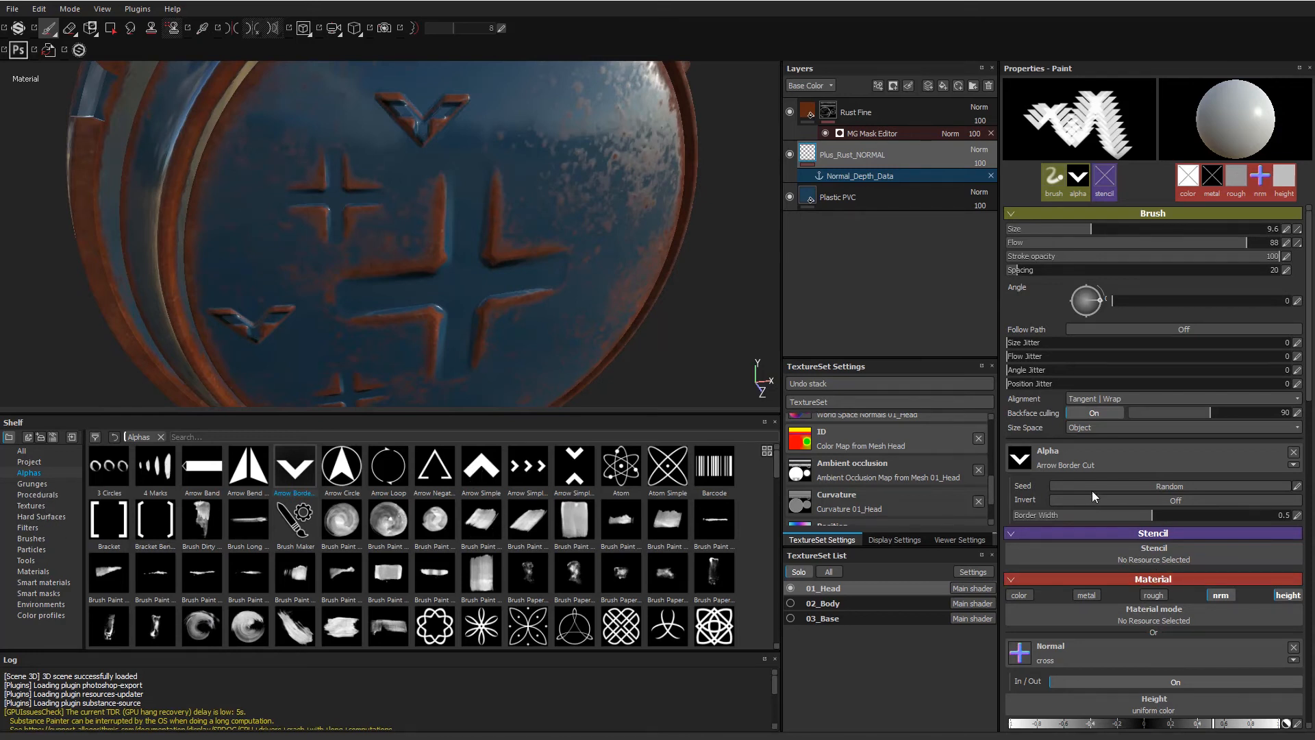
pyautogui.scroll(-3)
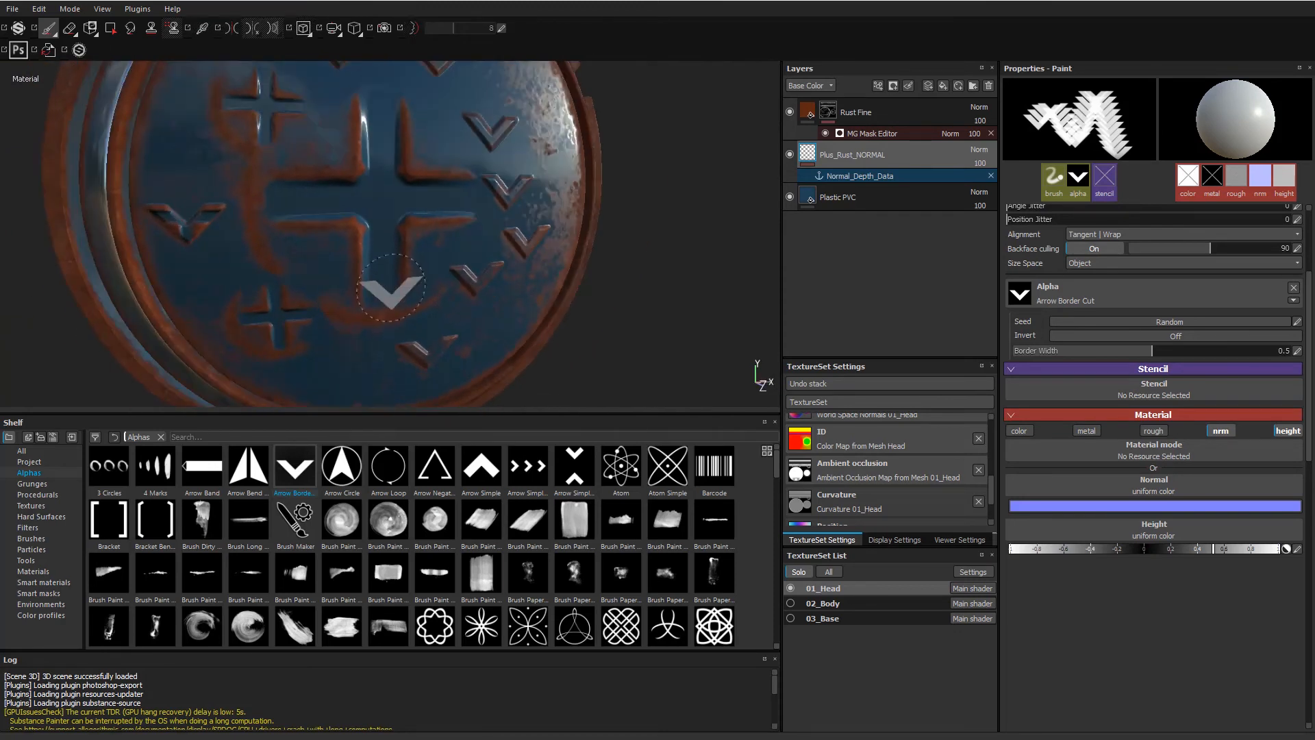
pyautogui.click(859, 175)
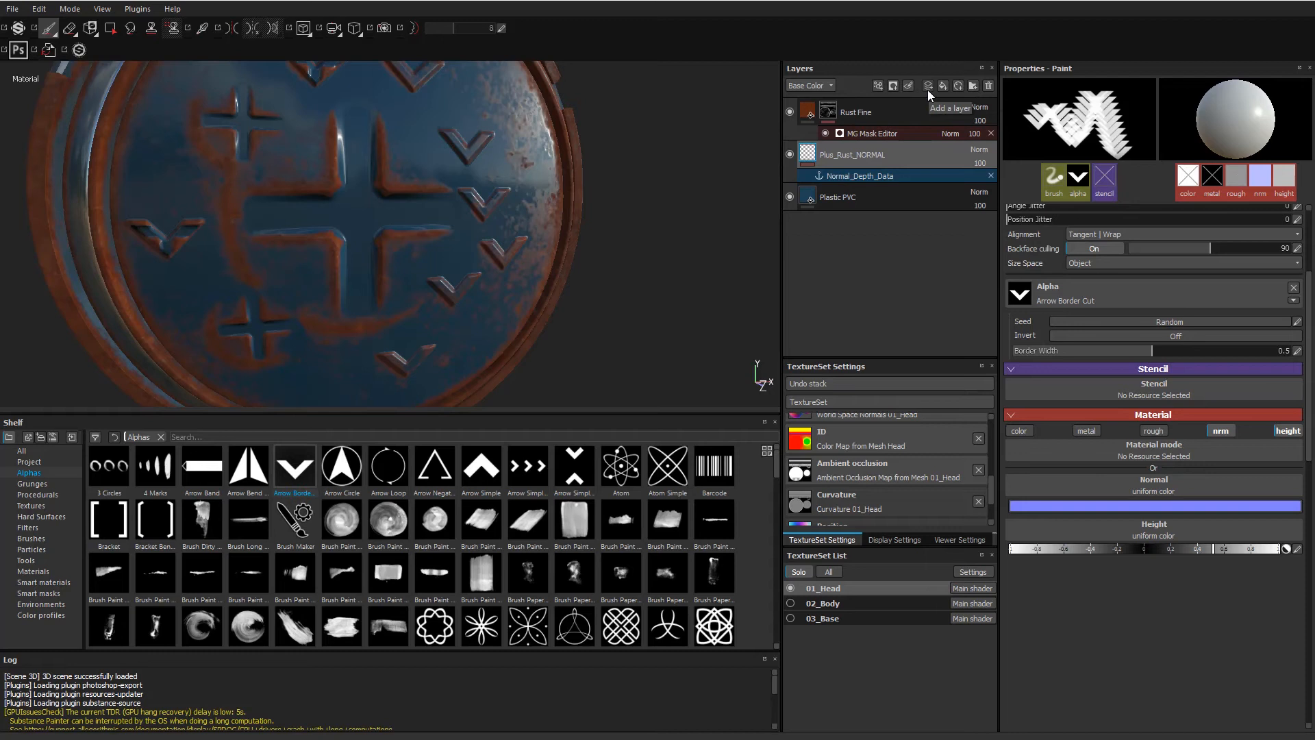
# Add a new paint layer and stamp V shapes on another part of the head.
pyautogui.click(927, 85)
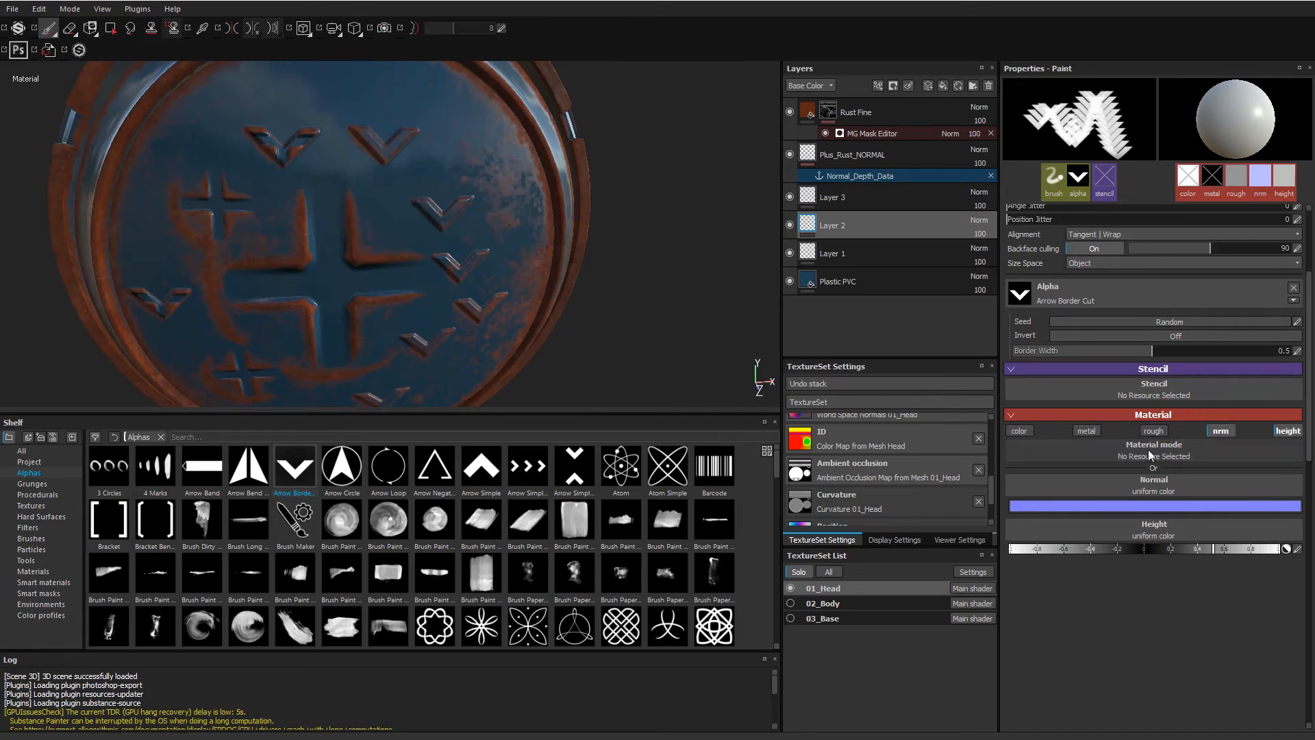
pyautogui.click(470, 138)
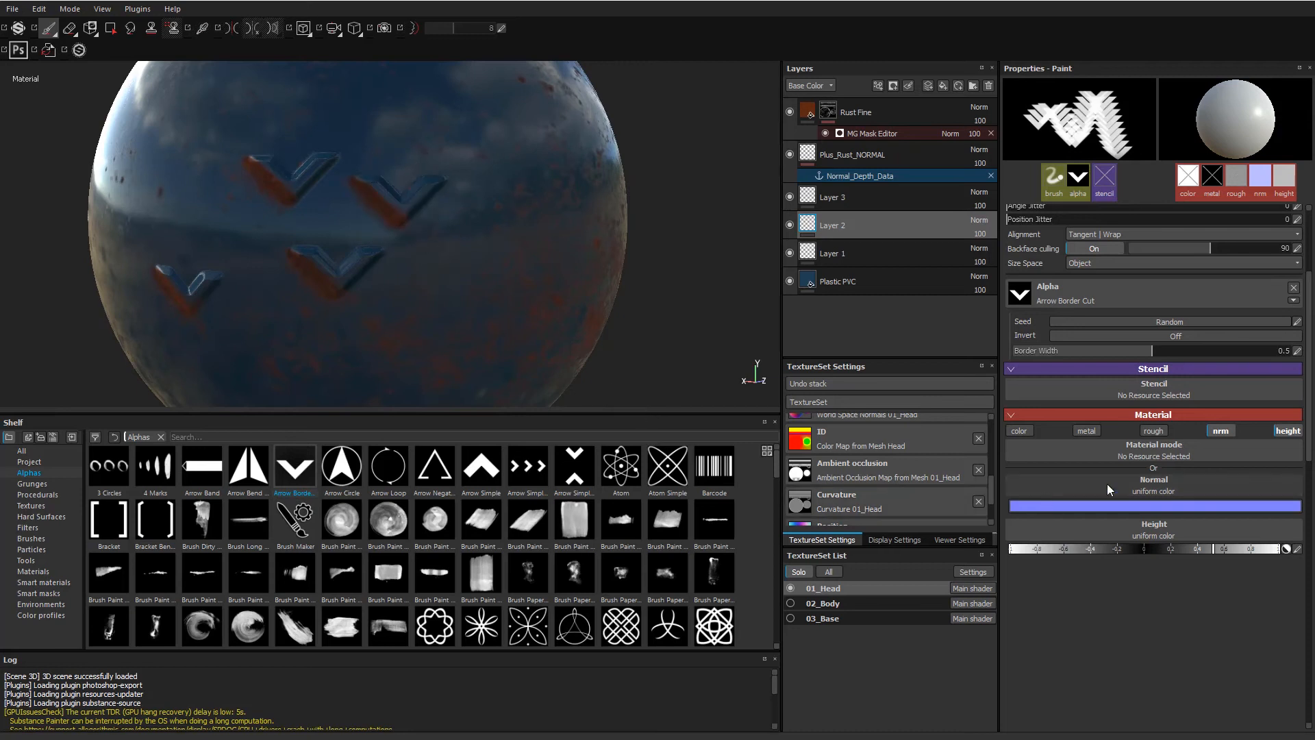
# Select Layer 3 and view the layer stack in the Height channel.
pyautogui.click(859, 175)
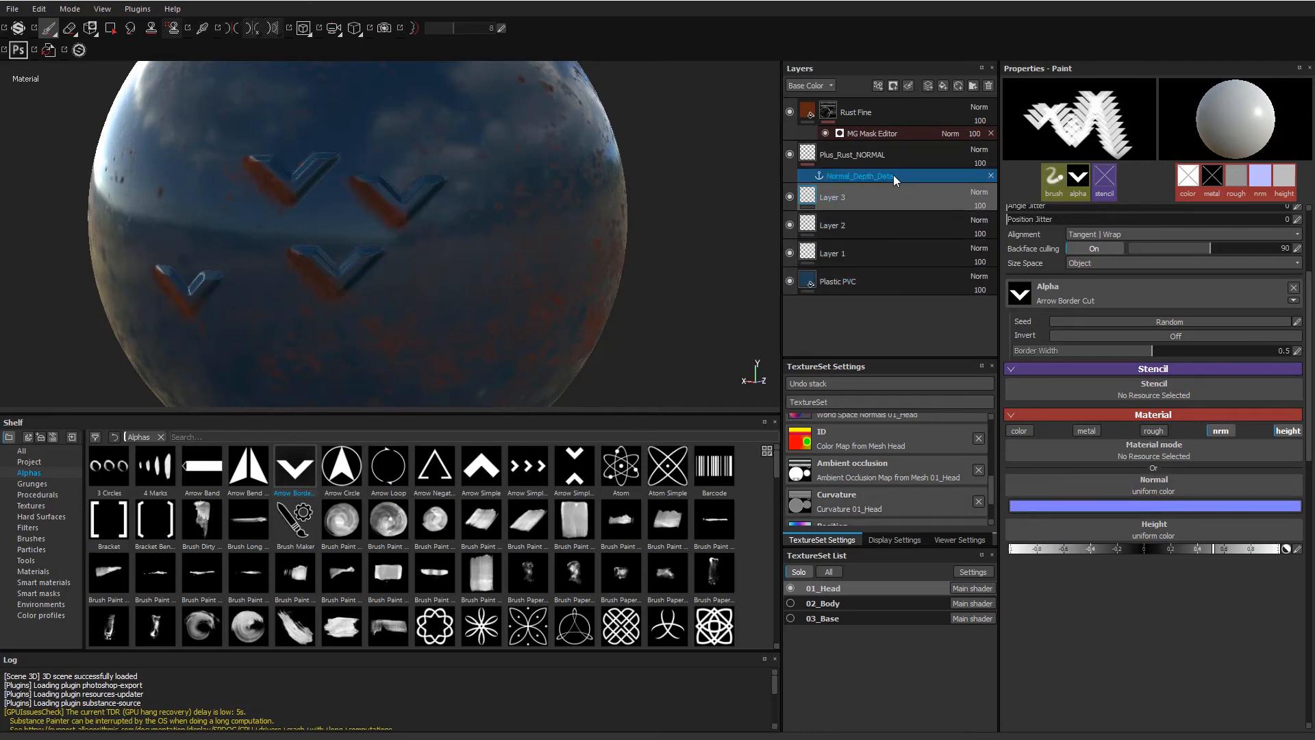
pyautogui.click(810, 85)
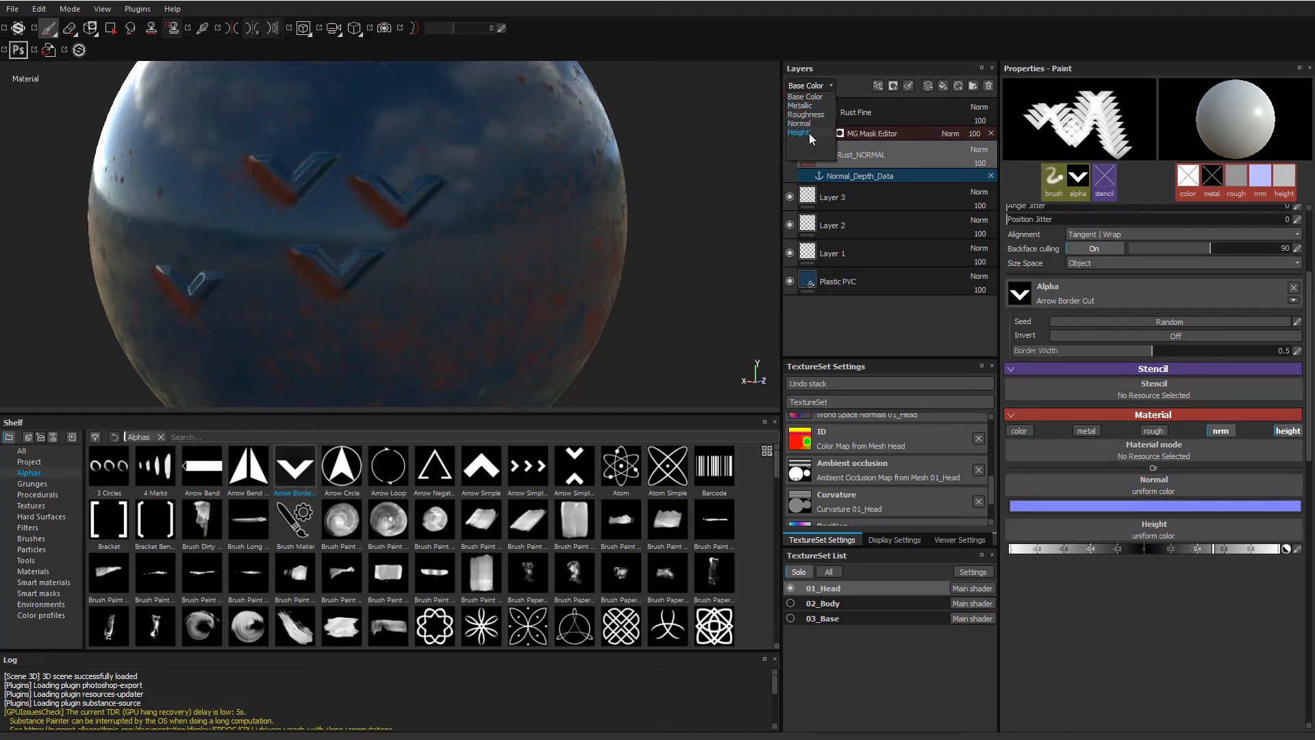
pyautogui.click(797, 132)
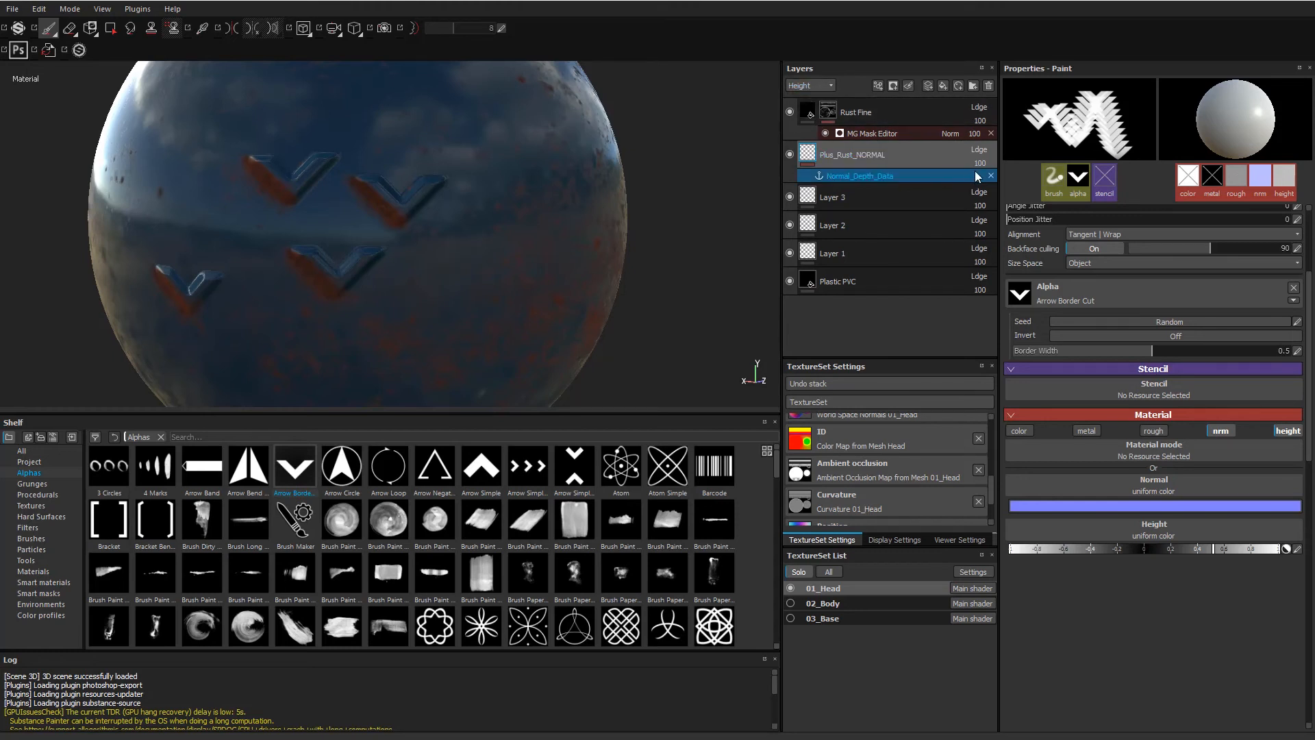
# Set Plus_Rust_NORMAL's height blending to Passthrough.
pyautogui.click(978, 150)
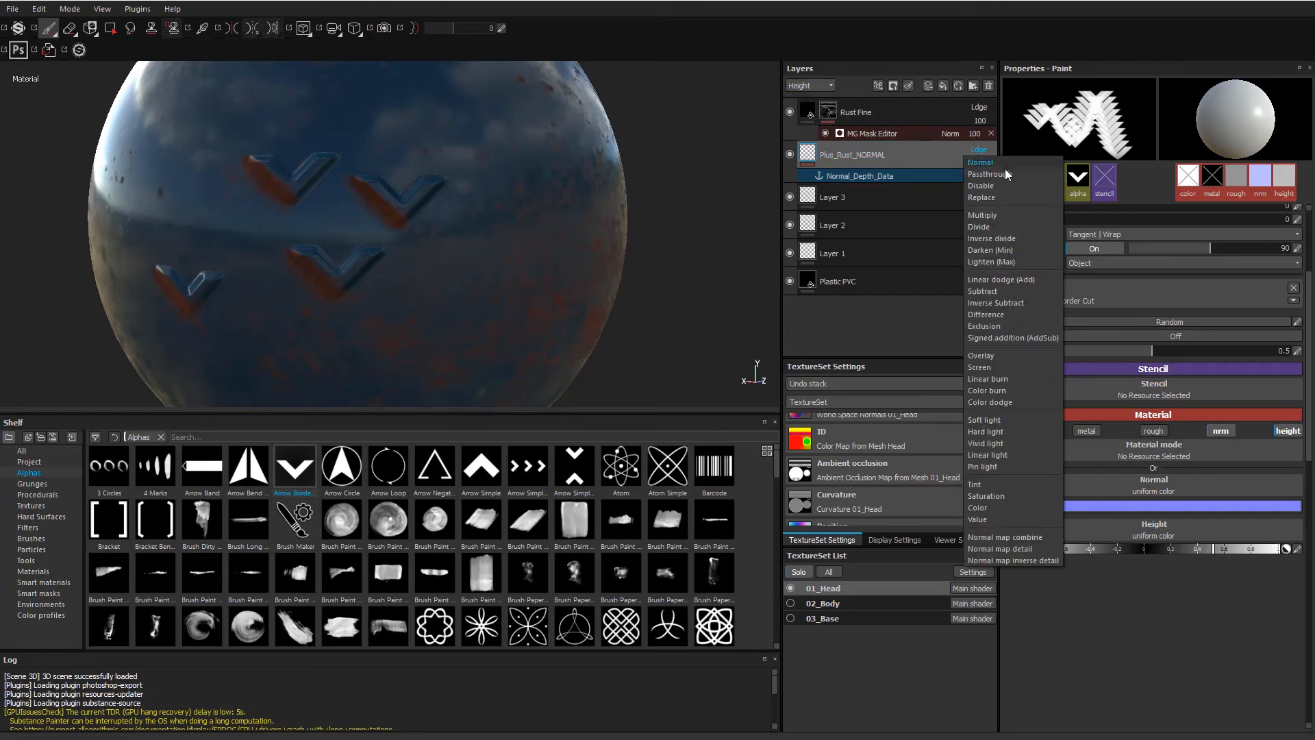
pyautogui.click(989, 174)
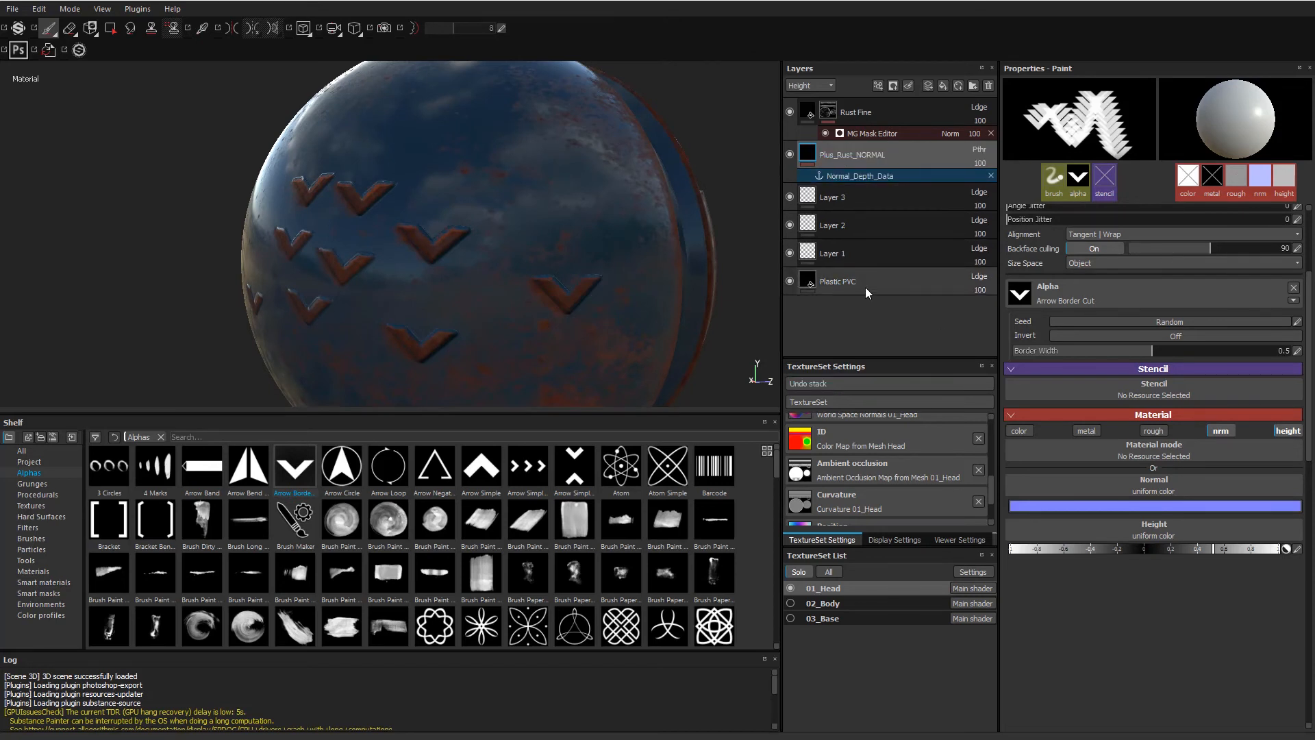
pyautogui.click(978, 150)
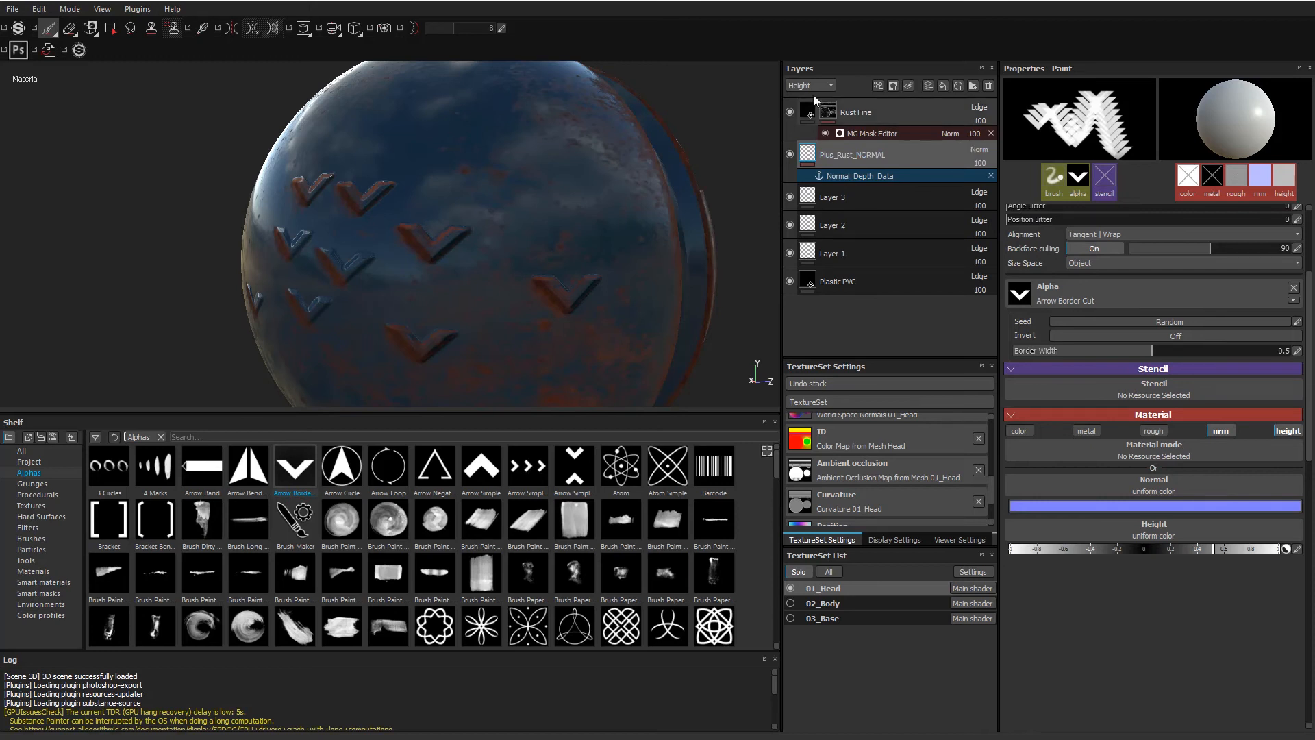
pyautogui.click(808, 85)
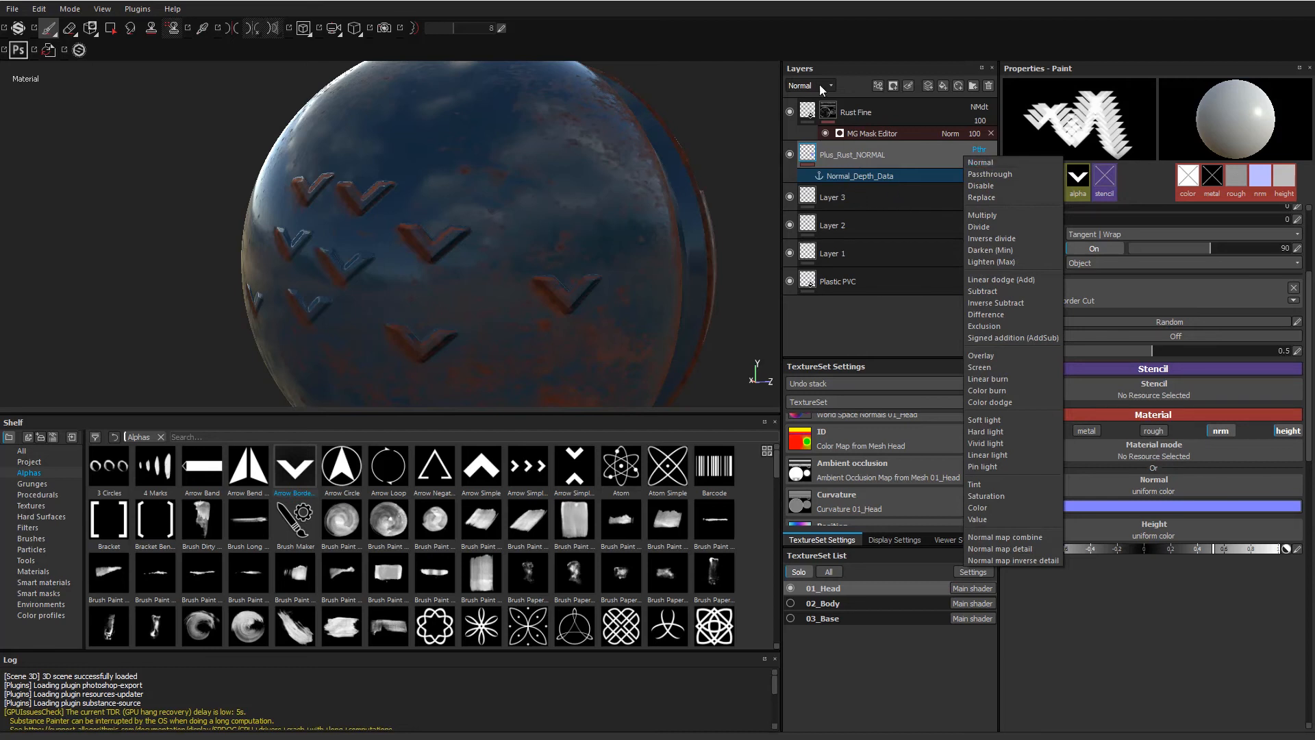
pyautogui.moveTo(1030, 494)
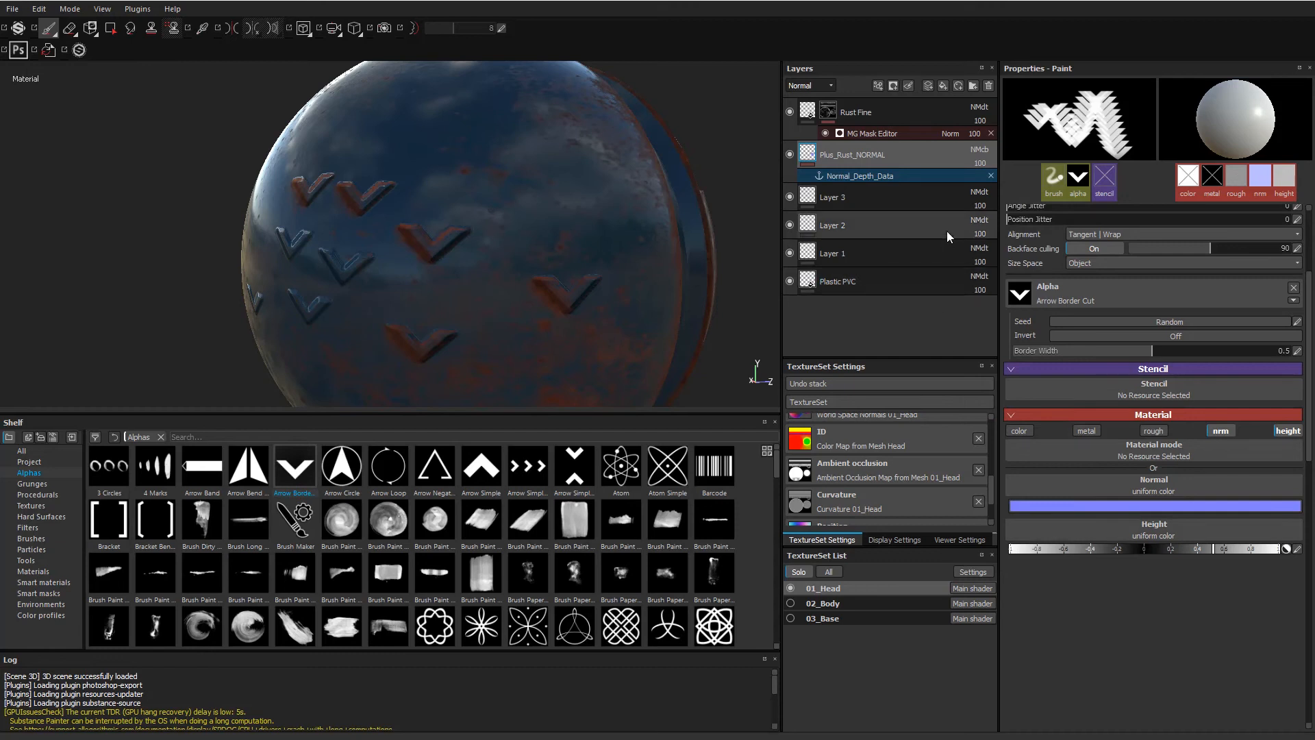
# Set Plus_Rust_NORMAL's blending to normal map detail.
pyautogui.click(978, 149)
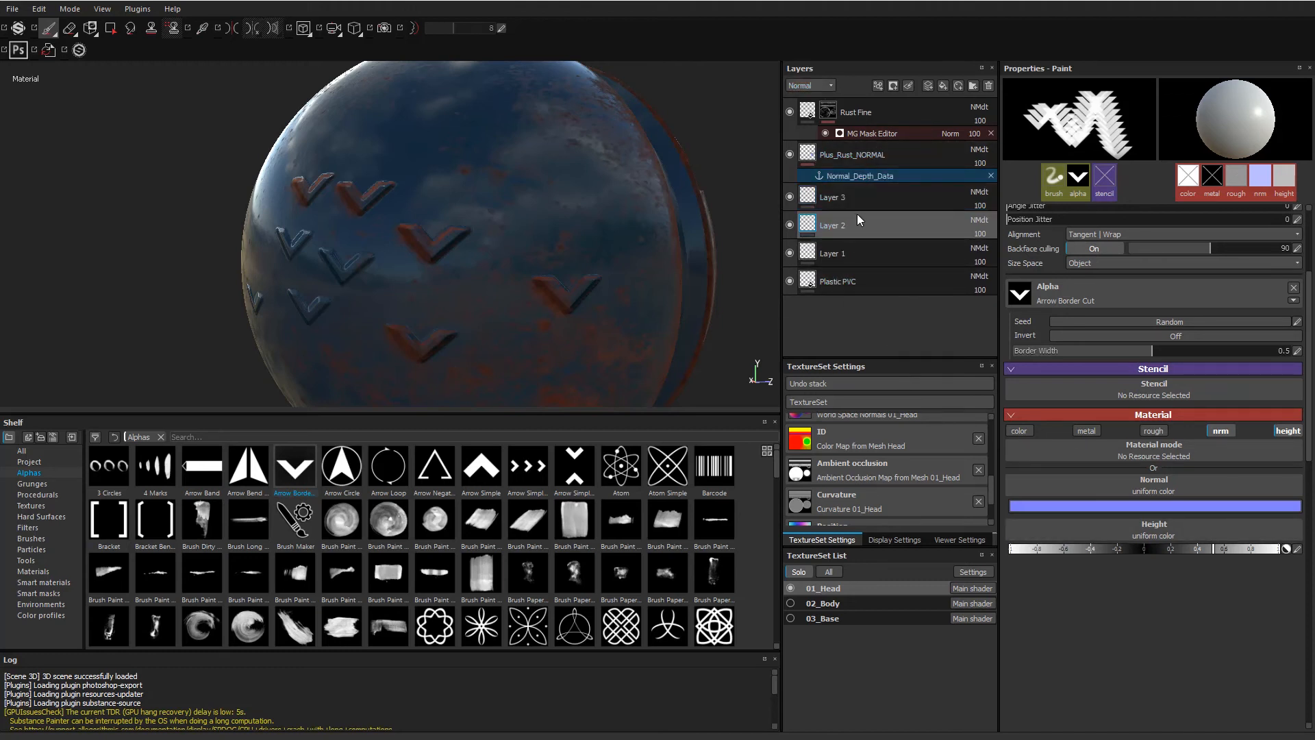
pyautogui.click(988, 85)
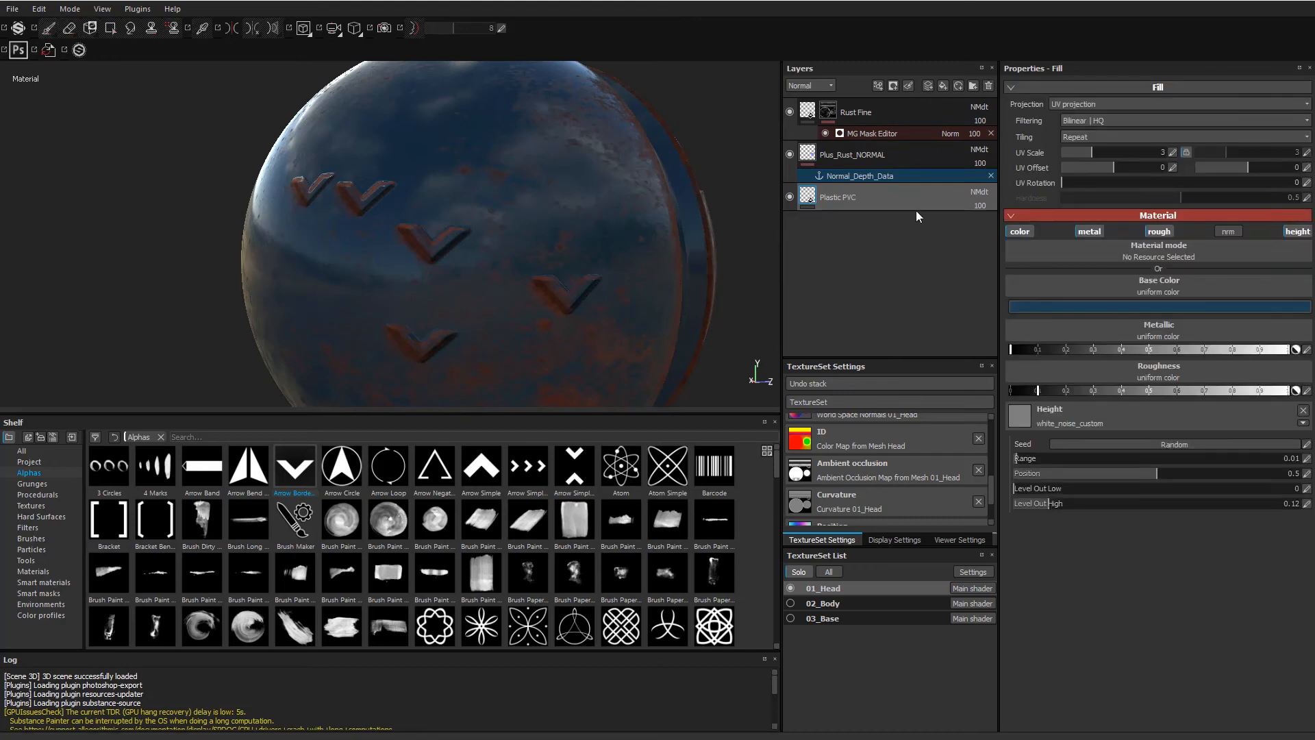
pyautogui.moveTo(892, 85)
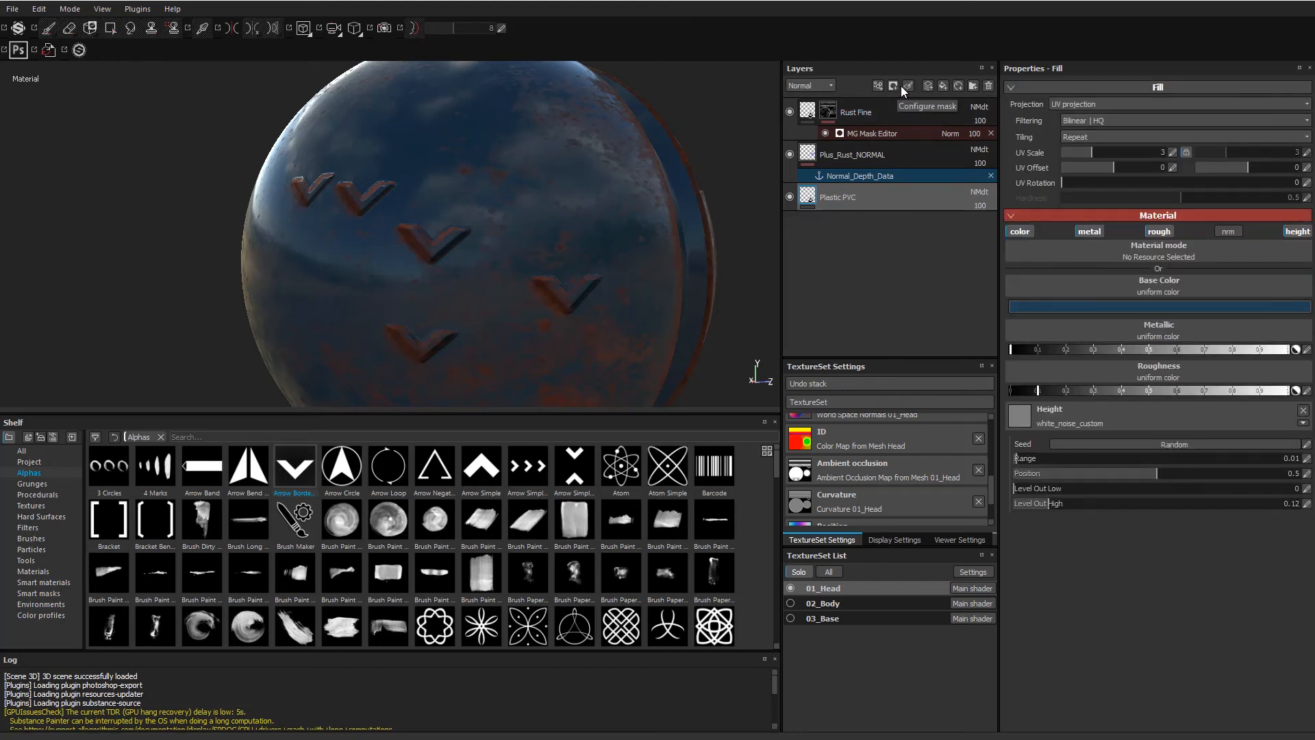
pyautogui.moveTo(945, 86)
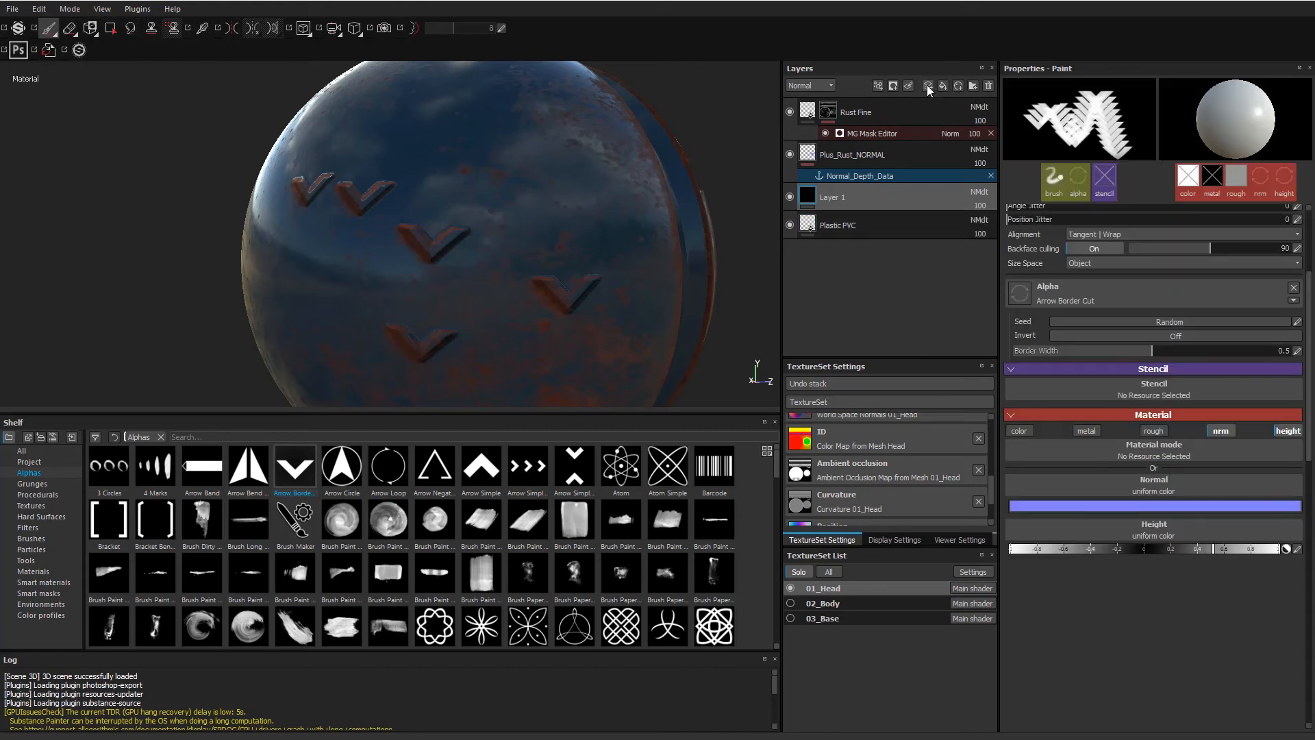
# Add another paint layer and stamp dense V-shaped height marks over the sphere.
pyautogui.click(877, 85)
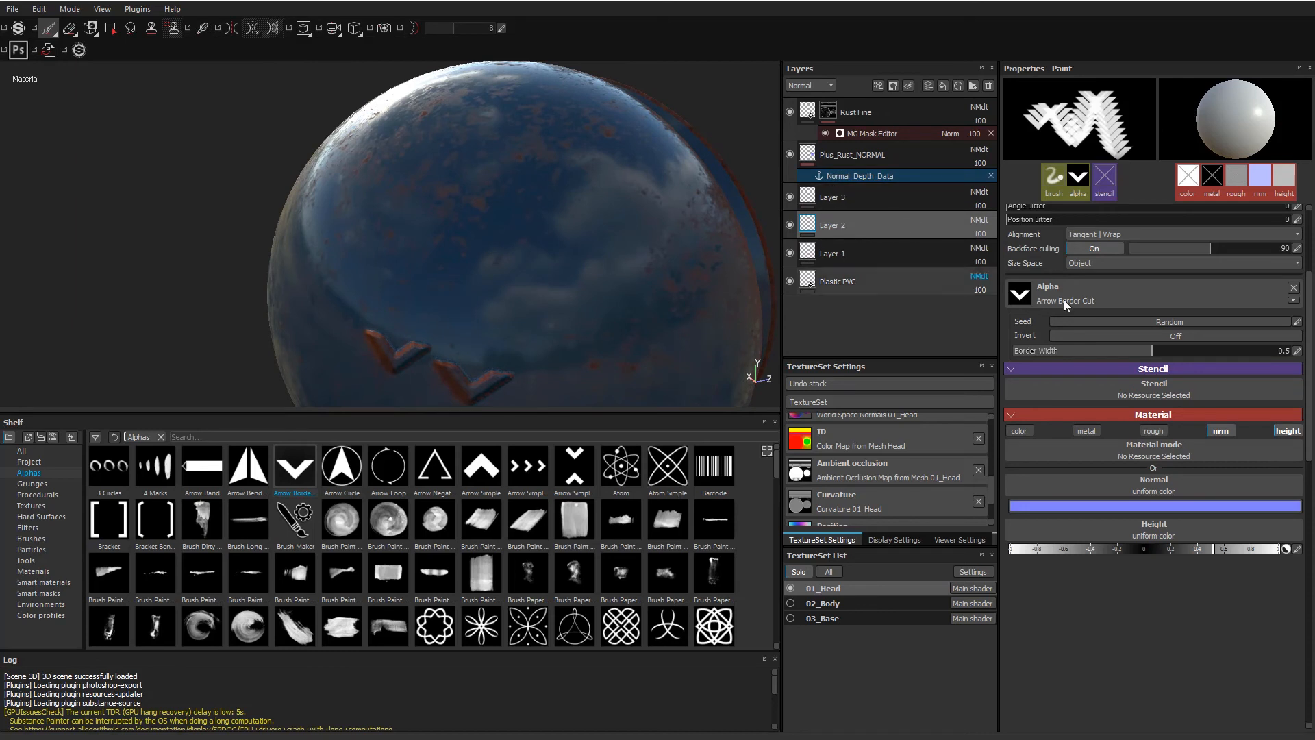
pyautogui.click(1219, 430)
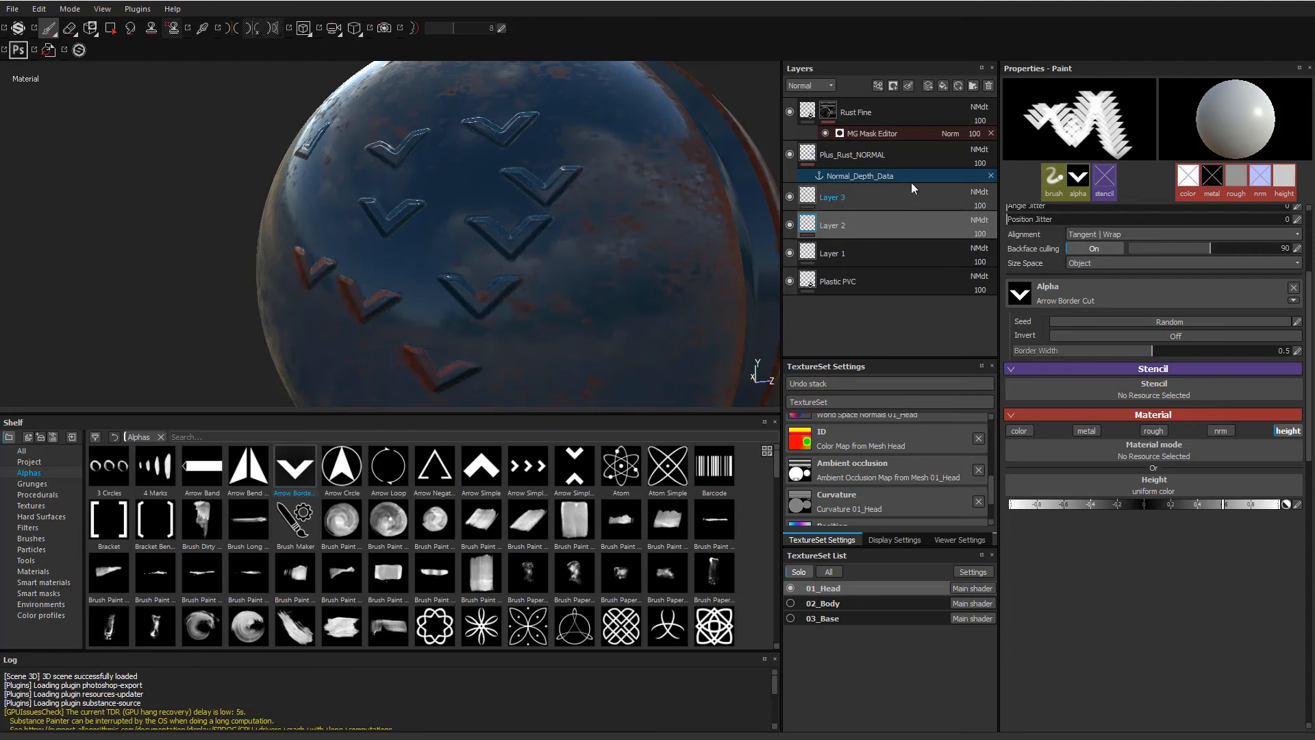
pyautogui.click(830, 224)
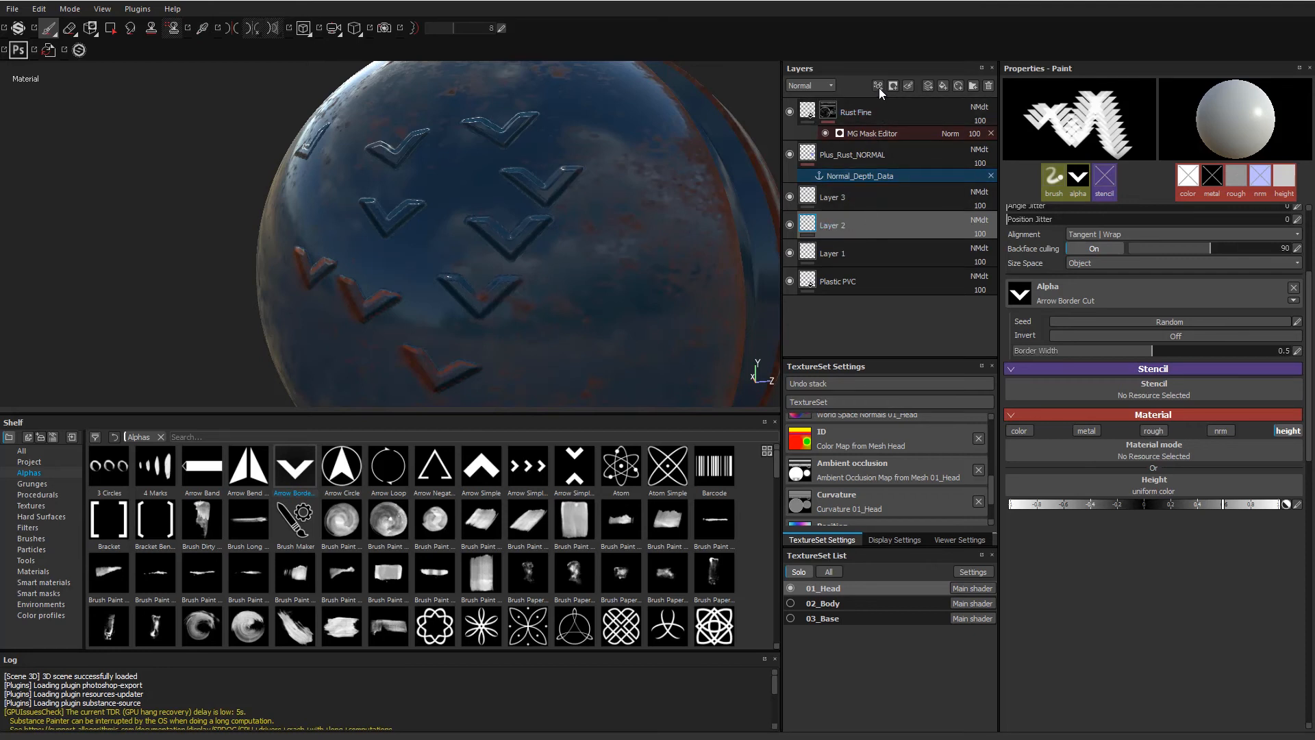
# Add the V_Stuff anchor point to Layer 2 and select the MG Mask Editor generator.
pyautogui.click(877, 85)
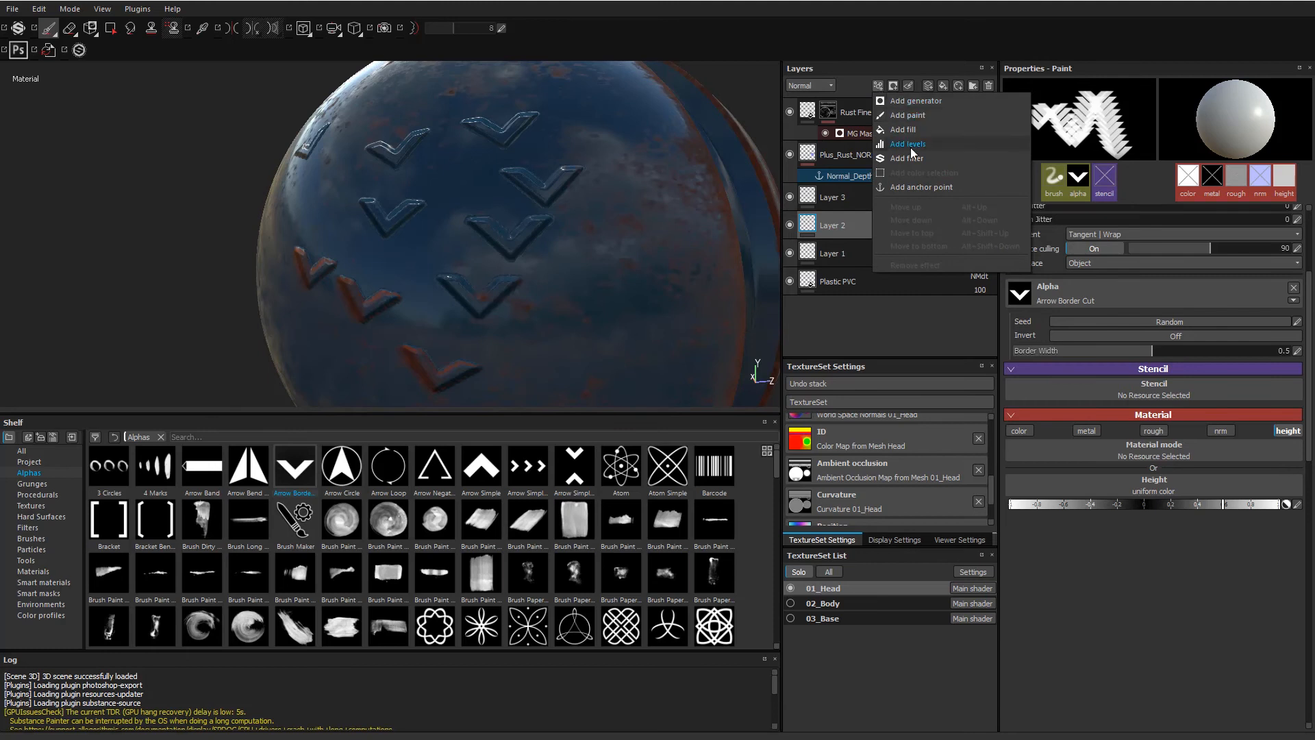
pyautogui.click(919, 186)
pyautogui.write('V_Stuff')
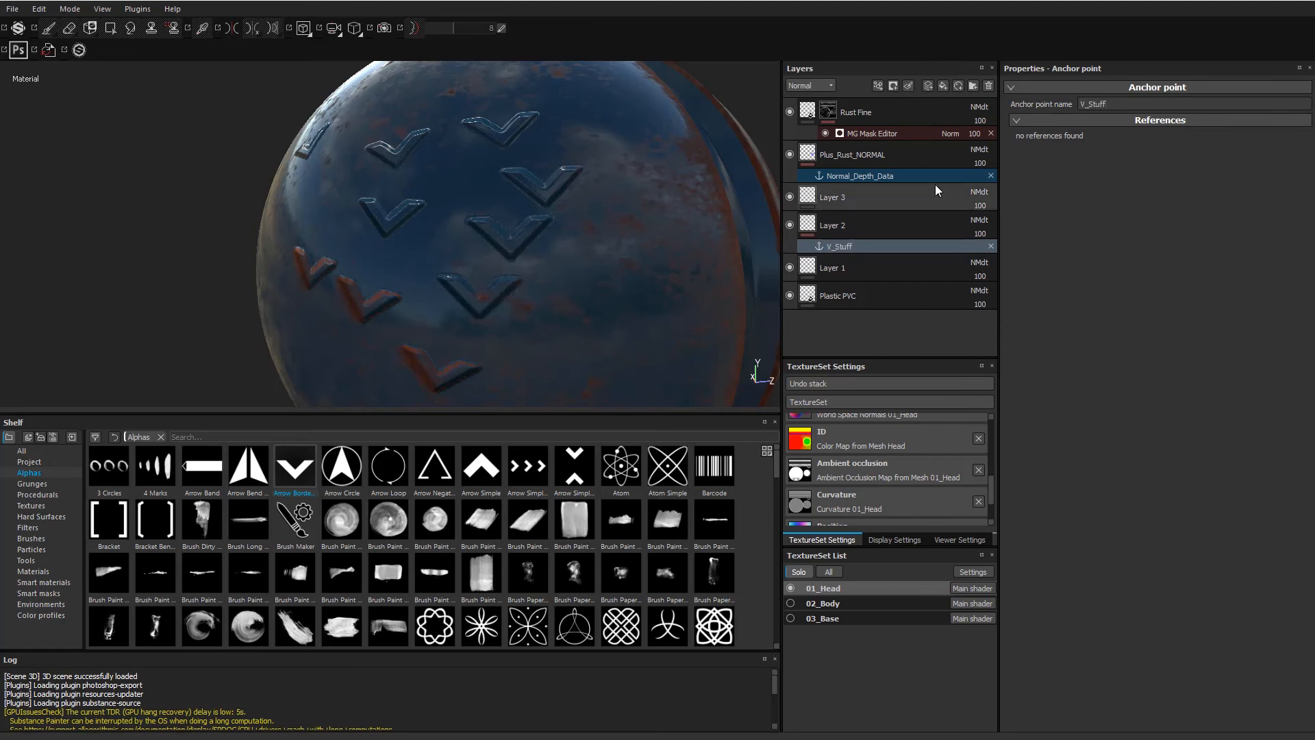
pyautogui.click(874, 132)
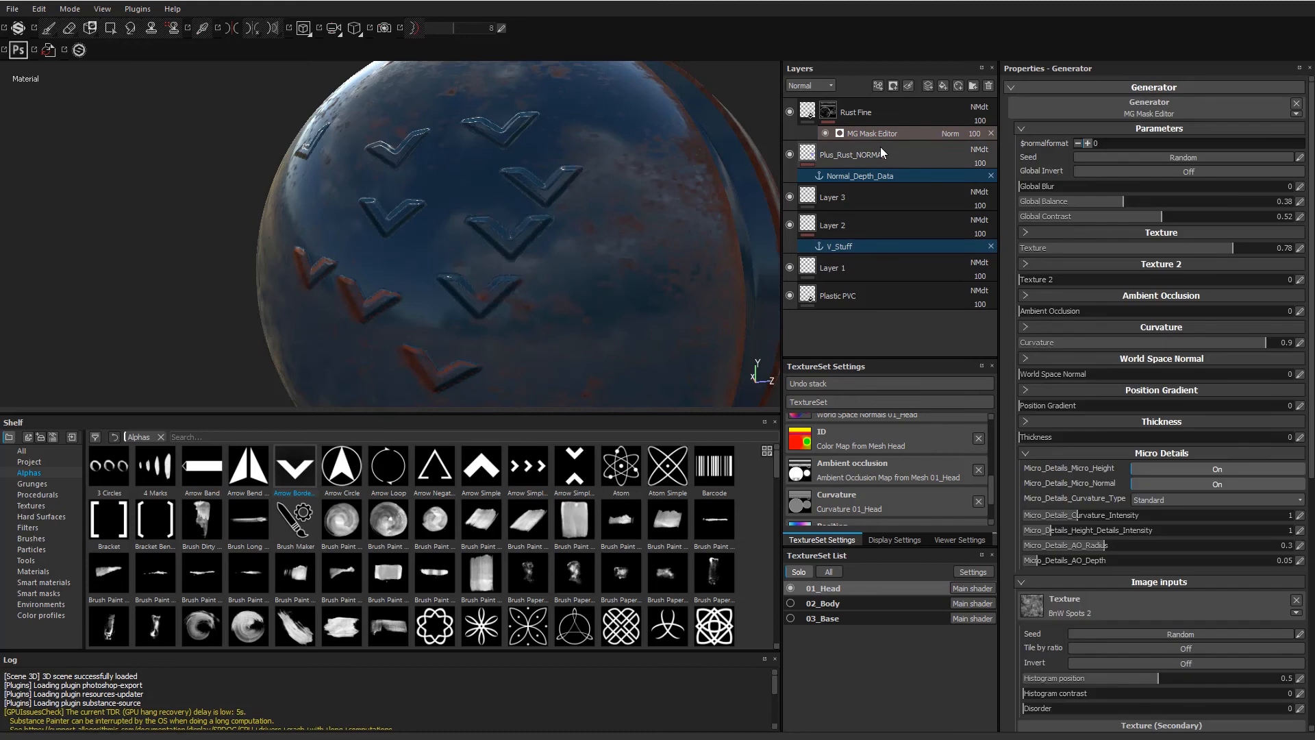
# Point the rust mask's Micro Height input at the V_Stuff anchor's Height channel.
pyautogui.scroll(-3)
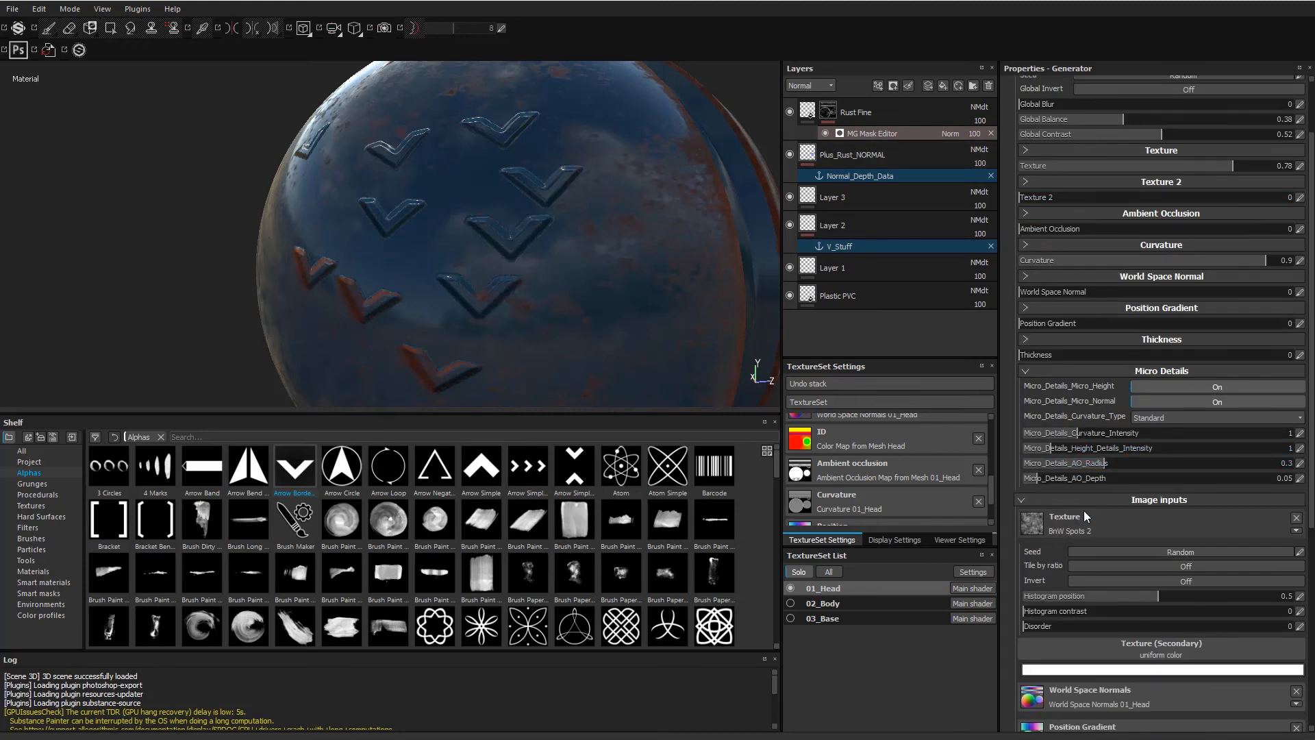
pyautogui.scroll(-3)
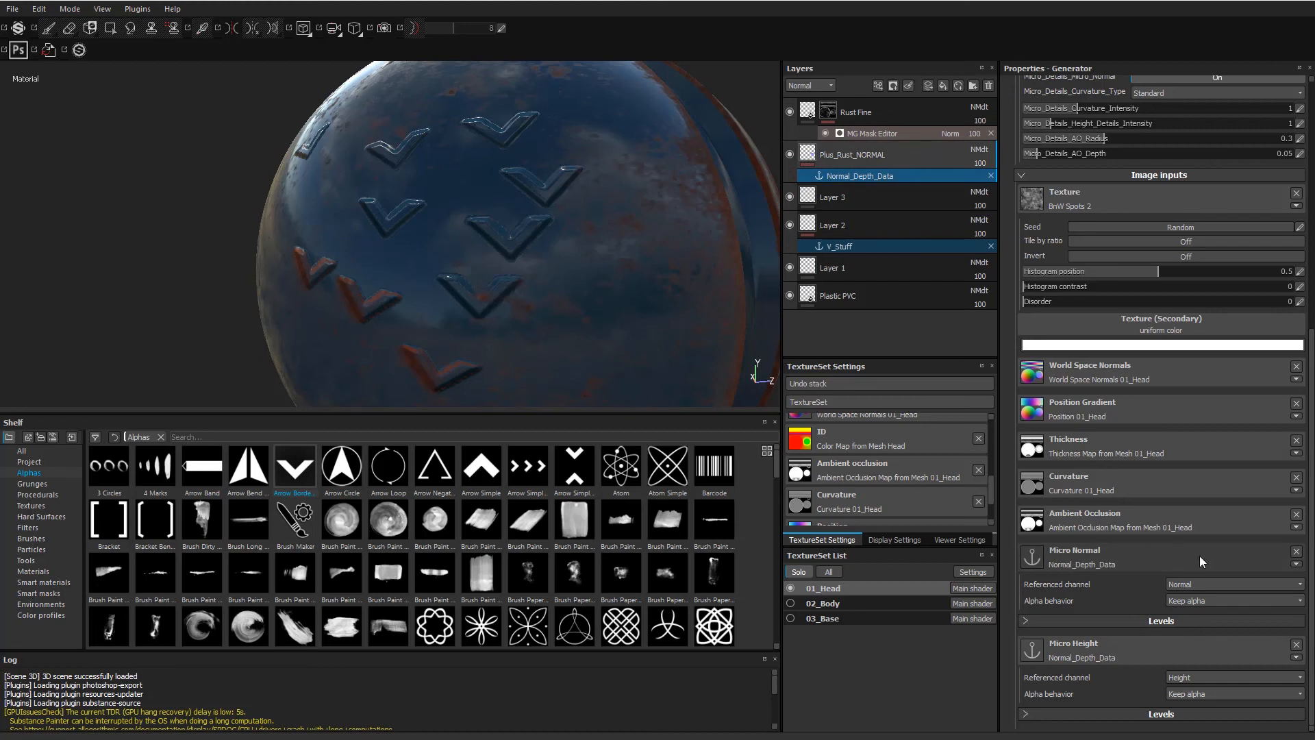
pyautogui.moveTo(1094, 661)
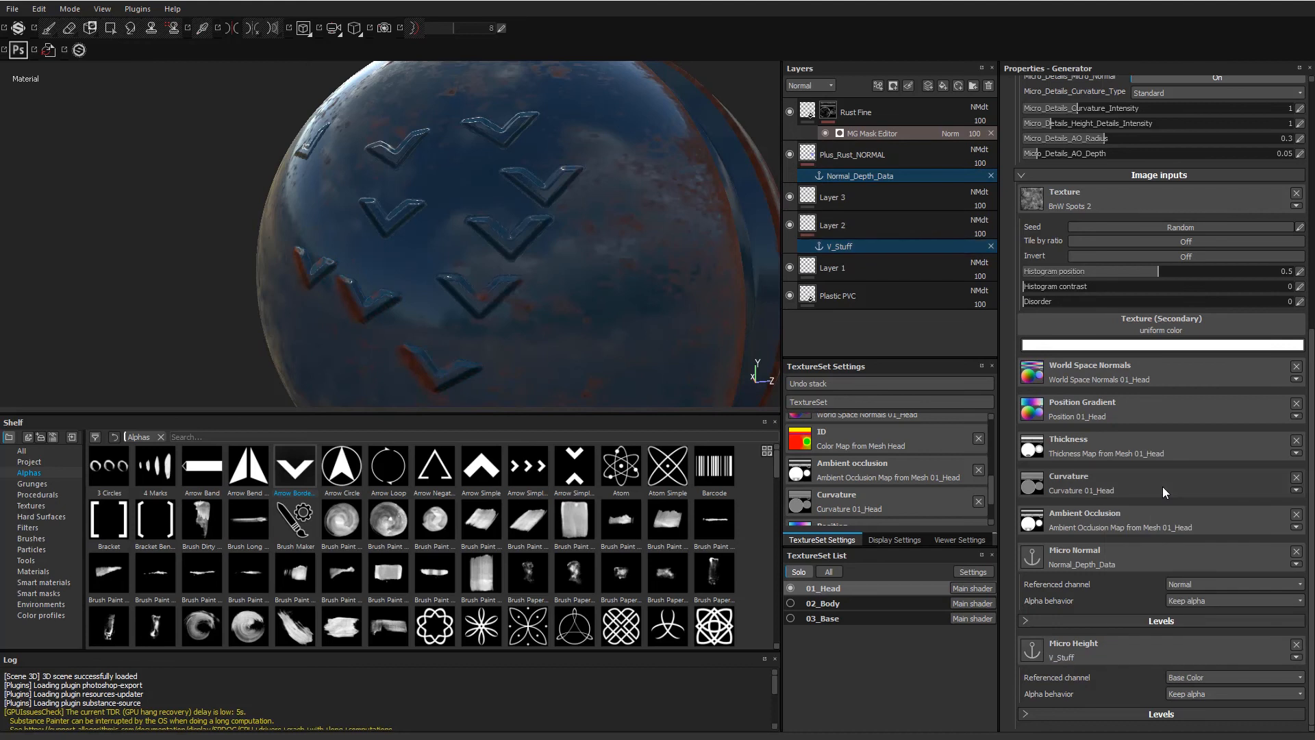
pyautogui.moveTo(1146, 632)
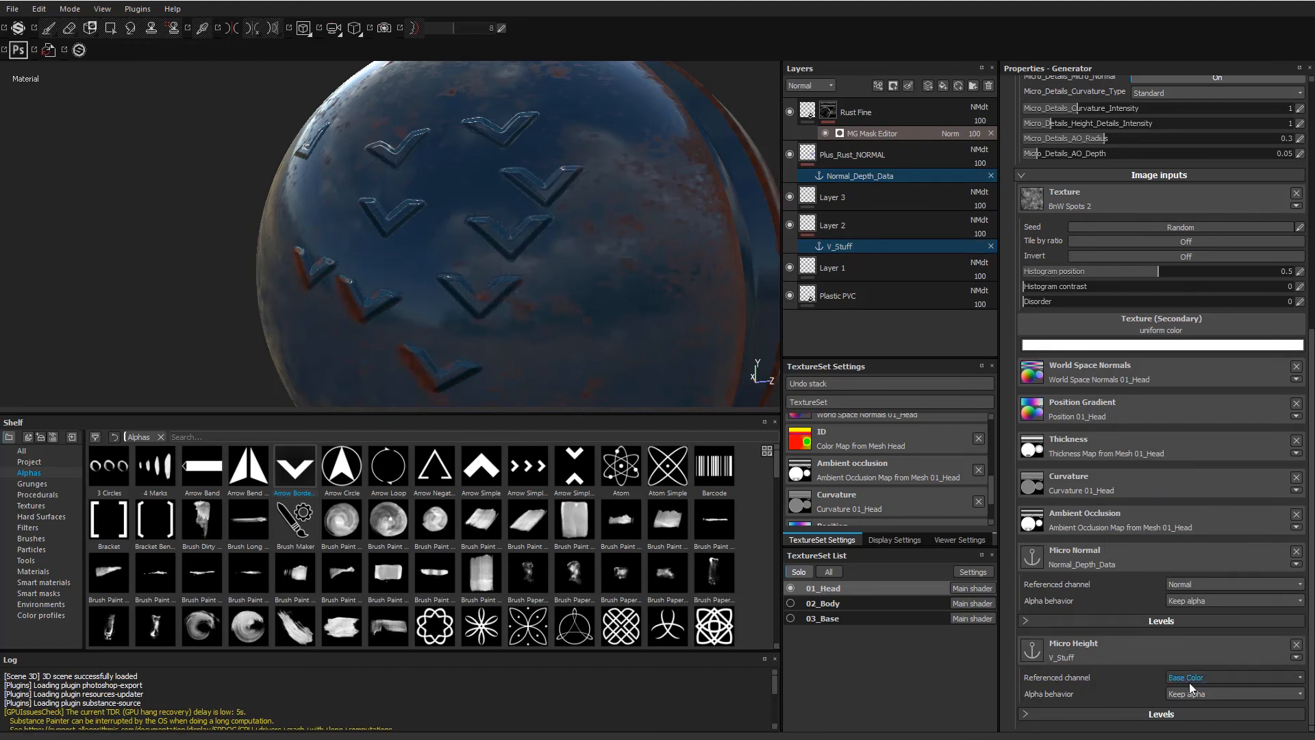
pyautogui.click(1233, 677)
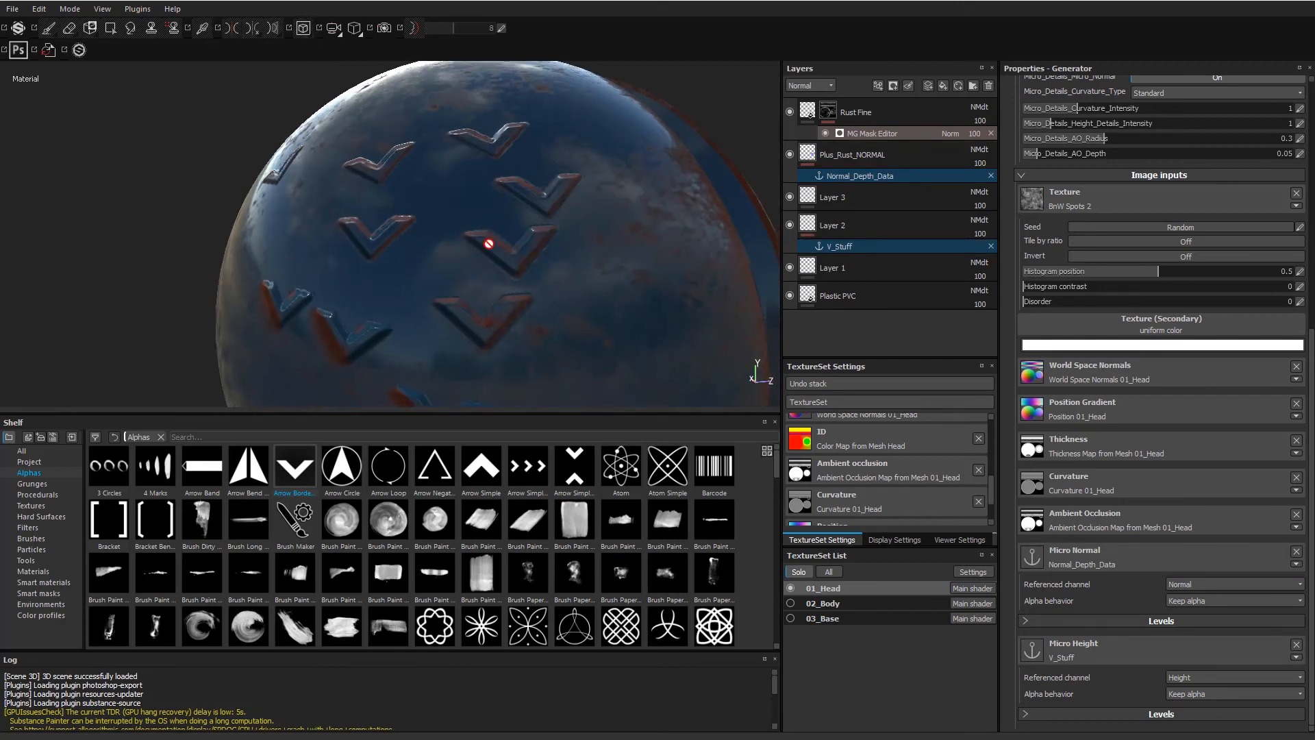
pyautogui.click(838, 246)
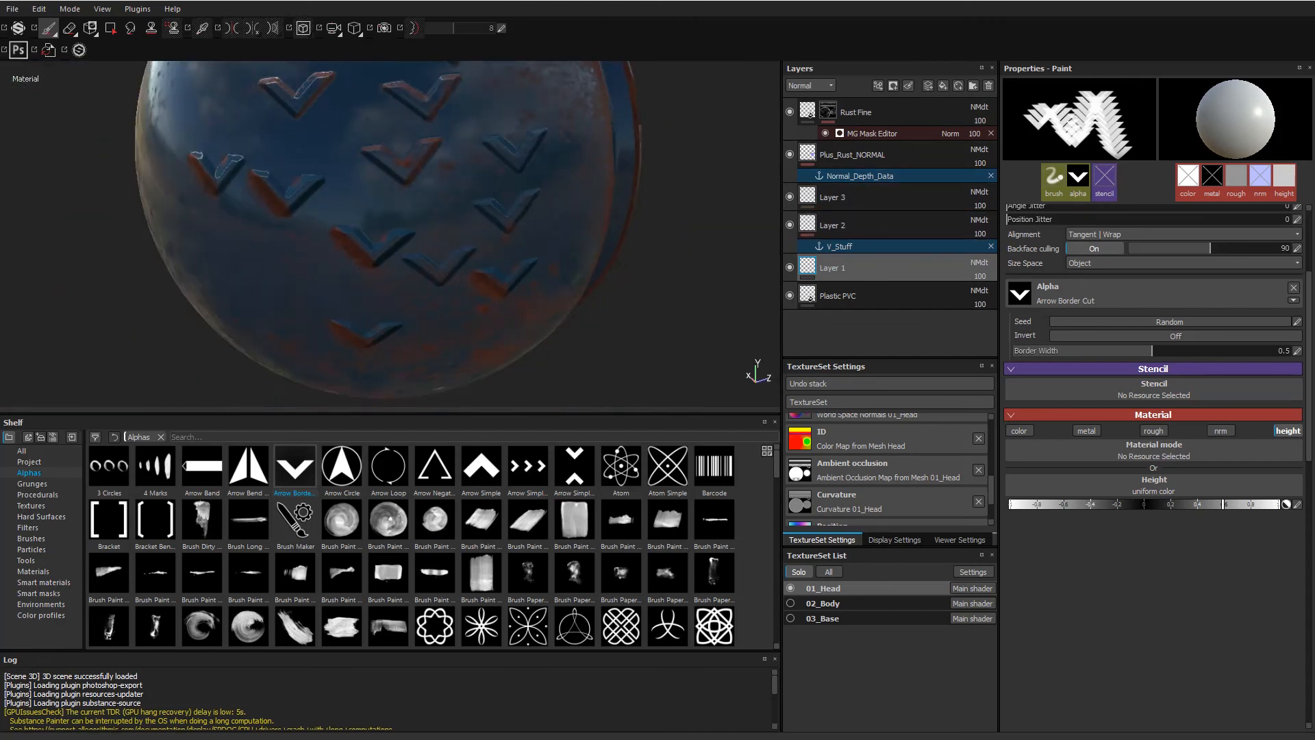
# Stamp two more V height alphas onto the sphere on Layer 1.
pyautogui.click(788, 230)
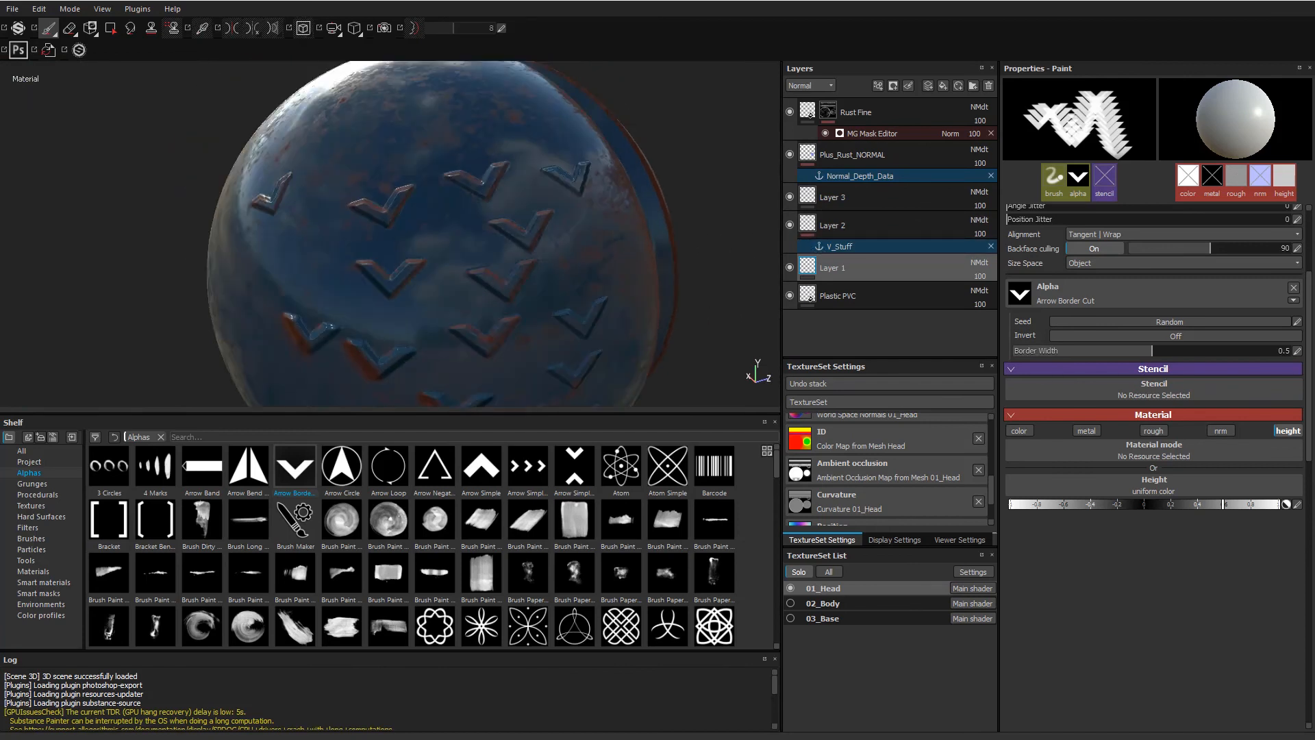
pyautogui.click(789, 228)
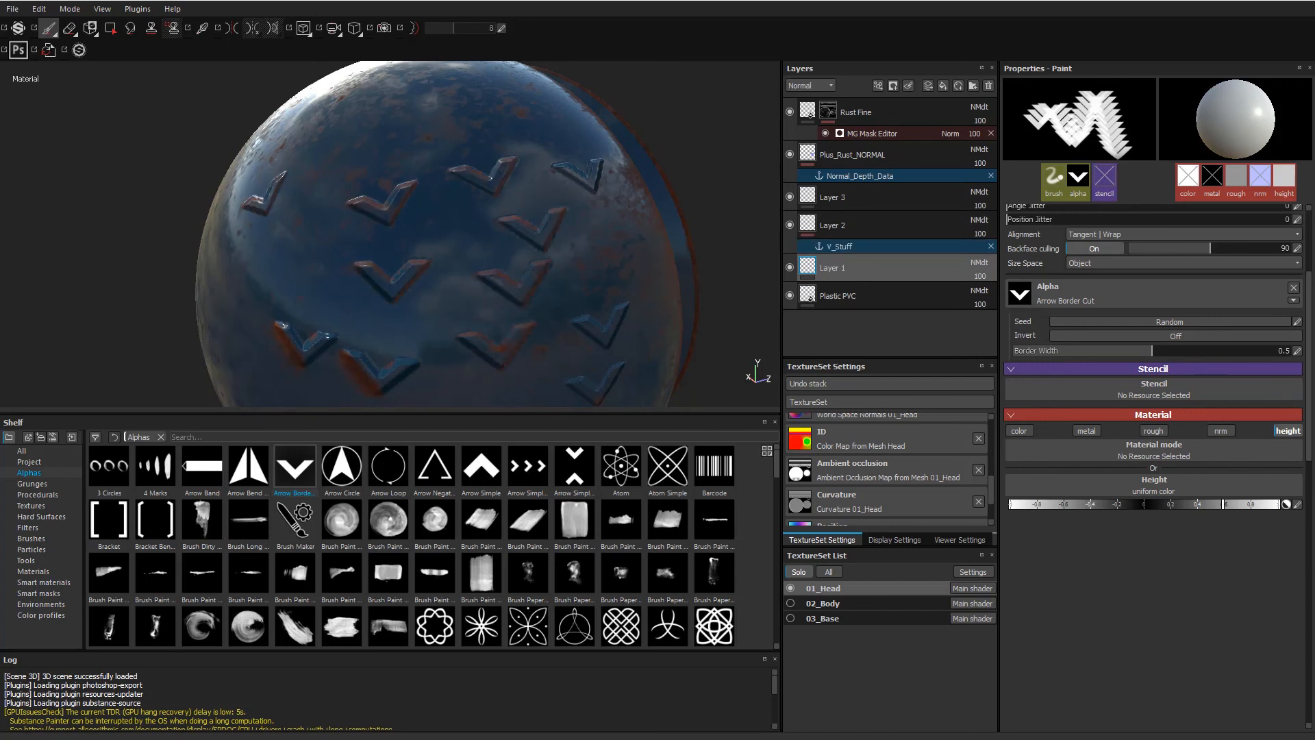
pyautogui.moveTo(419, 251); pyautogui.dragTo(235, 176)
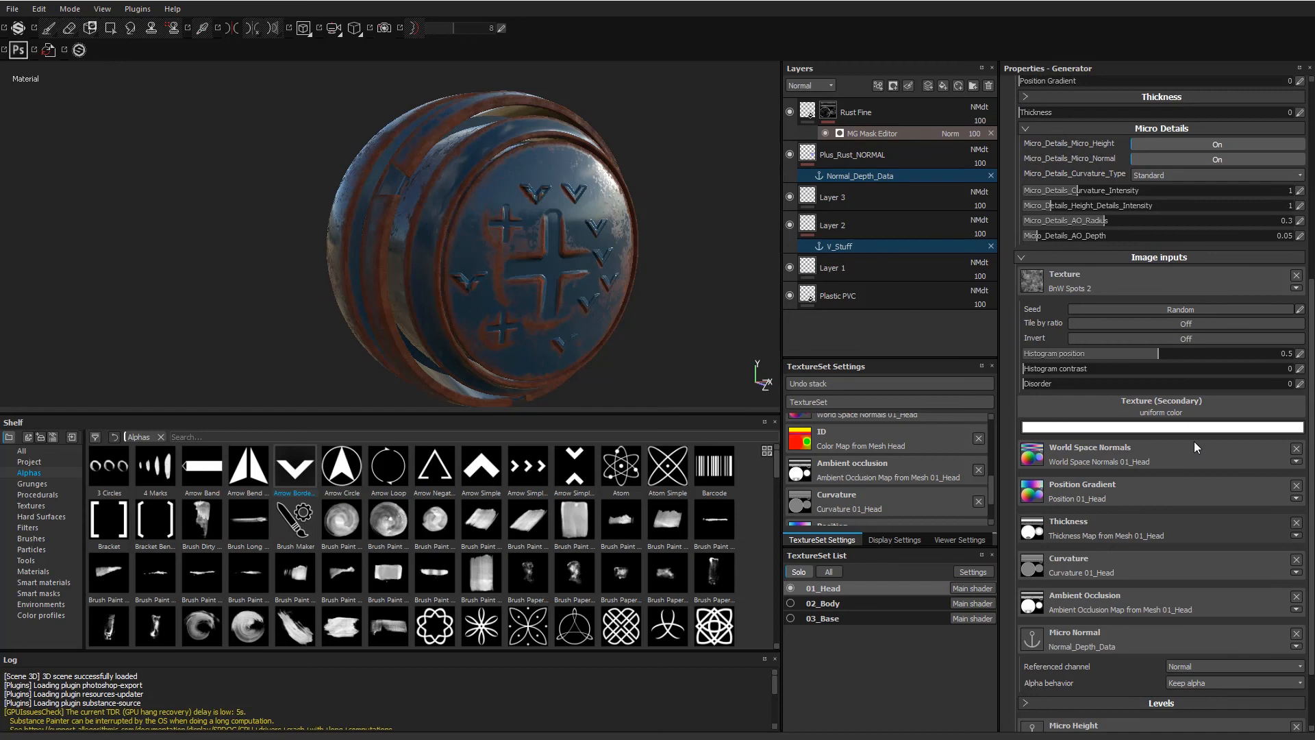
pyautogui.moveTo(1046, 169)
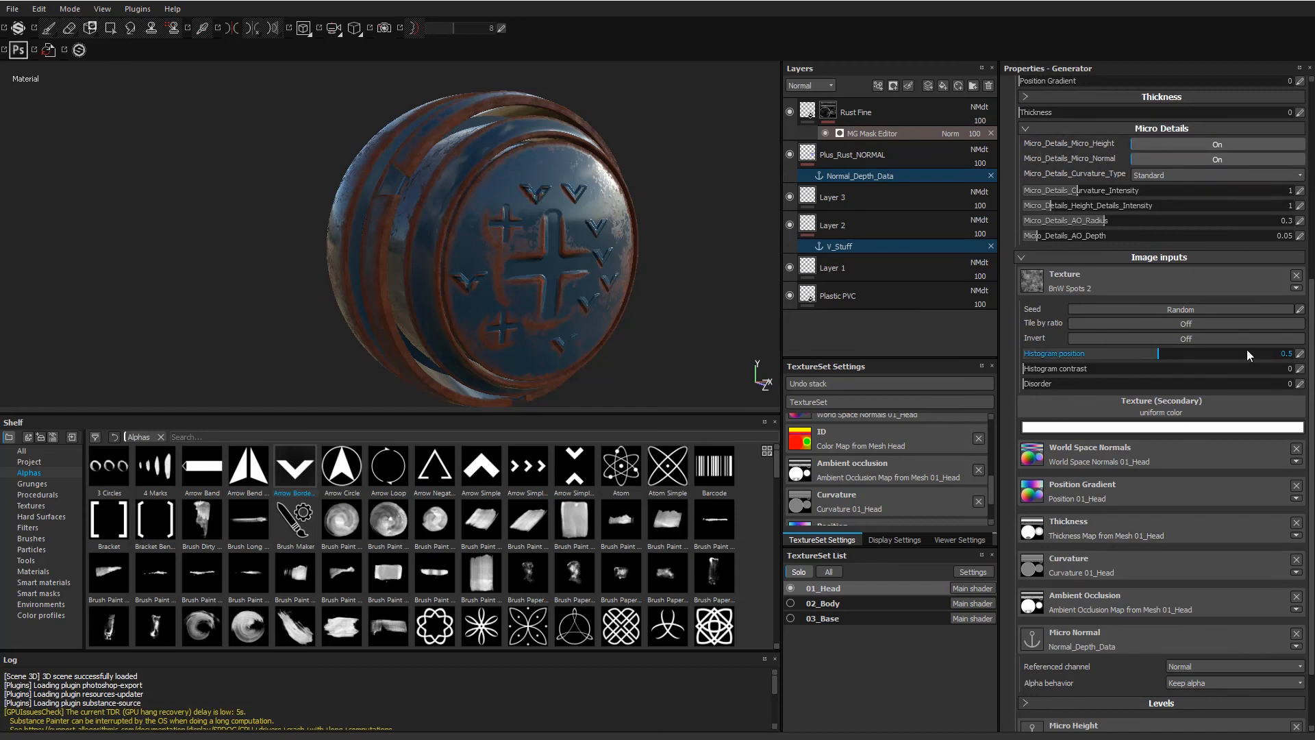
# Scroll the generator's image inputs to show Micro Normal and Micro Height sources.
pyautogui.scroll(-3)
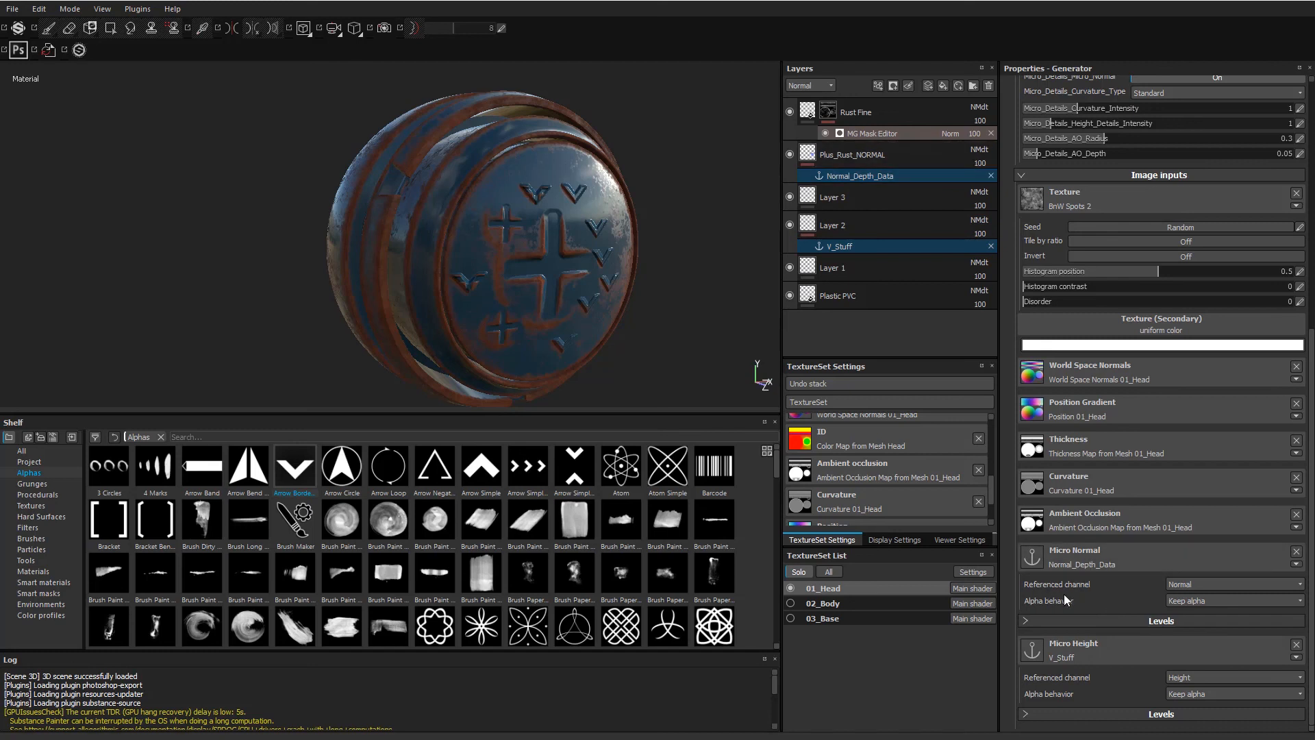
pyautogui.moveTo(1183, 687)
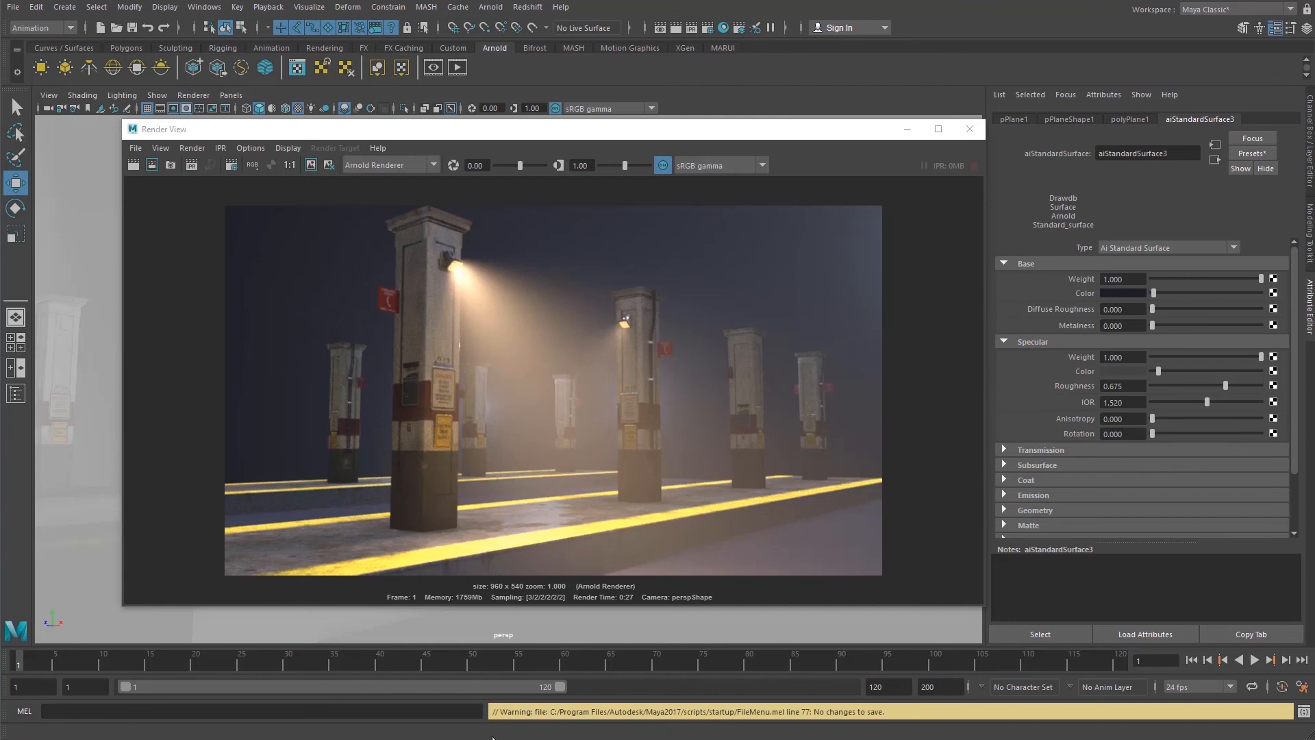
pyautogui.moveTo(371, 291)
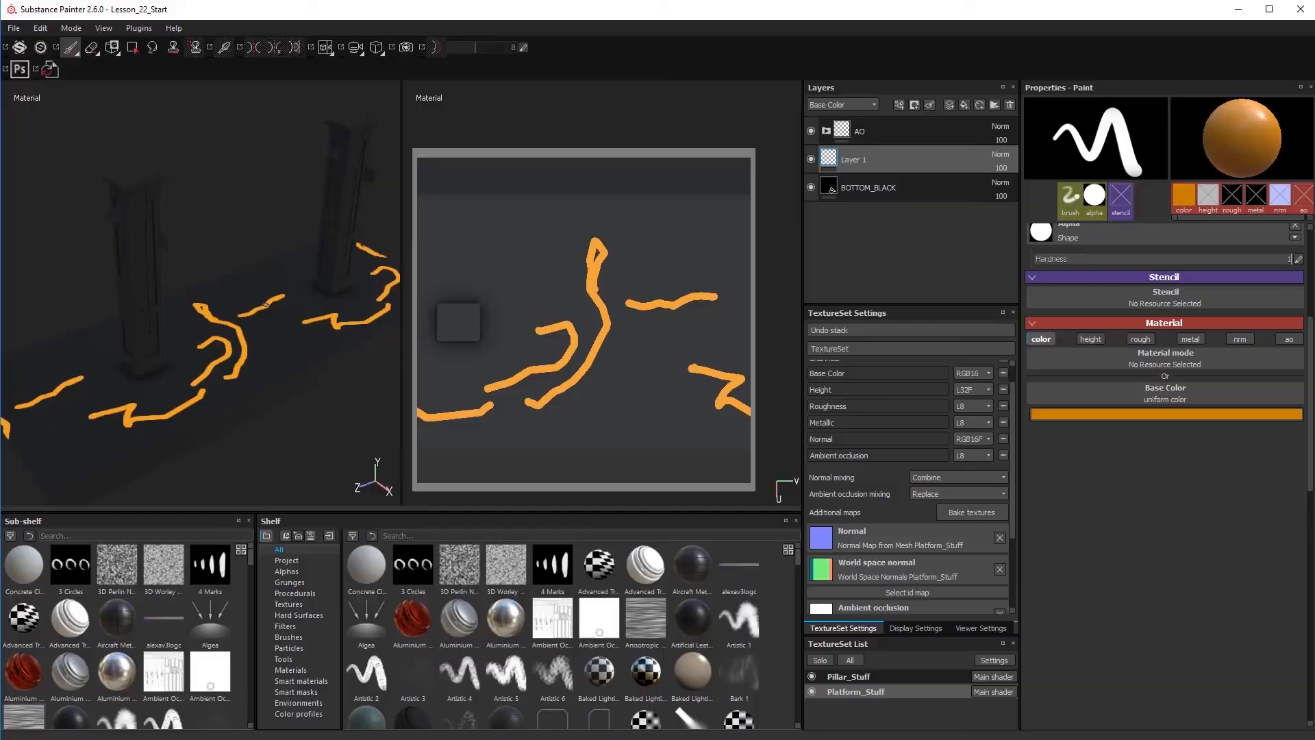
# Switch to the Maya scene with the separated platform meshes.
pyautogui.press('alt+tab')
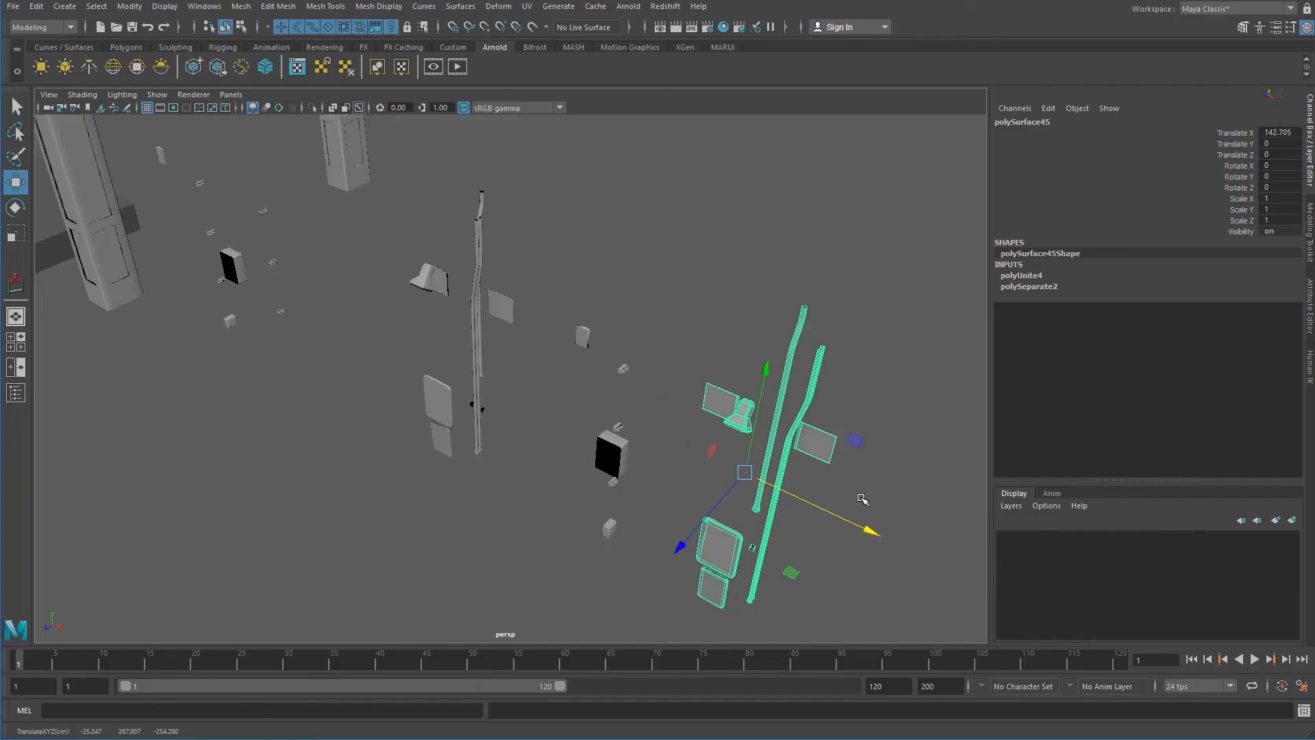